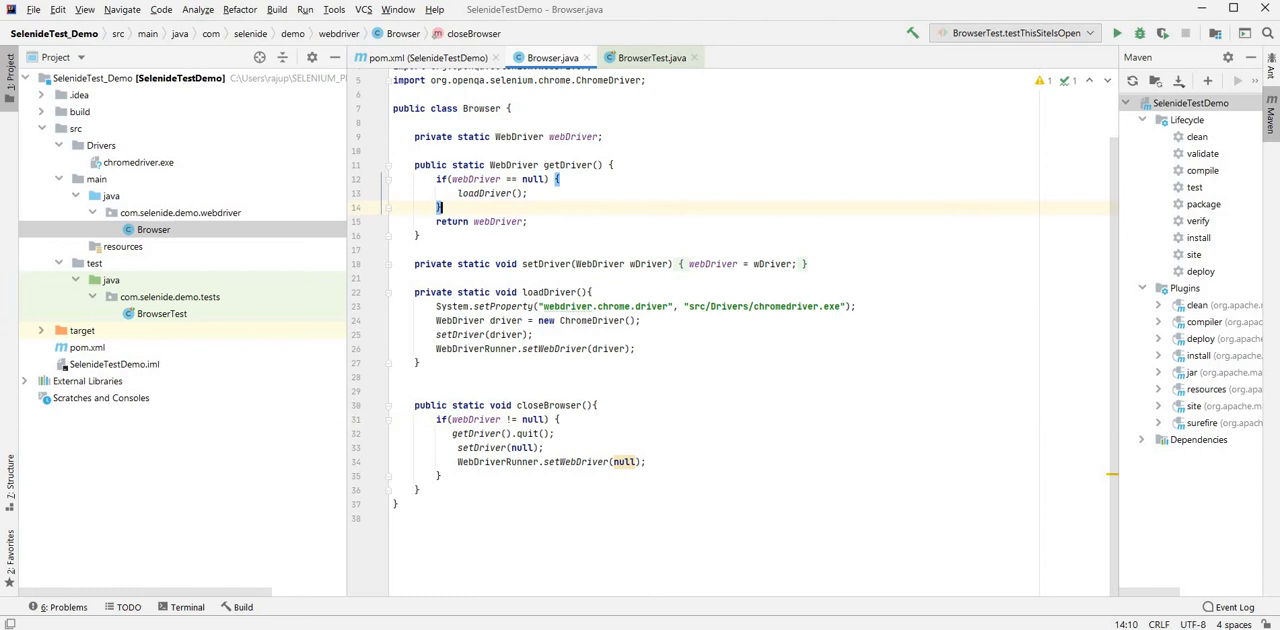
# - Review Browser.java, then switch to the BrowserTest.java class
pyautogui.click(442, 208)
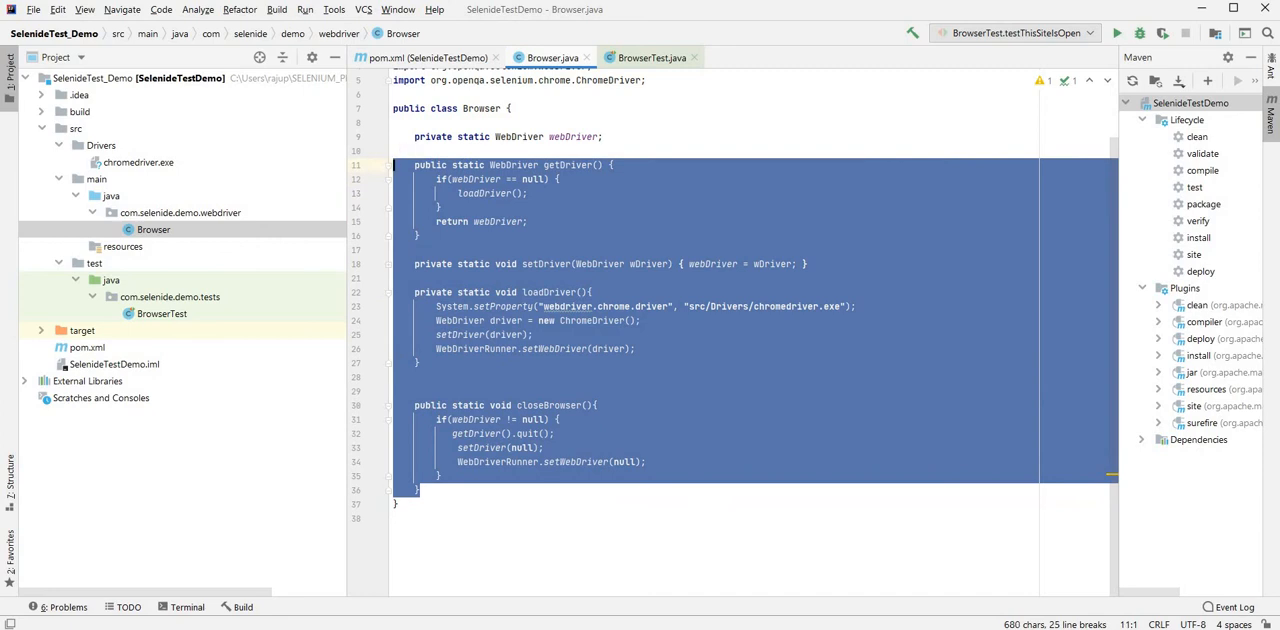
pyautogui.click(560, 420)
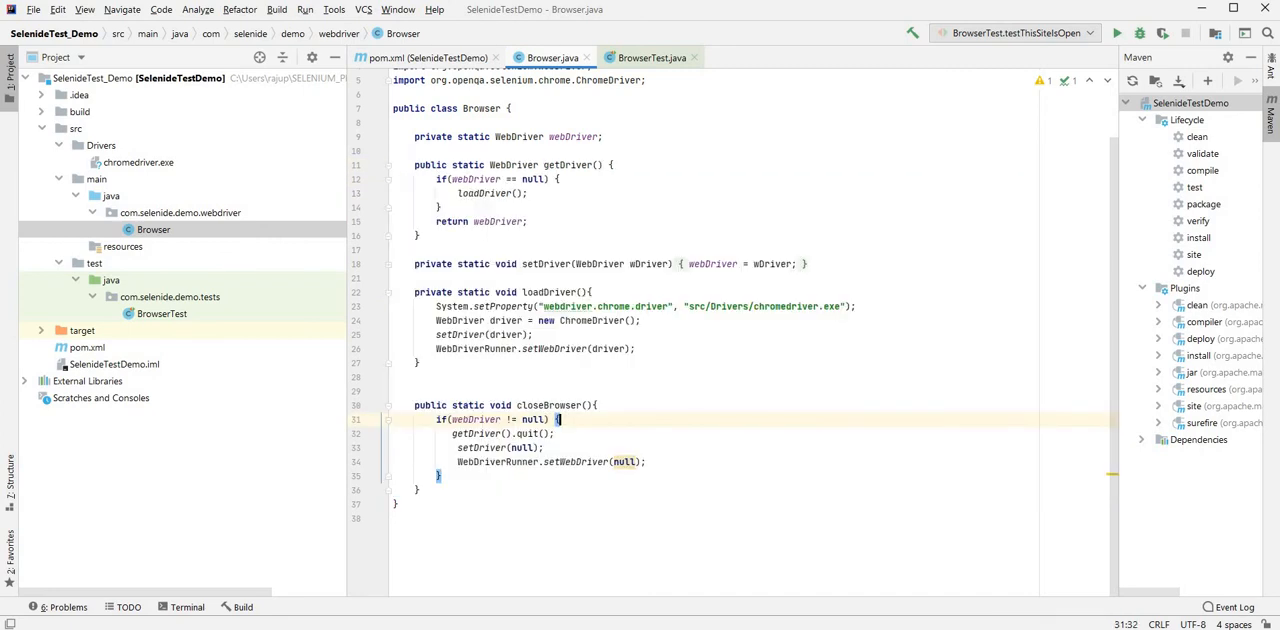
pyautogui.click(652, 56)
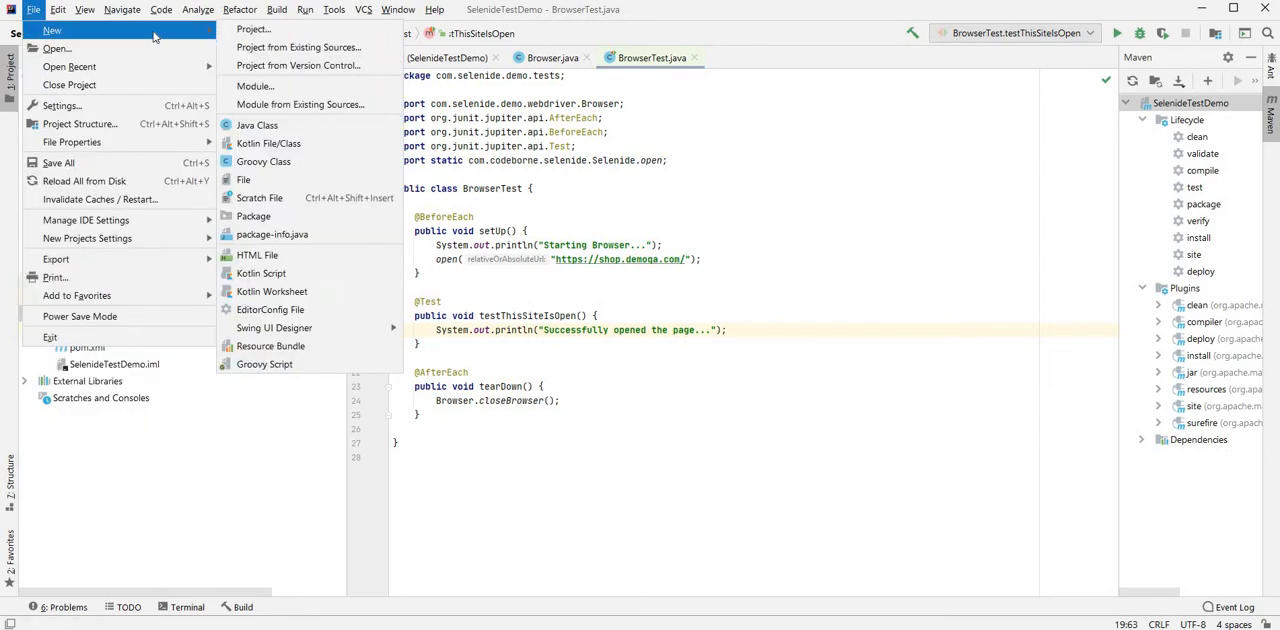
# - Start a new Maven project from File > New > Project, keeping Java 14 as the project SDK
pyautogui.click(160, 8)
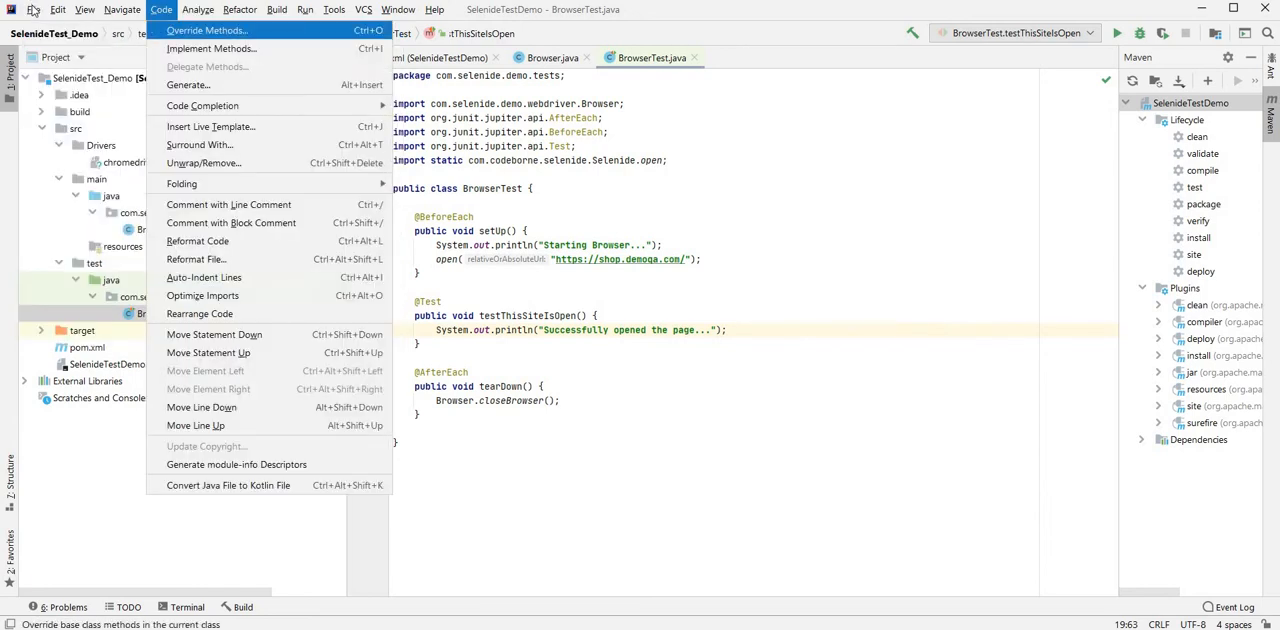
pyautogui.click(36, 8)
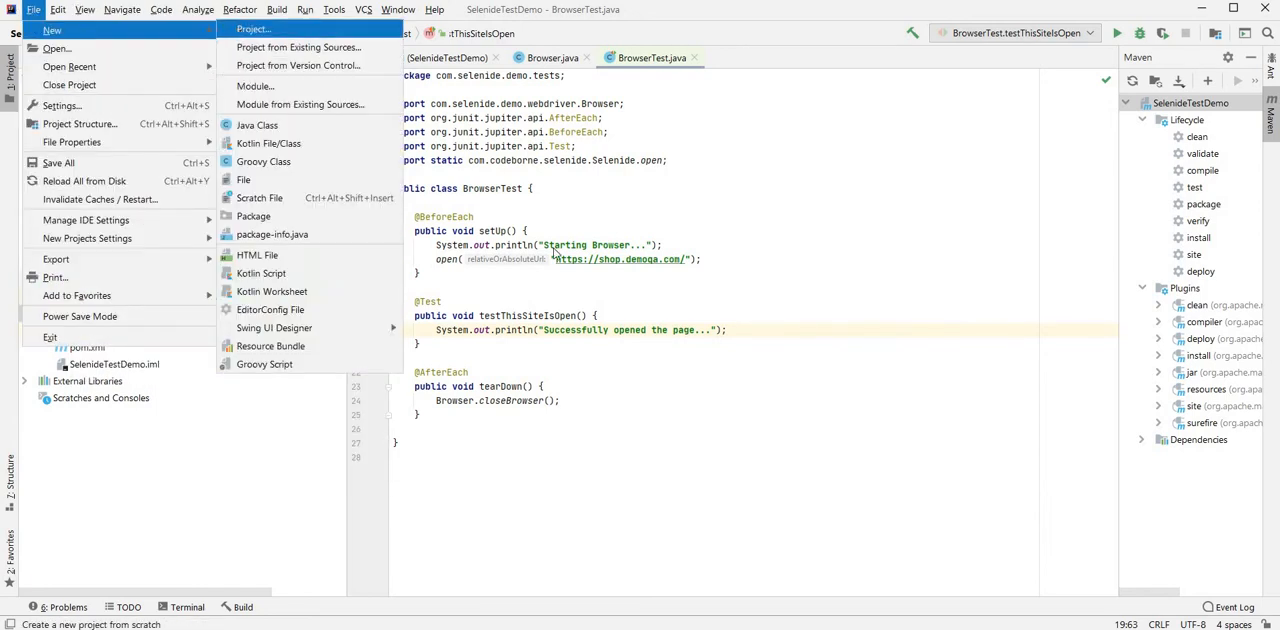
pyautogui.click(252, 30)
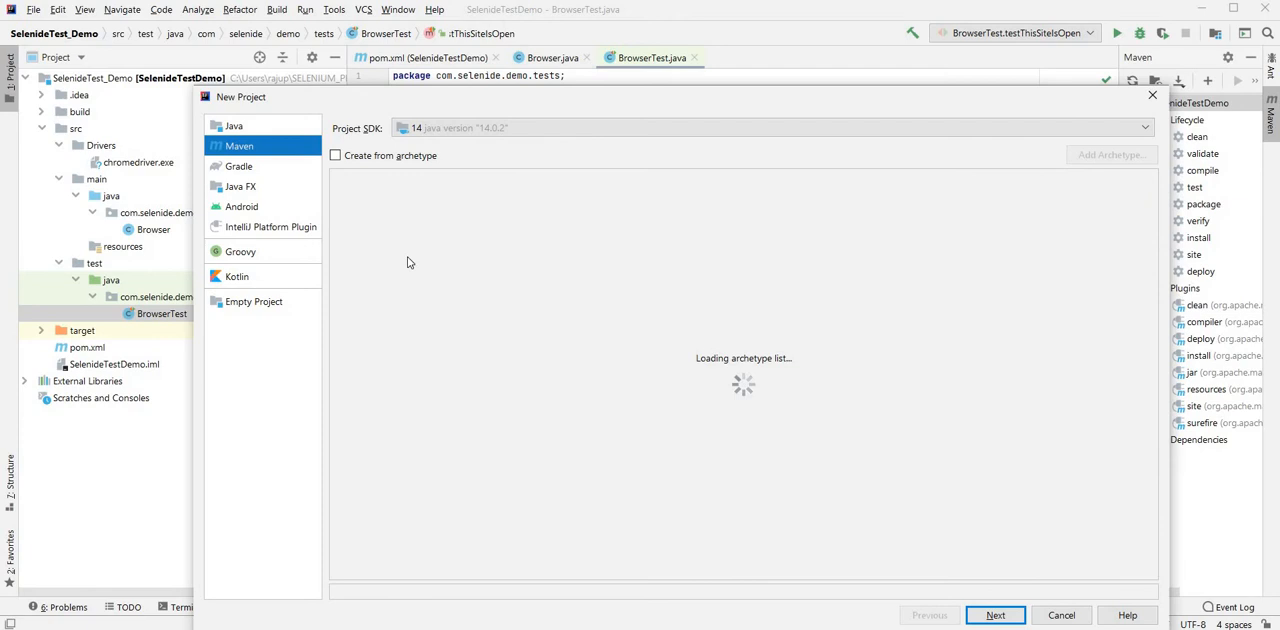
pyautogui.moveTo(294, 174)
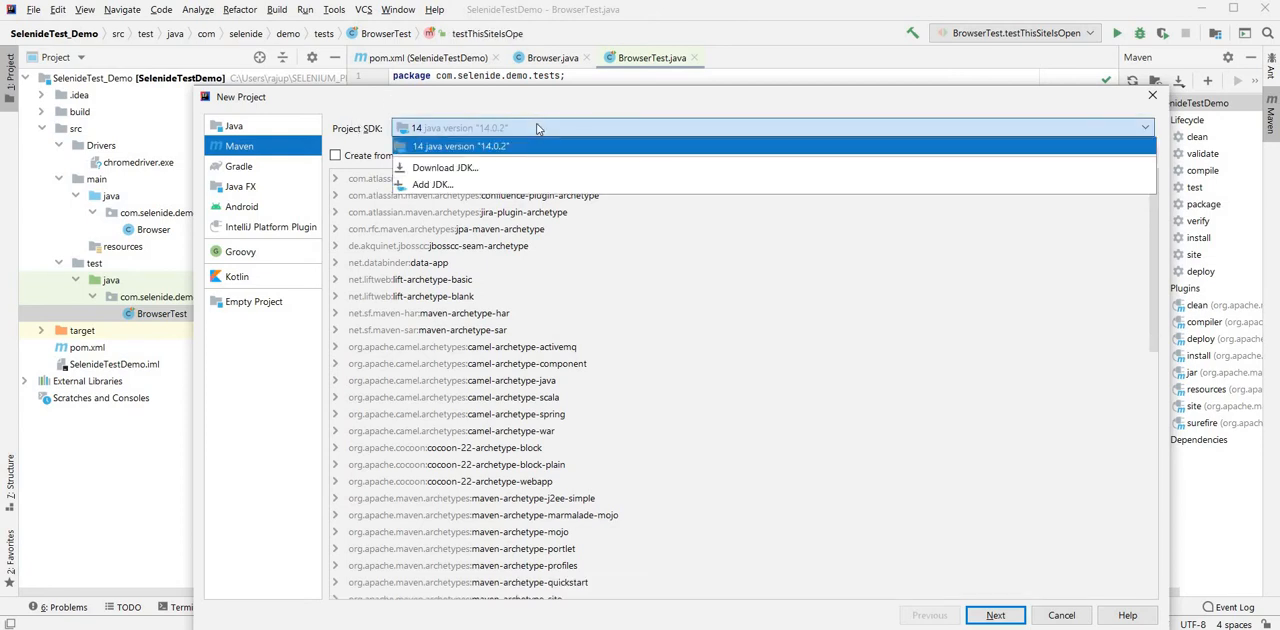
pyautogui.click(460, 146)
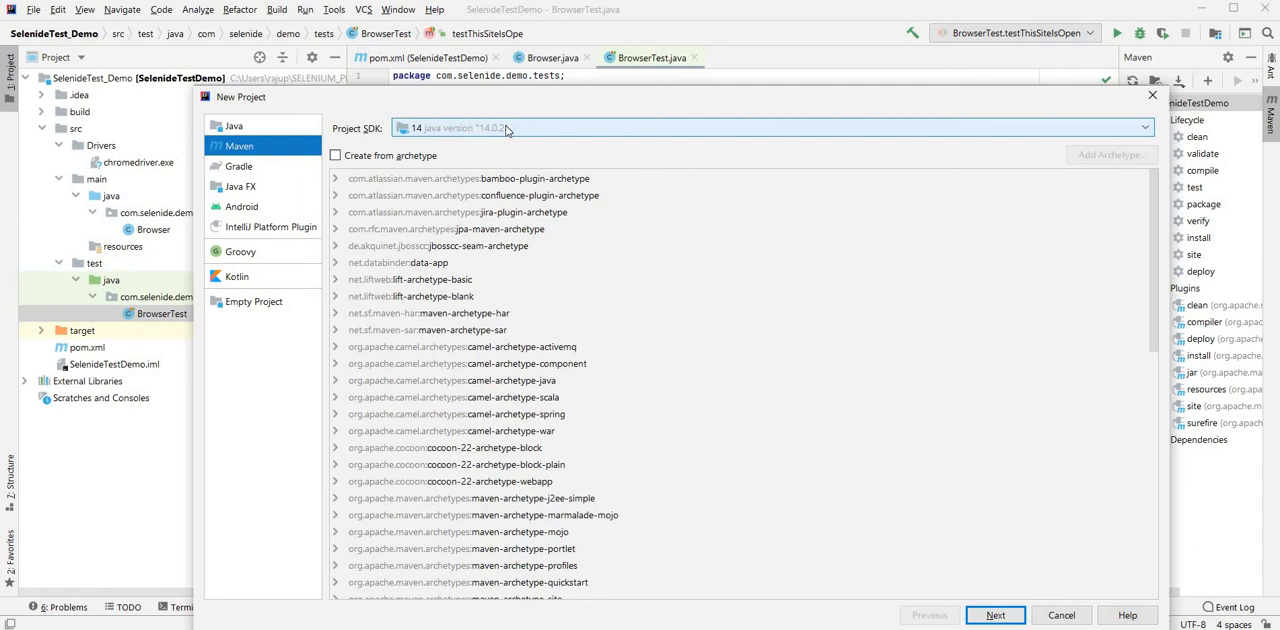
pyautogui.click(1144, 128)
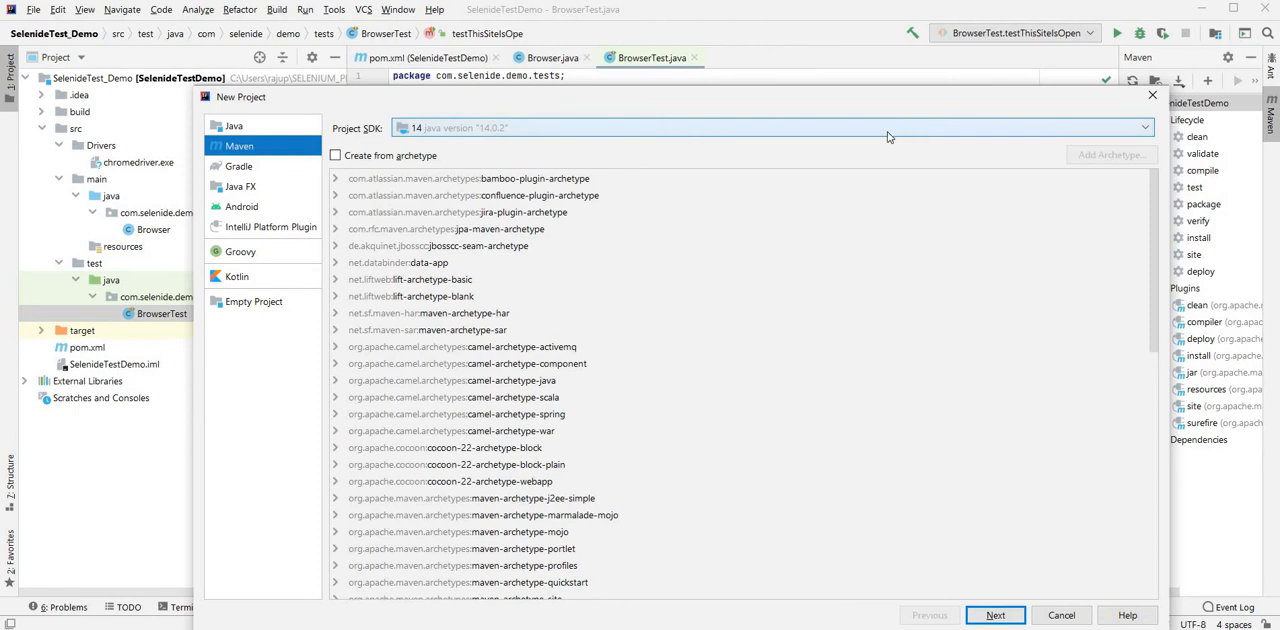
pyautogui.moveTo(696, 108)
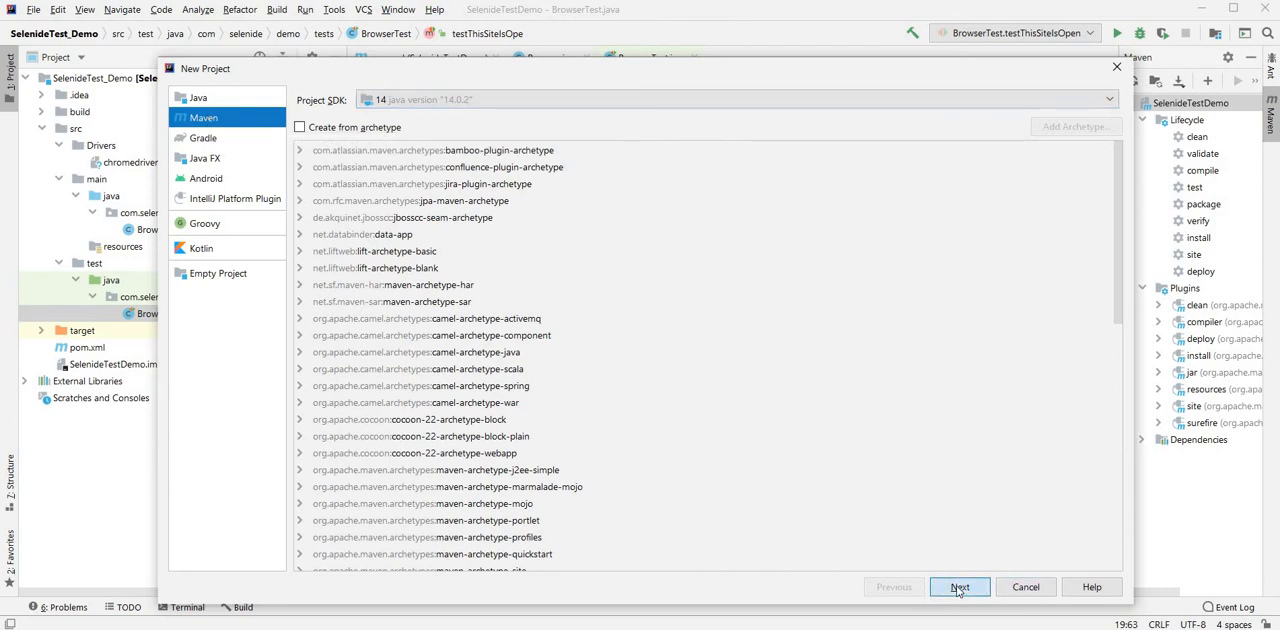
# - Advance the wizard and name the new project SeleniumTestDemo
pyautogui.click(960, 588)
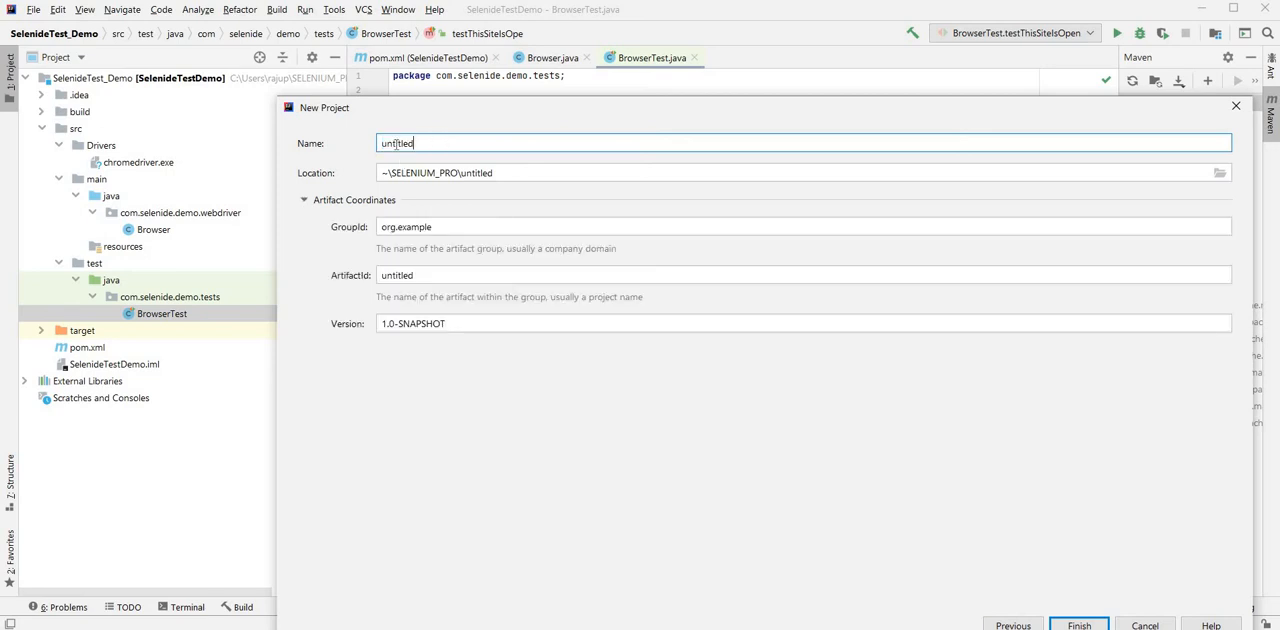
pyautogui.write('SD')
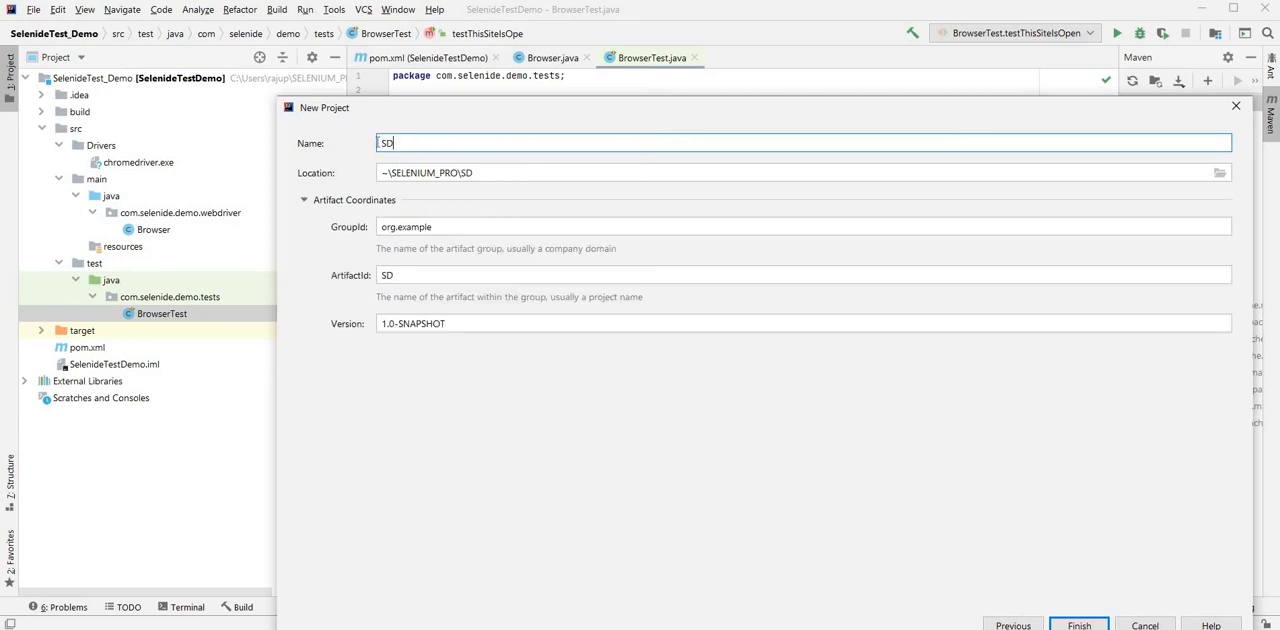
pyautogui.write('Seleniu')
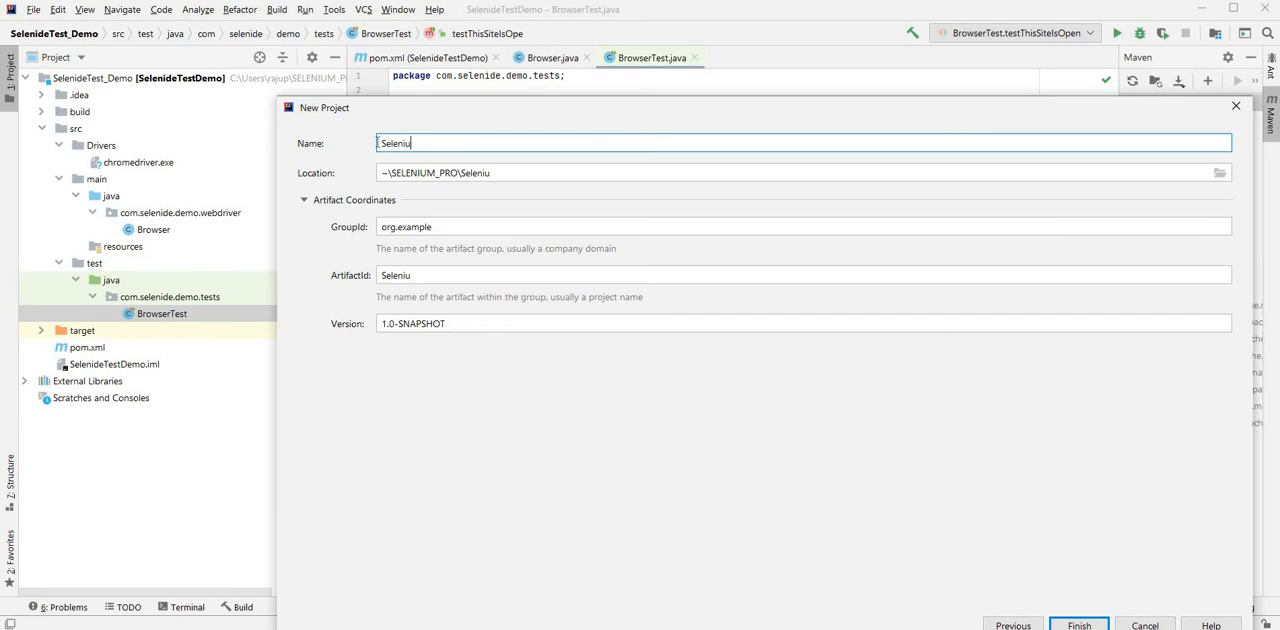
pyautogui.write('m')
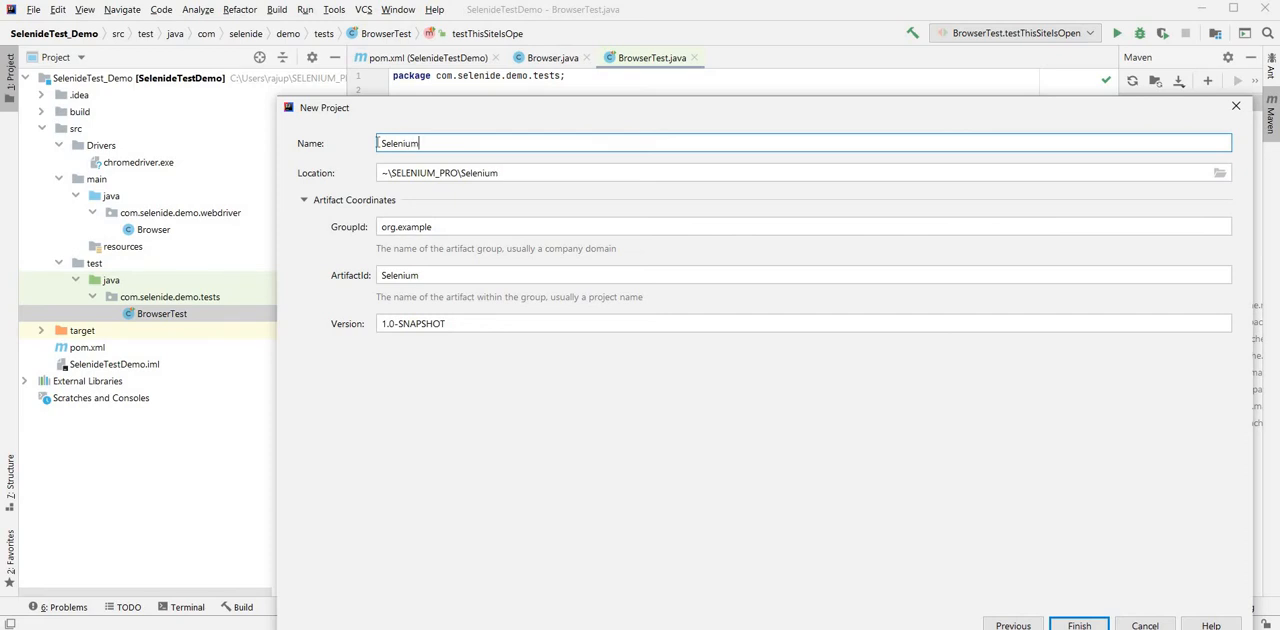
pyautogui.write('Dem')
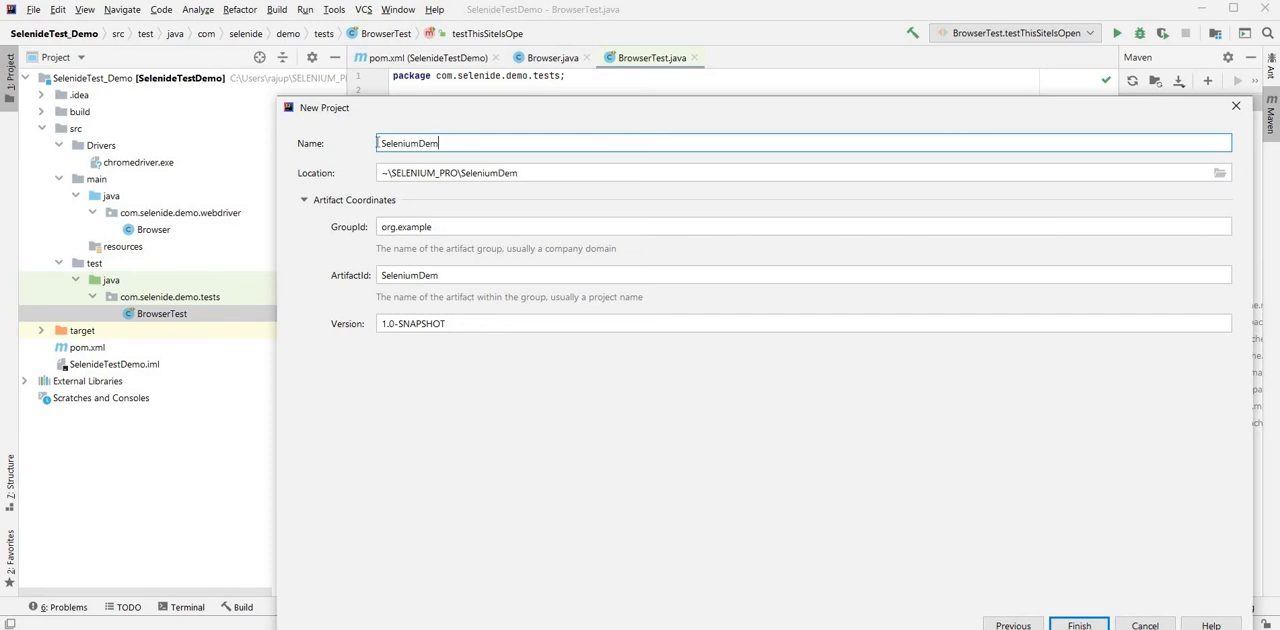
pyautogui.write('TestDemo')
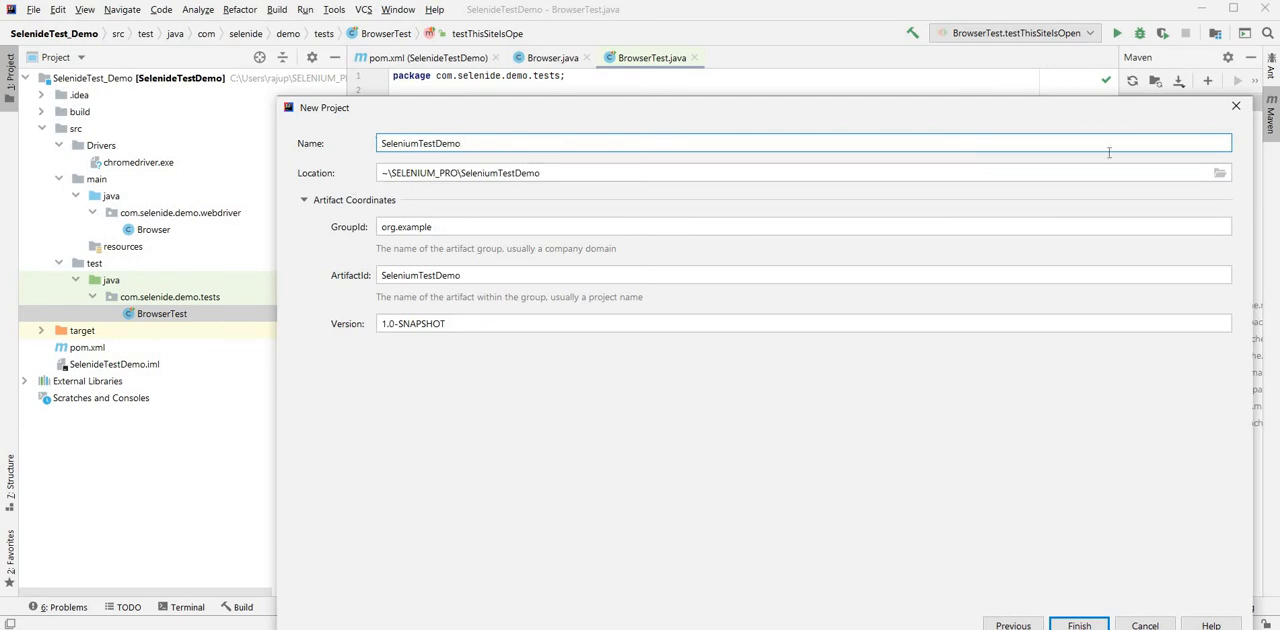
pyautogui.click(1220, 172)
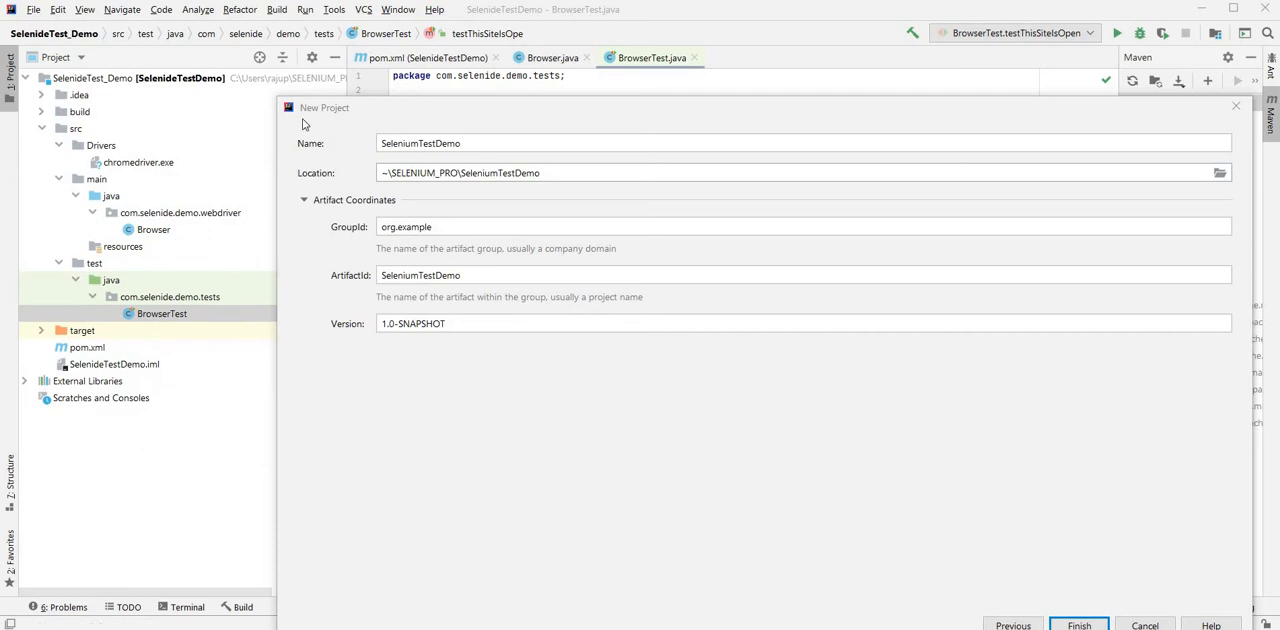
# - Set the project location to the SELENIUM_DEMO folder and the group id to com.selenium.demo
pyautogui.click(1220, 172)
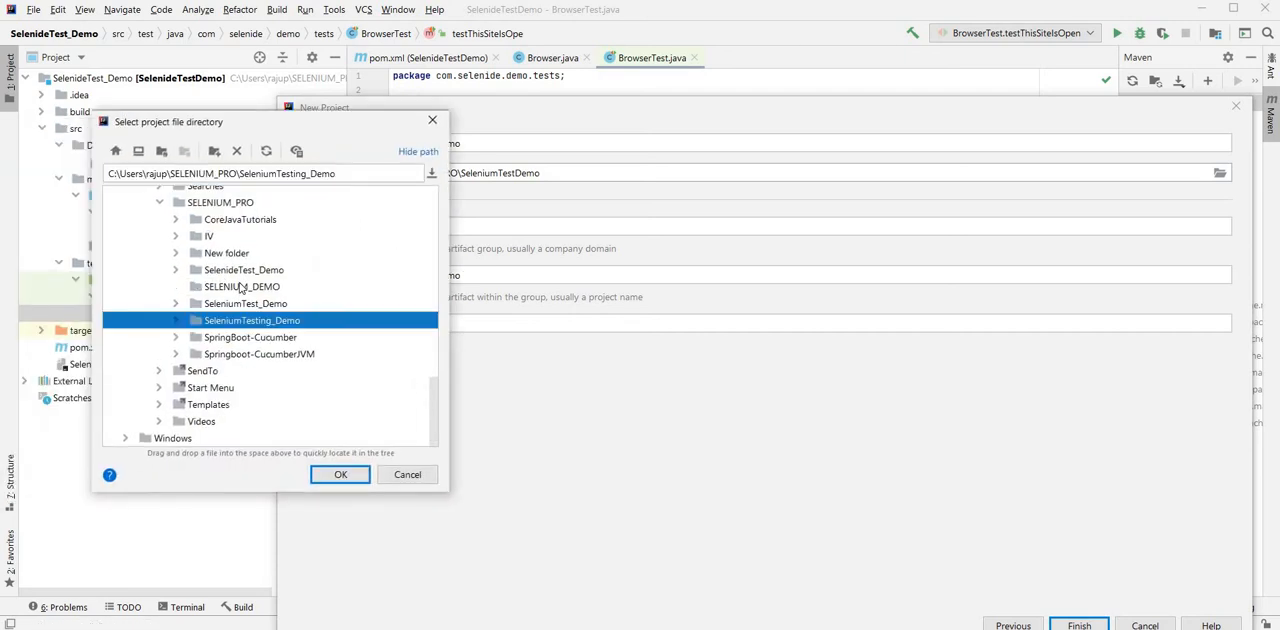
pyautogui.click(240, 286)
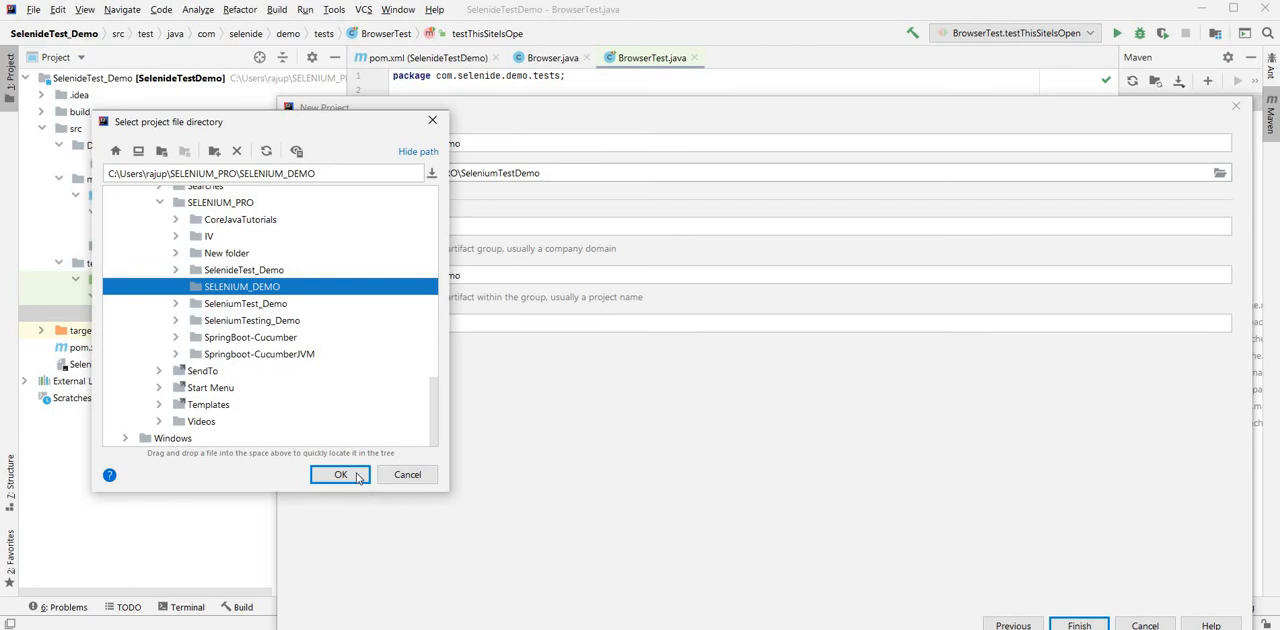
pyautogui.click(340, 474)
pyautogui.write('com')
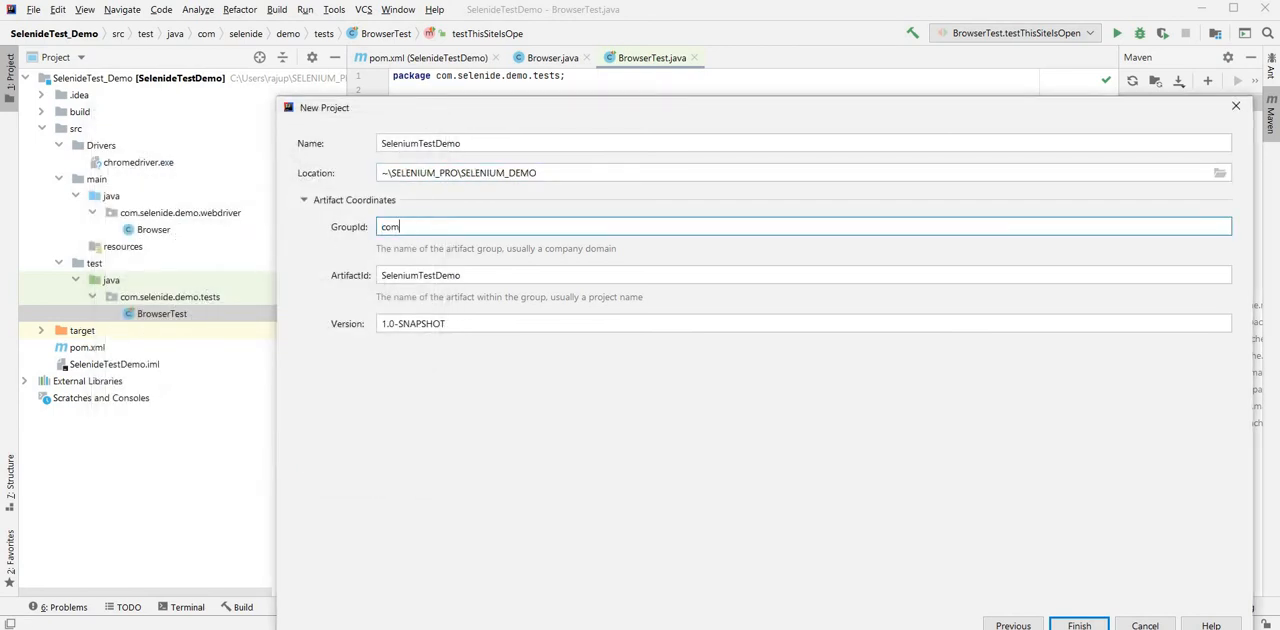
pyautogui.write('.')
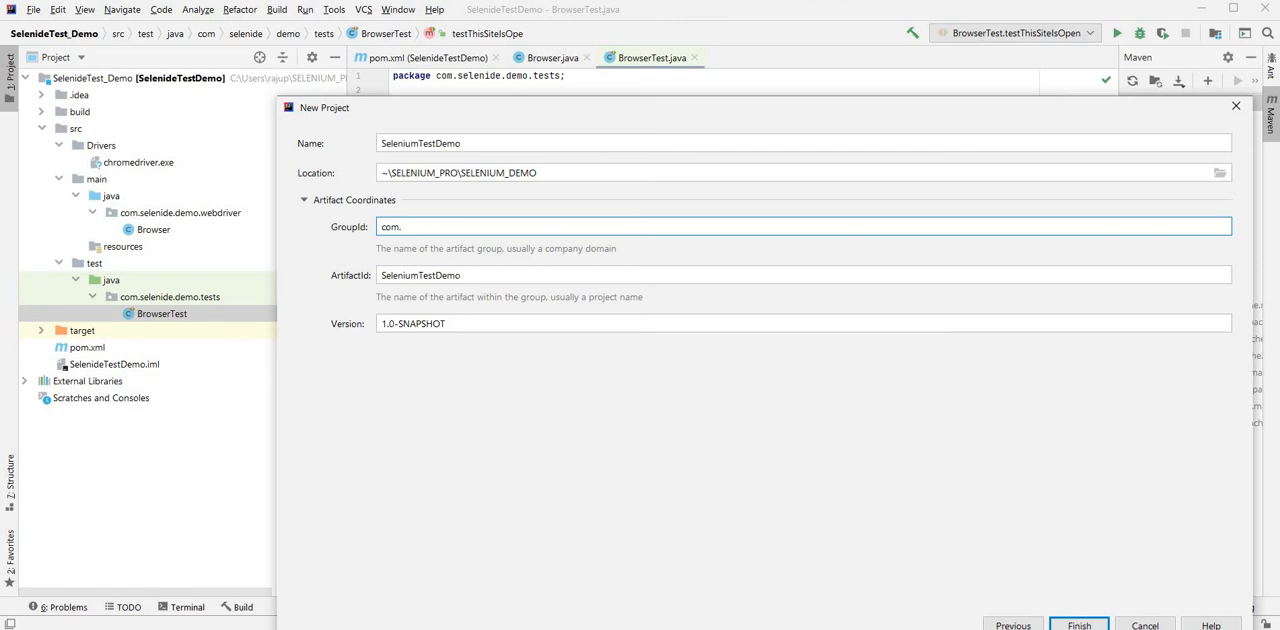
pyautogui.write('selenium.demo')
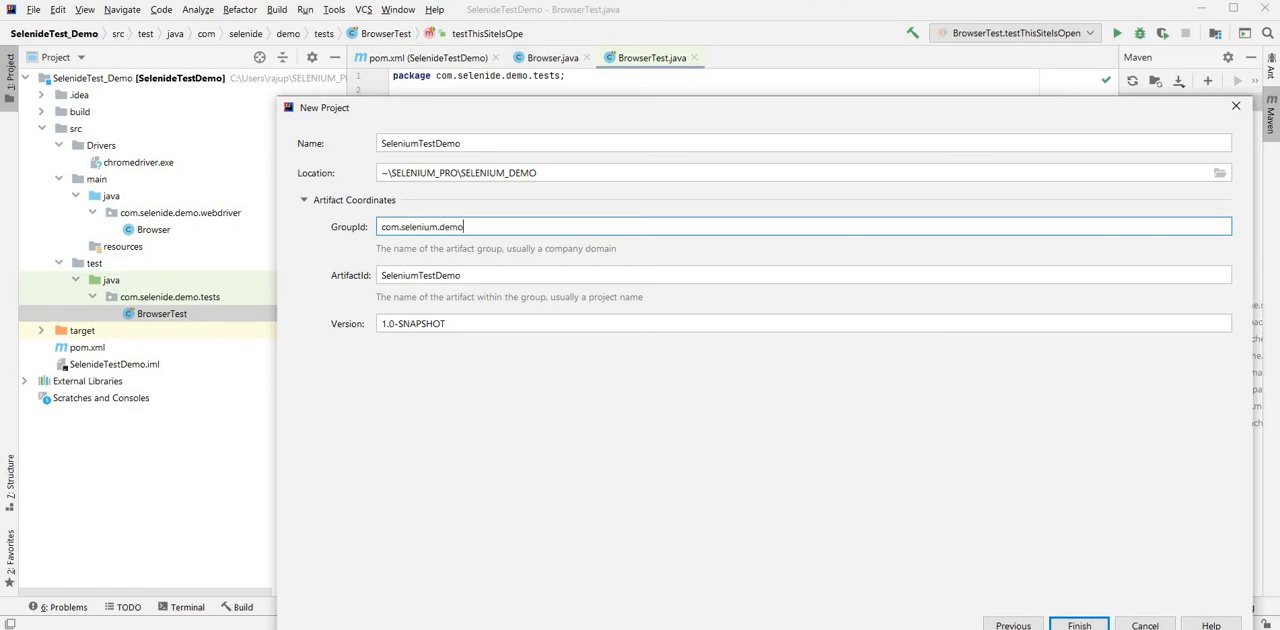
pyautogui.moveTo(1088, 624)
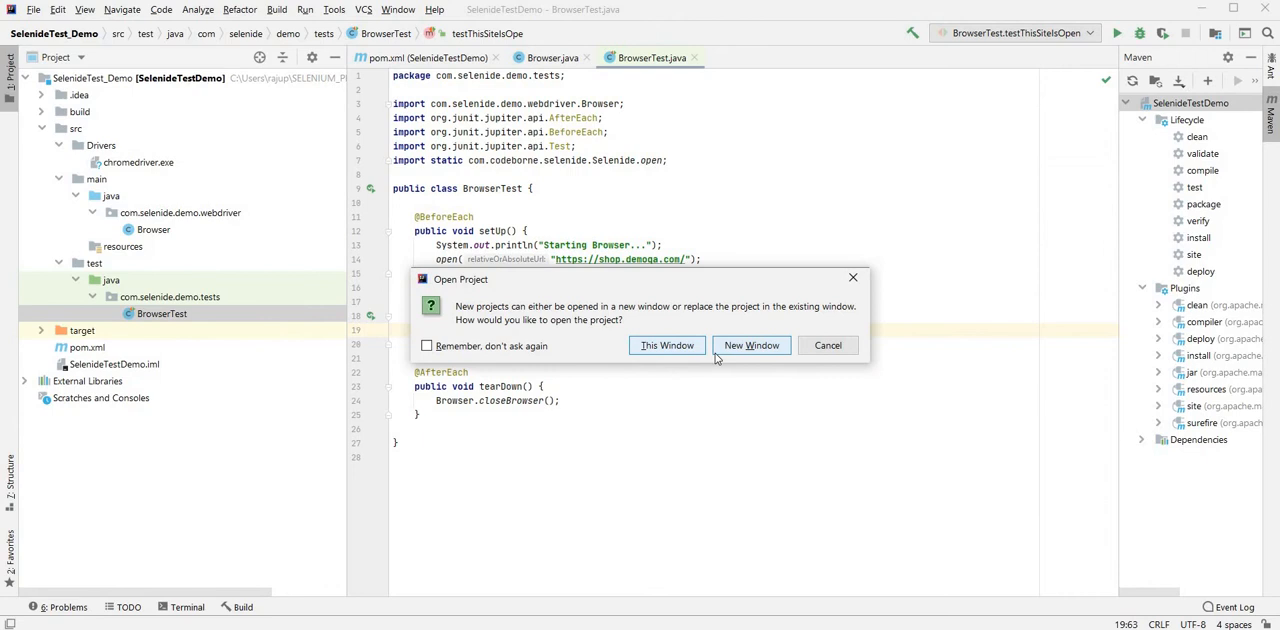
pyautogui.moveTo(752, 346)
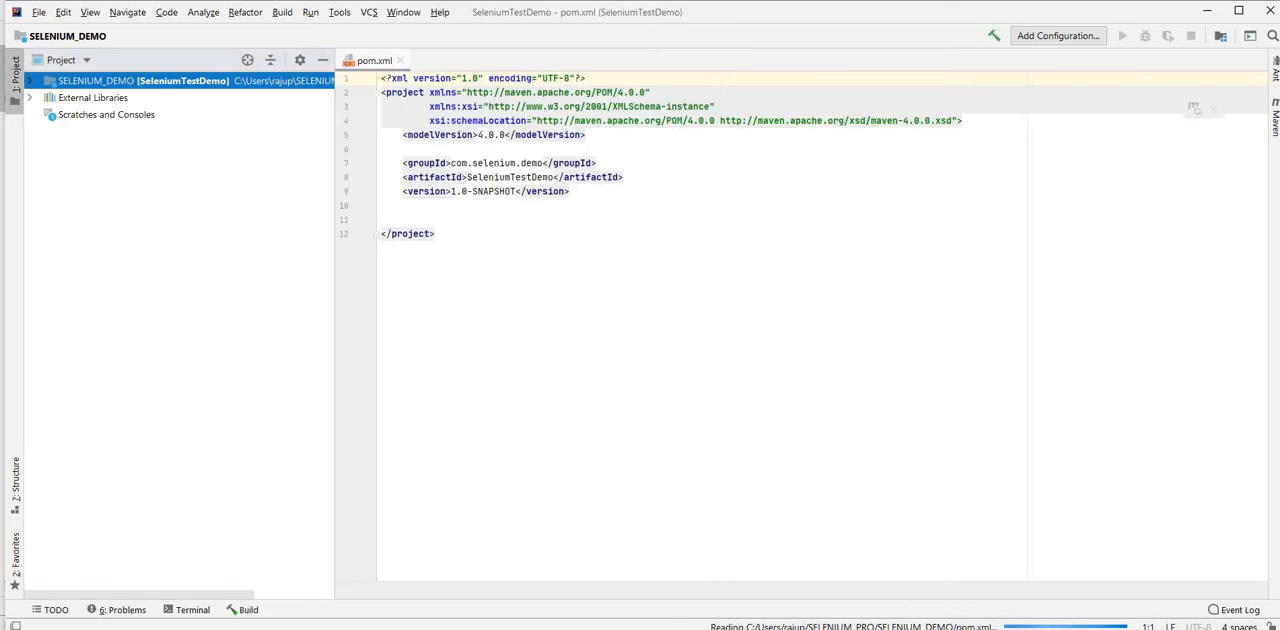
# - Finish the wizard so SeleniumTestDemo opens with its pom.xml in the editor
pyautogui.click(436, 232)
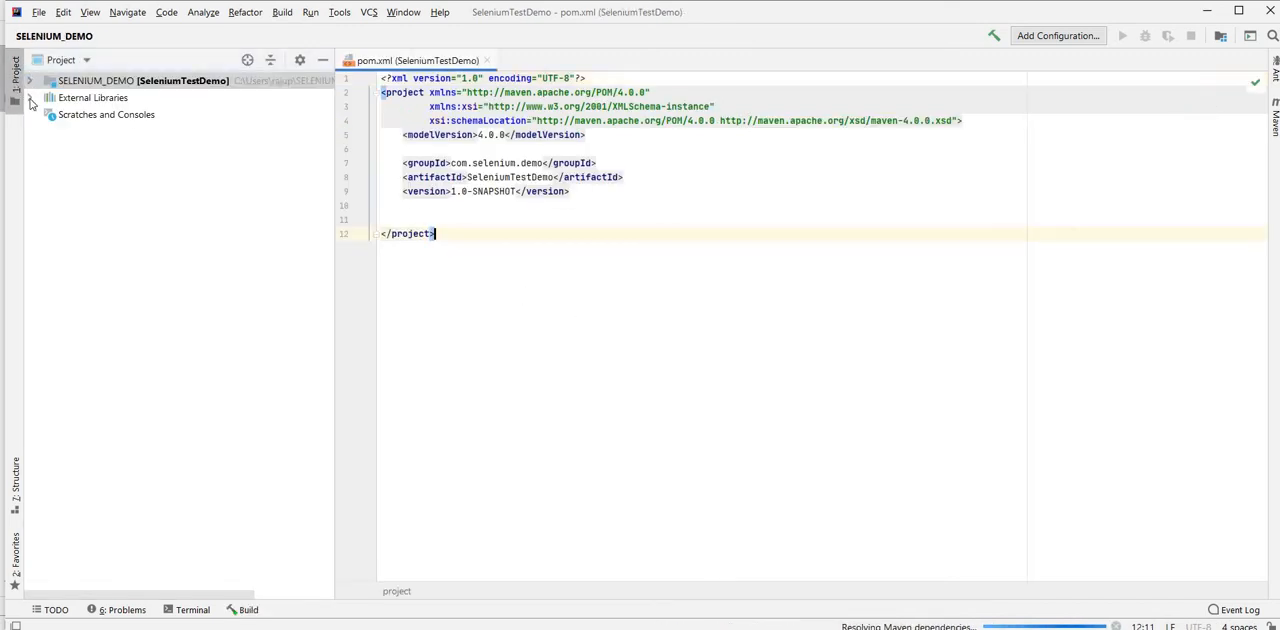
pyautogui.click(30, 80)
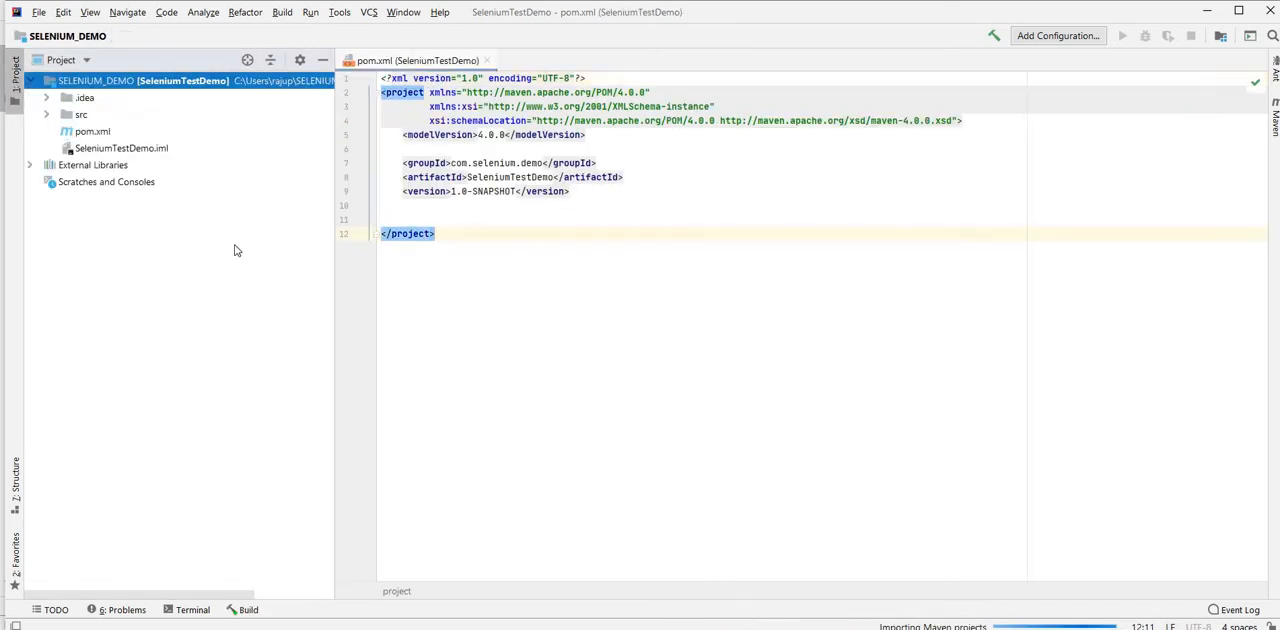
# - Create a Drivers directory under src and copy chromedriver.exe into it from the Selenide project
pyautogui.rightClick(80, 114)
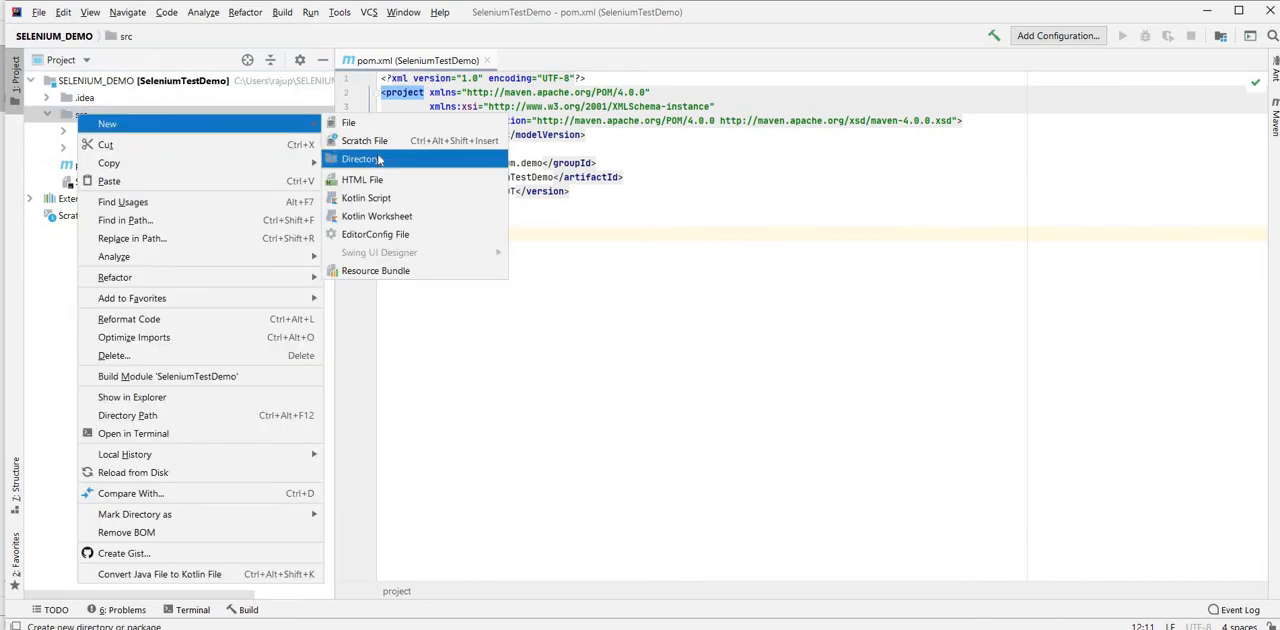
pyautogui.click(360, 160)
pyautogui.write('Drivers')
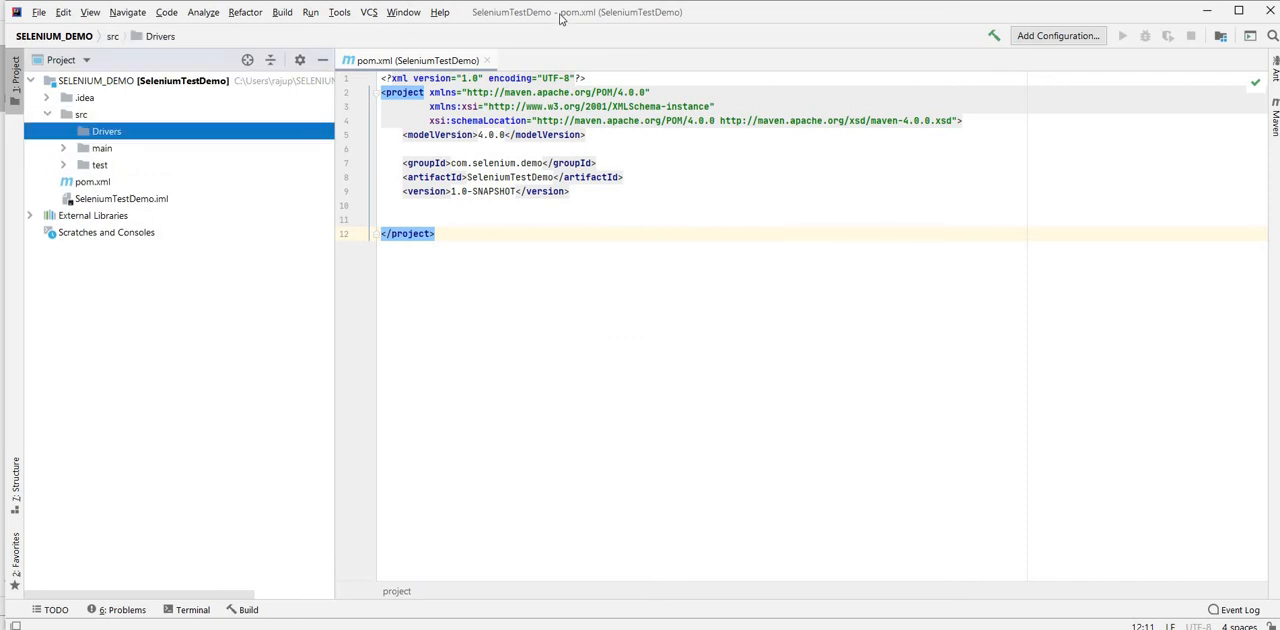
pyautogui.moveTo(560, 20)
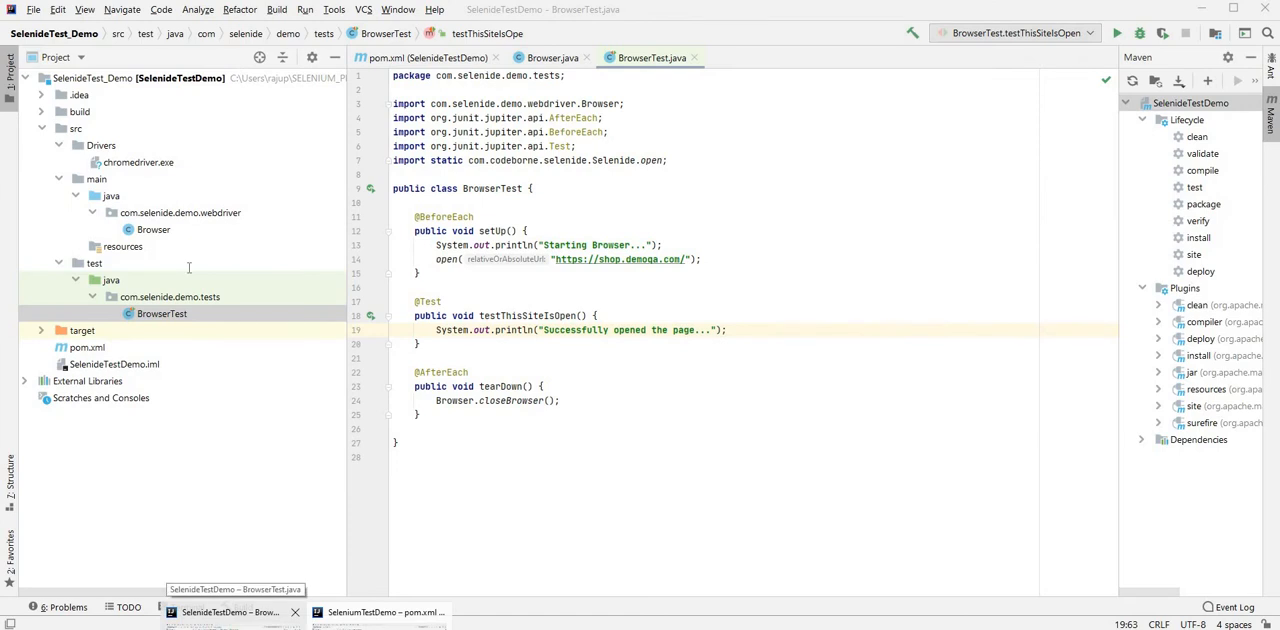
pyautogui.click(138, 162)
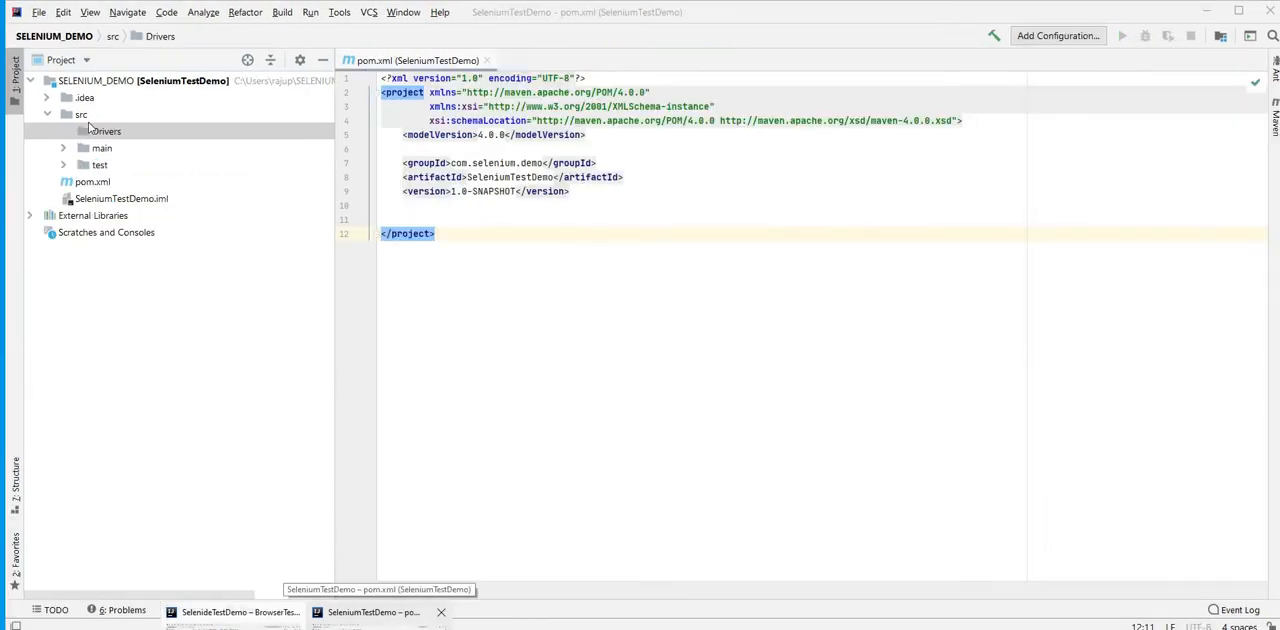
pyautogui.rightClick(106, 132)
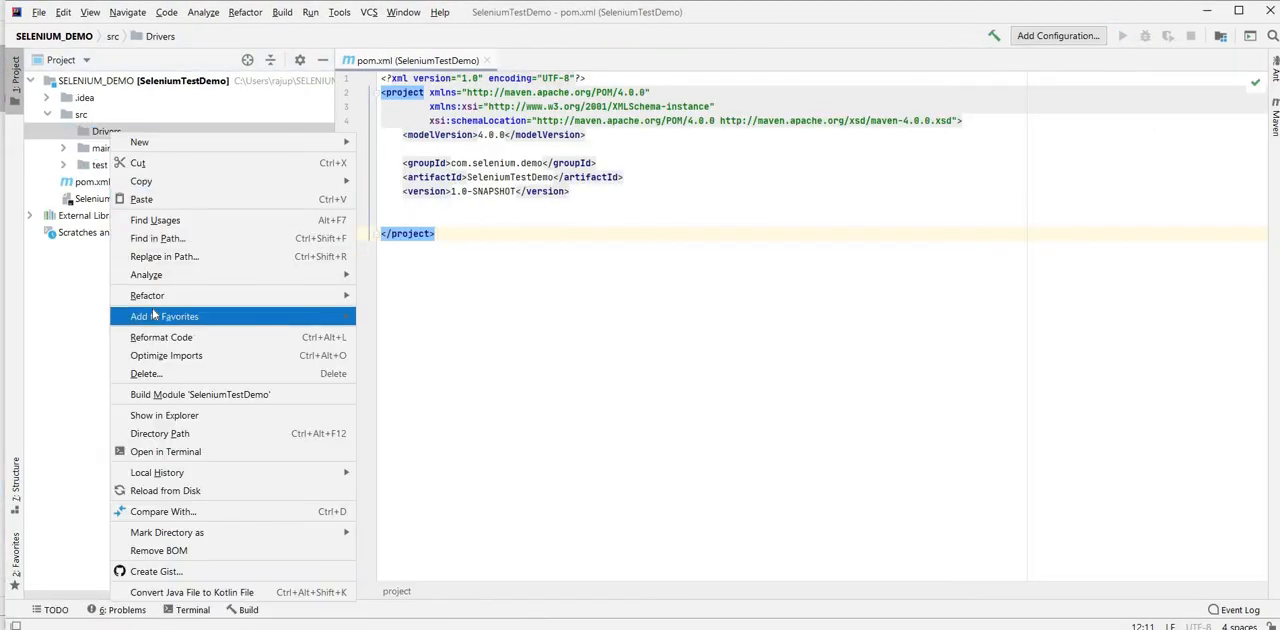
pyautogui.moveTo(142, 200)
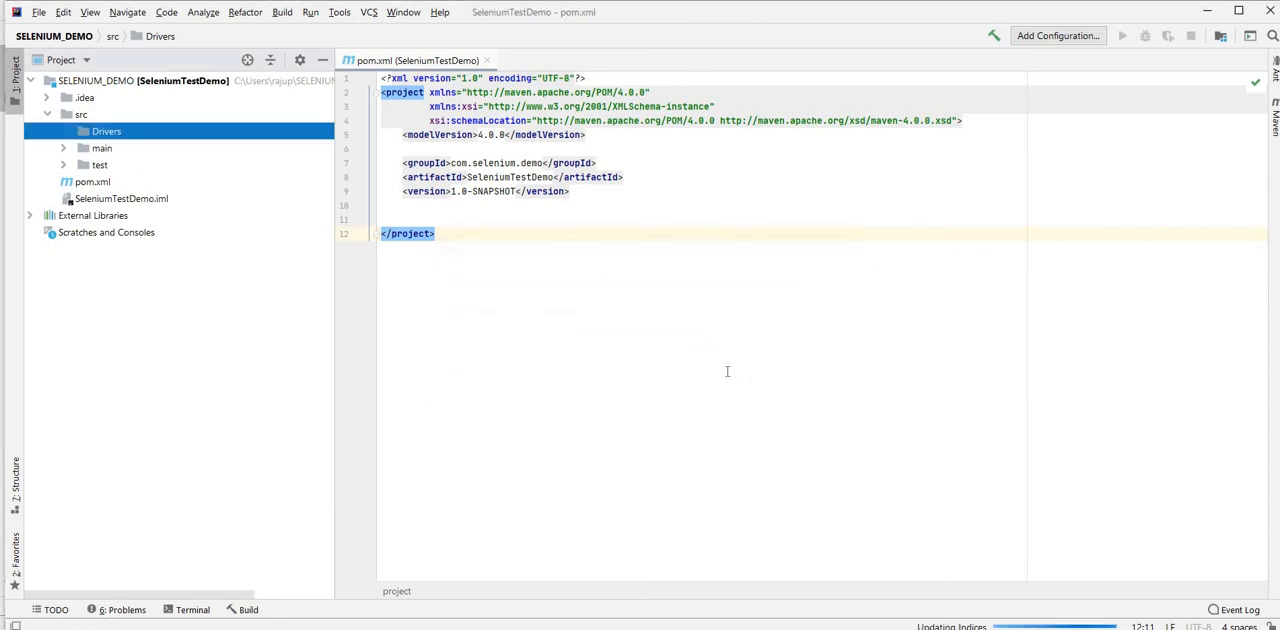
pyautogui.click(106, 132)
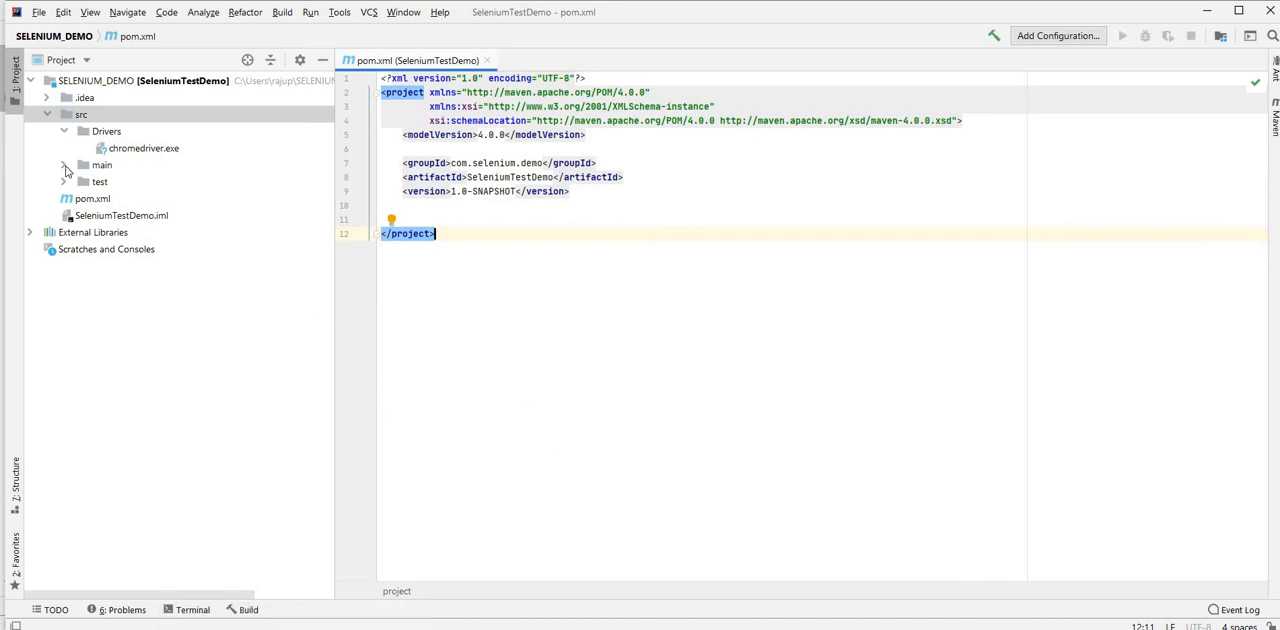
pyautogui.click(64, 164)
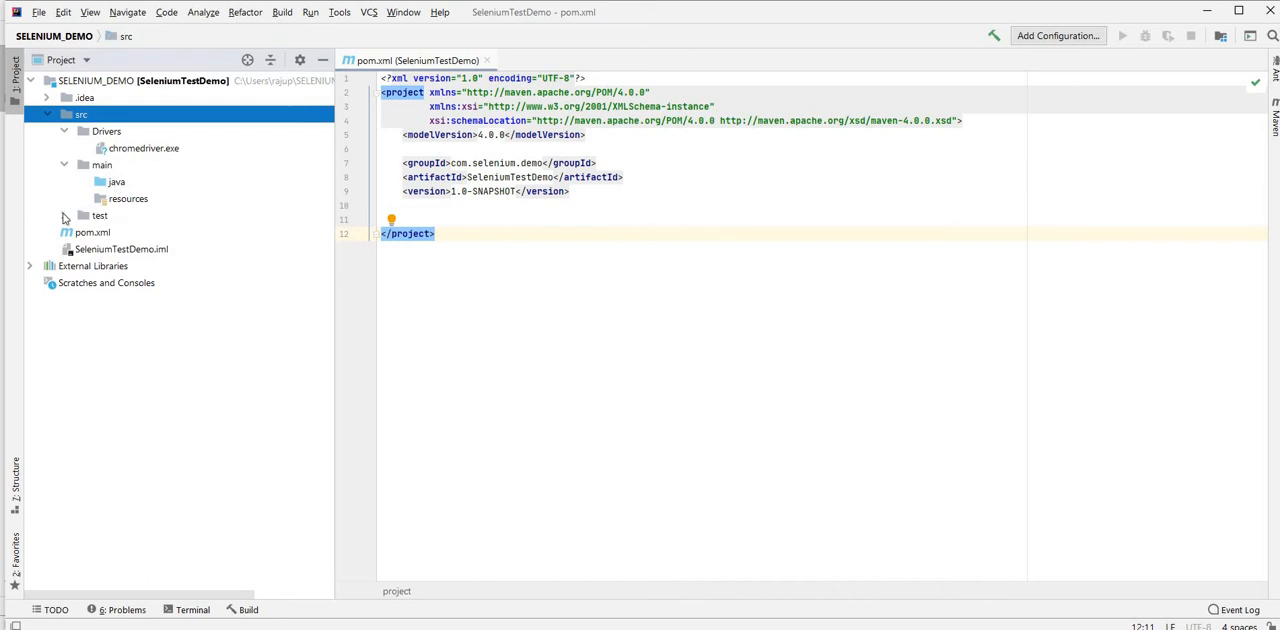
# - Add a com.selenium.demo package under src/main/java
pyautogui.click(64, 216)
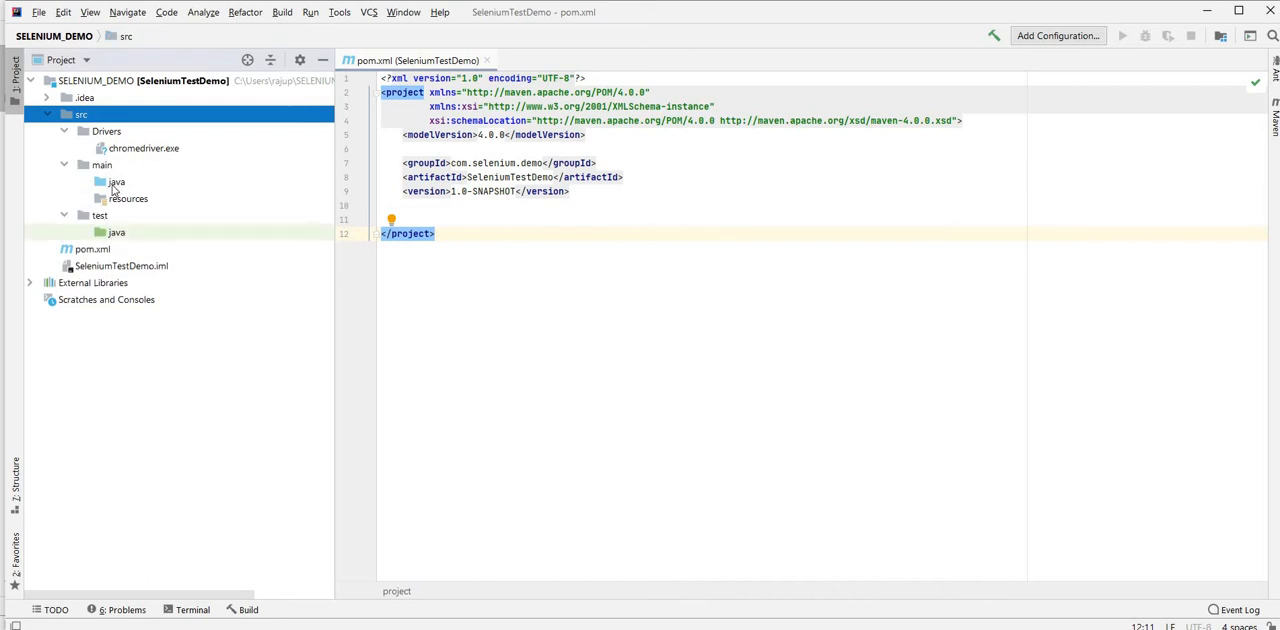
pyautogui.click(116, 180)
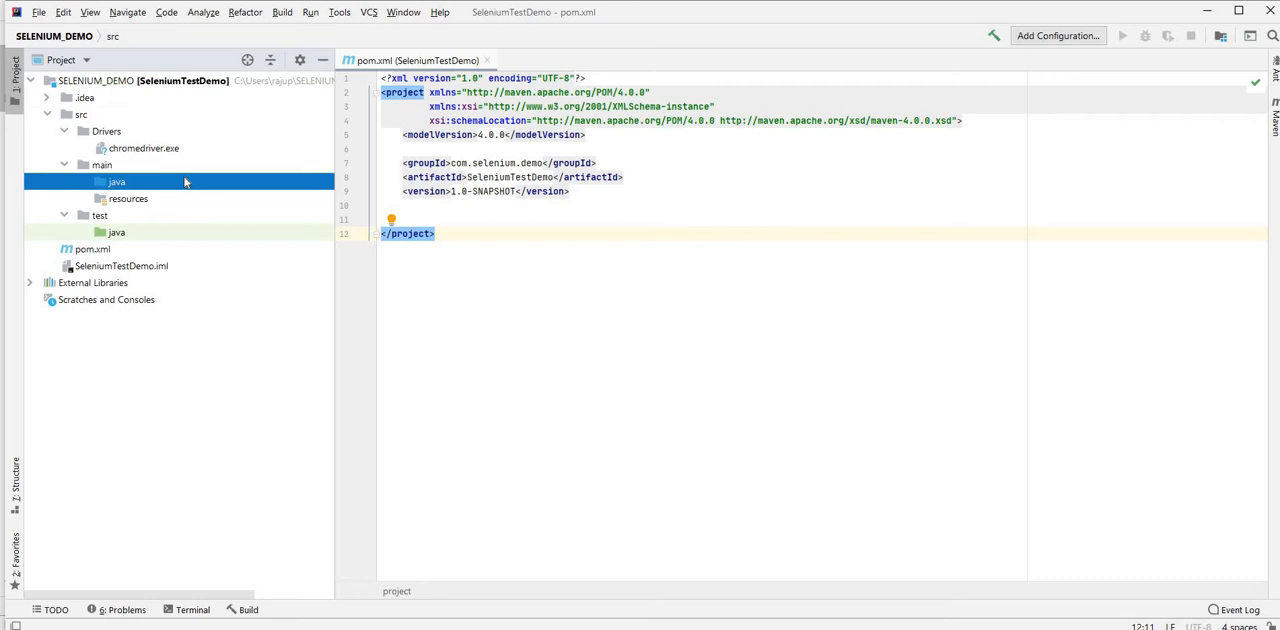
pyautogui.rightClick(116, 182)
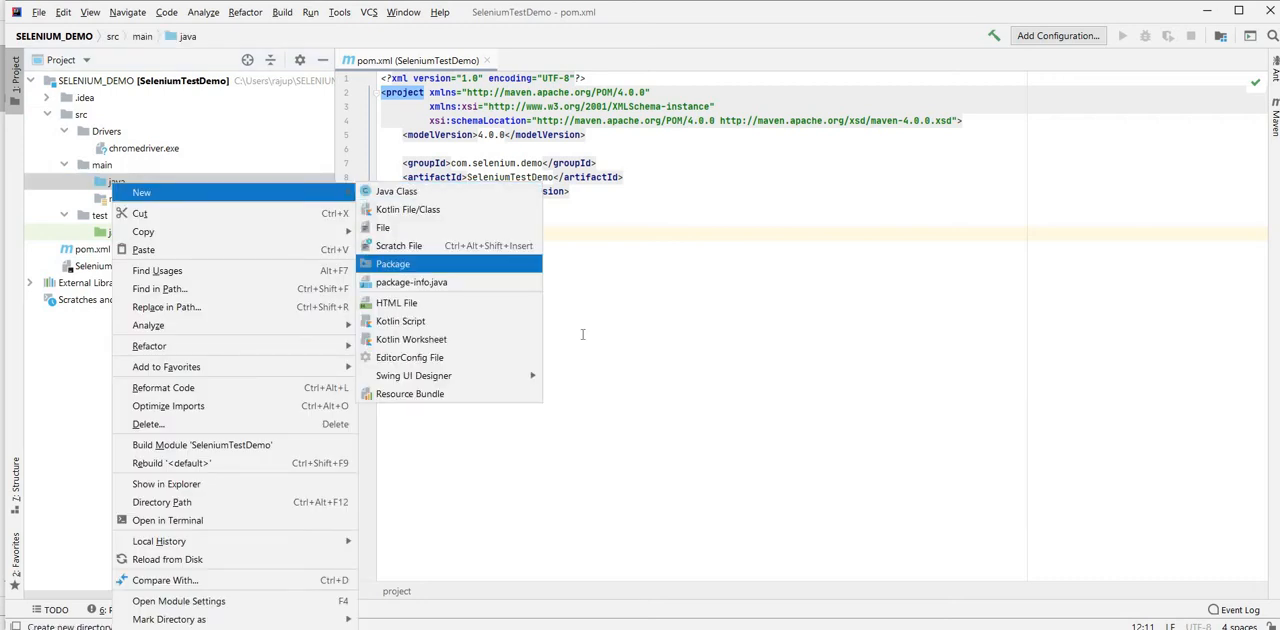
pyautogui.click(392, 264)
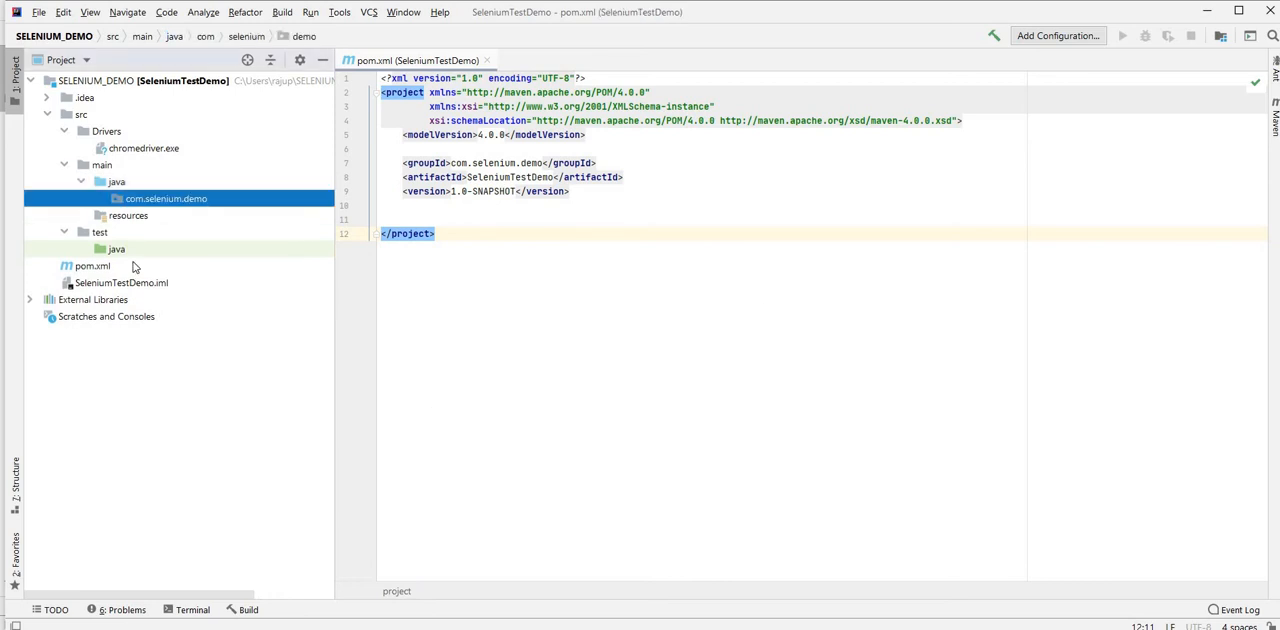
pyautogui.rightClick(116, 248)
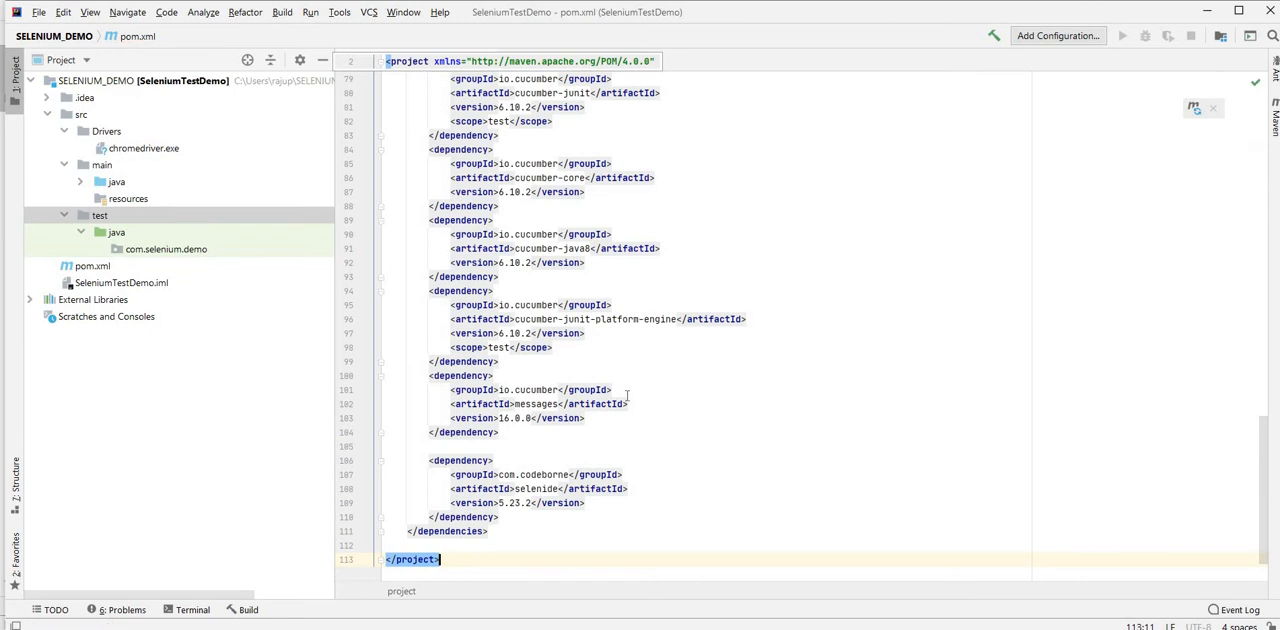
# - Review the edited pom.xml and select the main com.selenium.demo package for pasting classes
pyautogui.scroll(3)
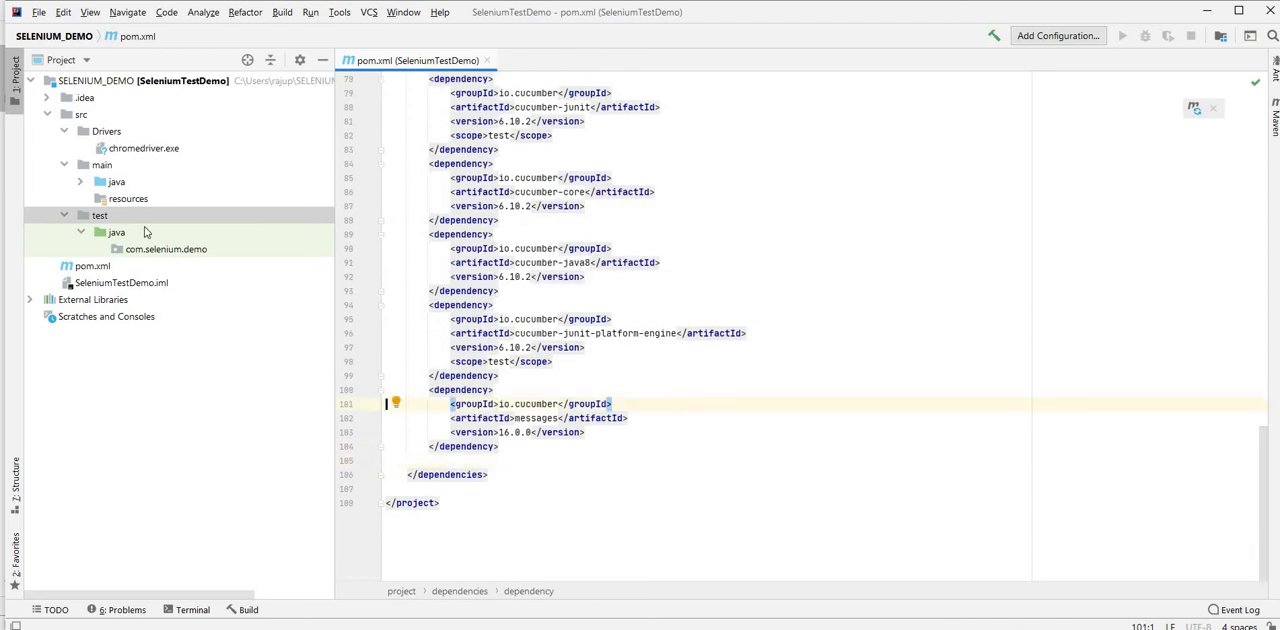
pyautogui.click(100, 232)
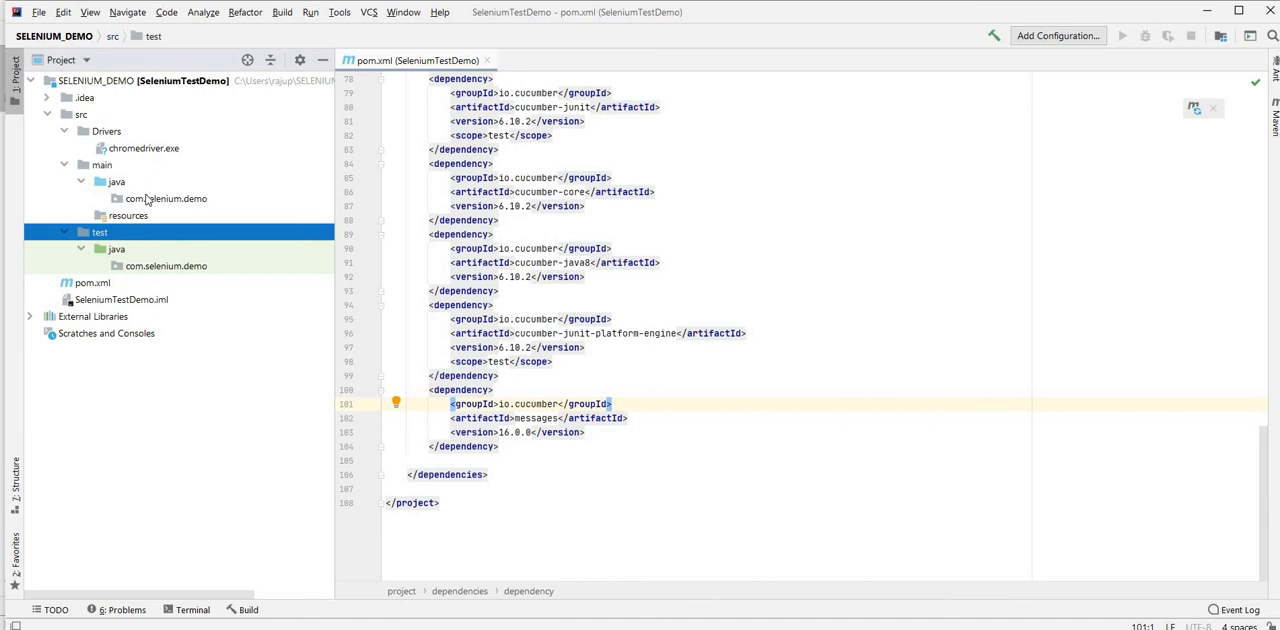
pyautogui.click(166, 198)
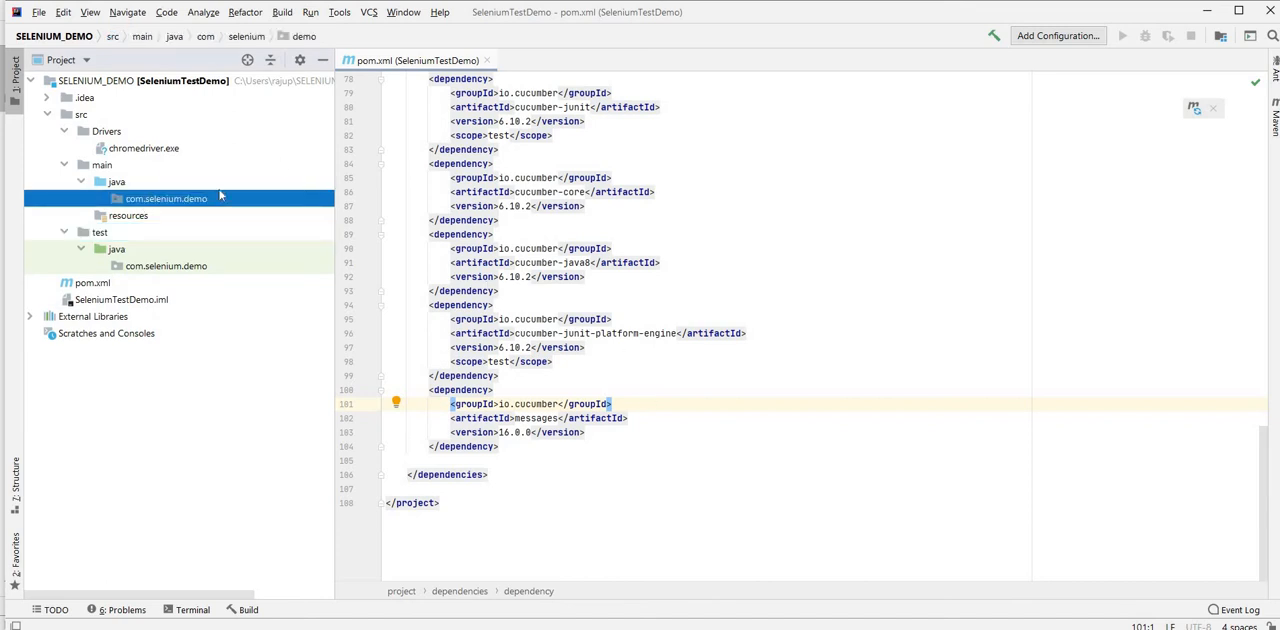
pyautogui.rightClick(166, 198)
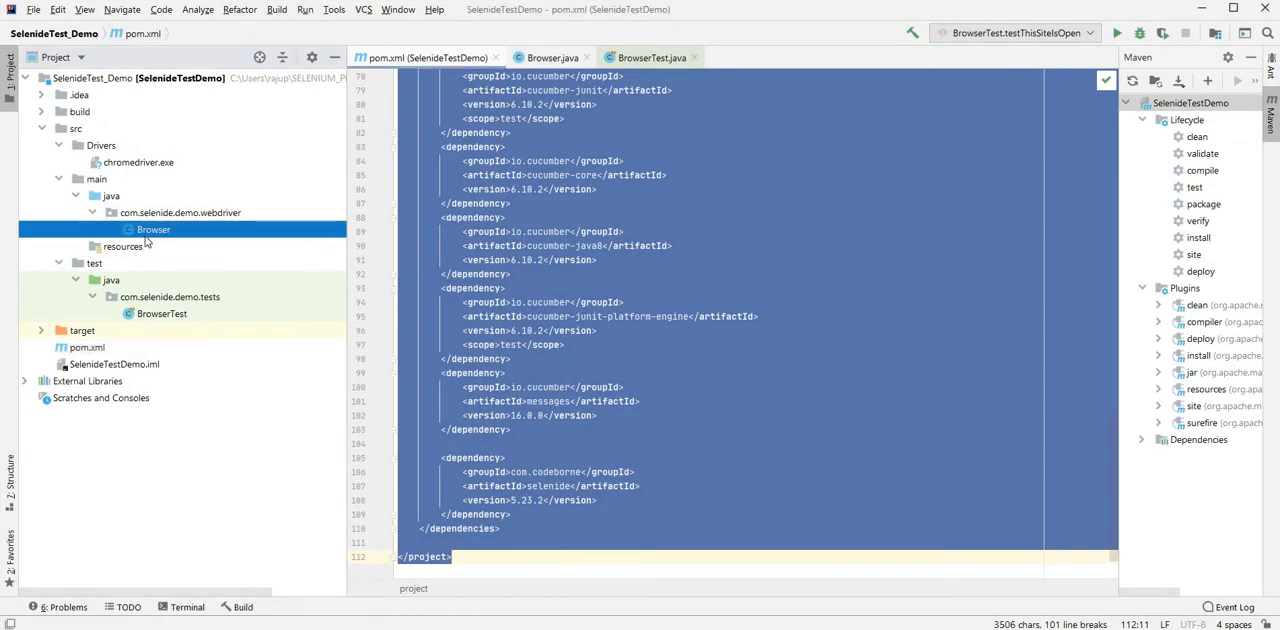
# - Copy Browser into the main package and BrowserTest into the test com.selenium.demo package
pyautogui.click(152, 228)
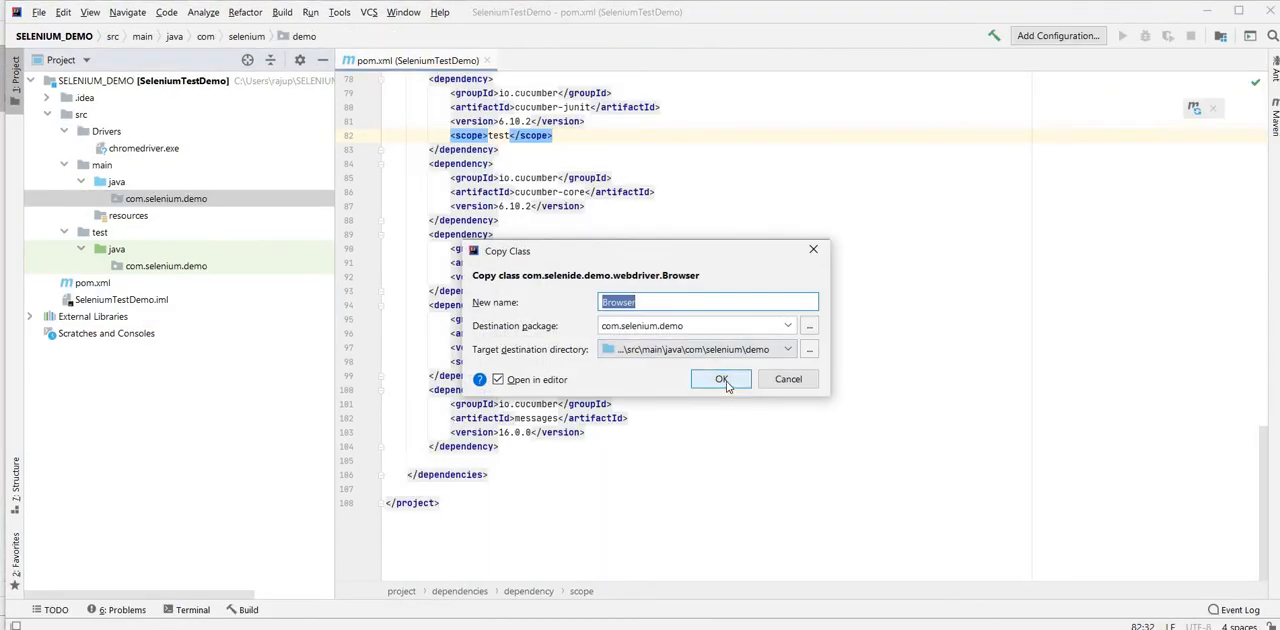
pyautogui.click(720, 380)
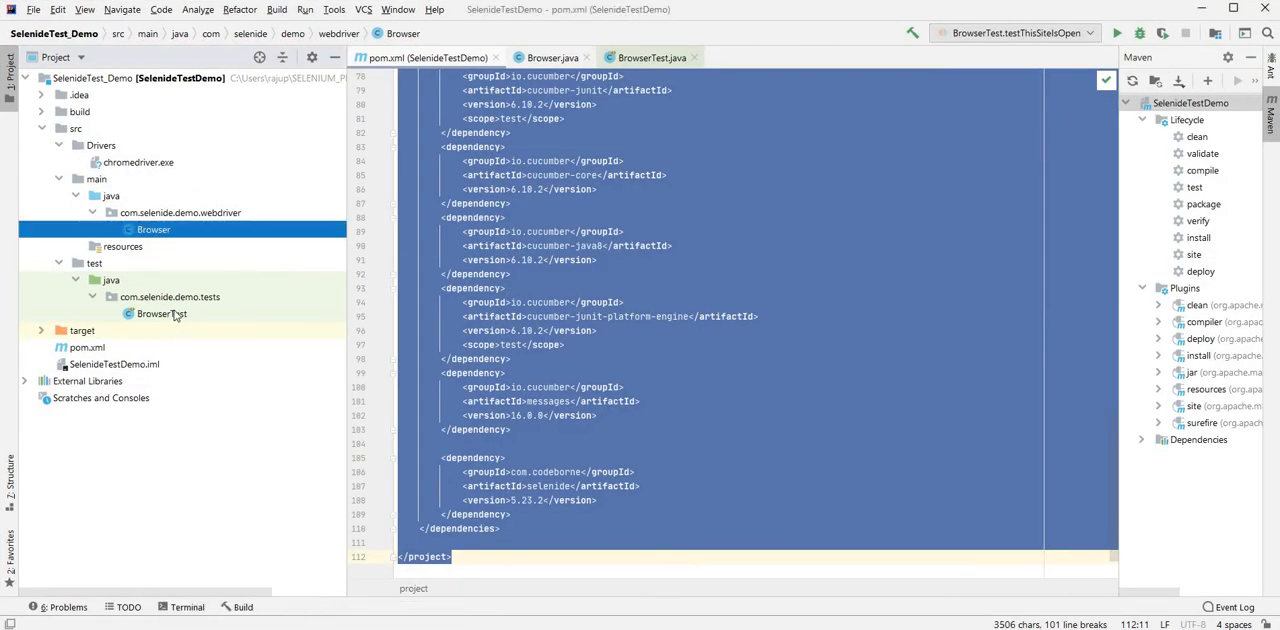
pyautogui.click(160, 312)
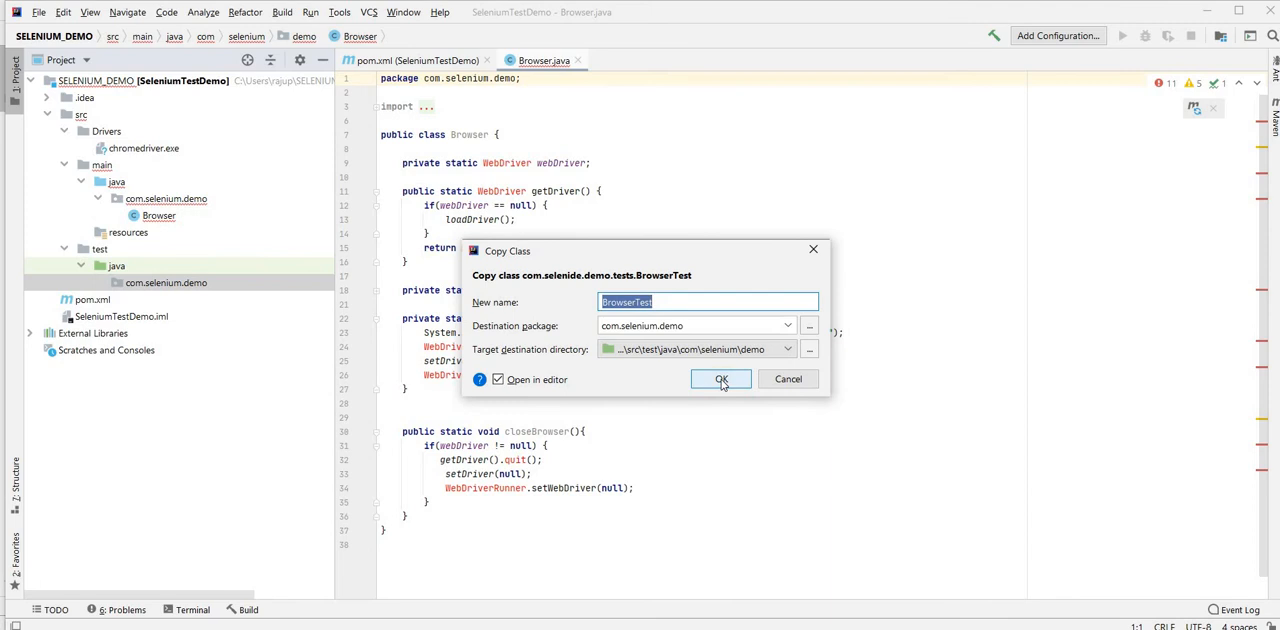
pyautogui.click(720, 380)
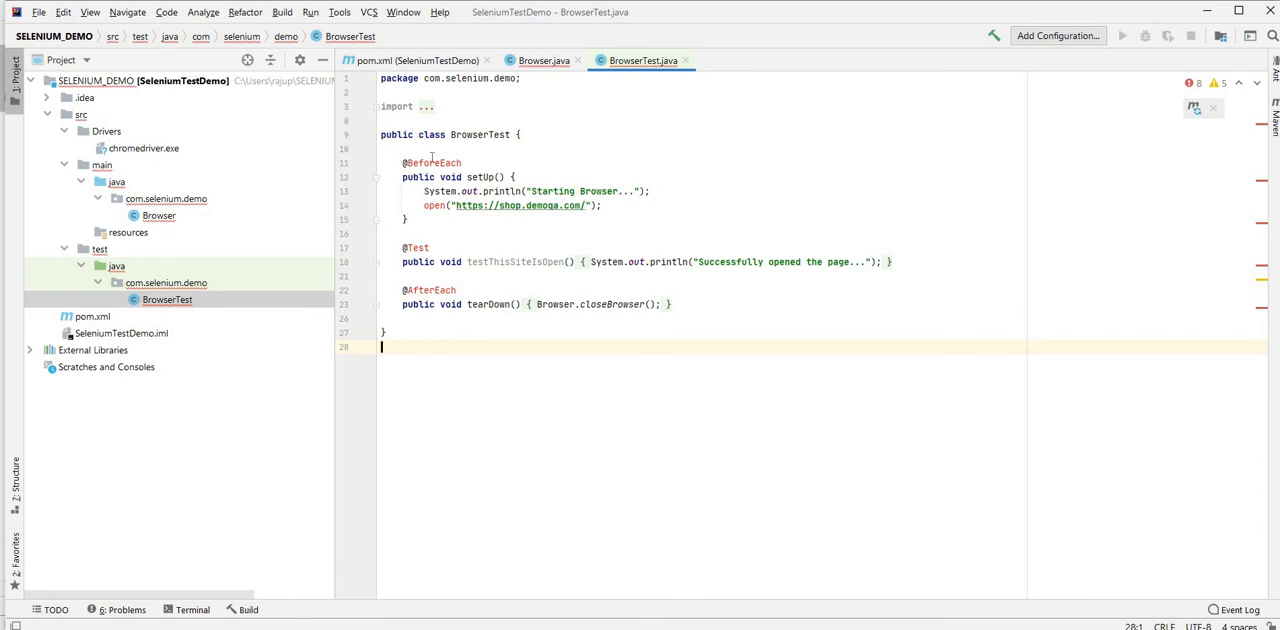
pyautogui.moveTo(158, 226)
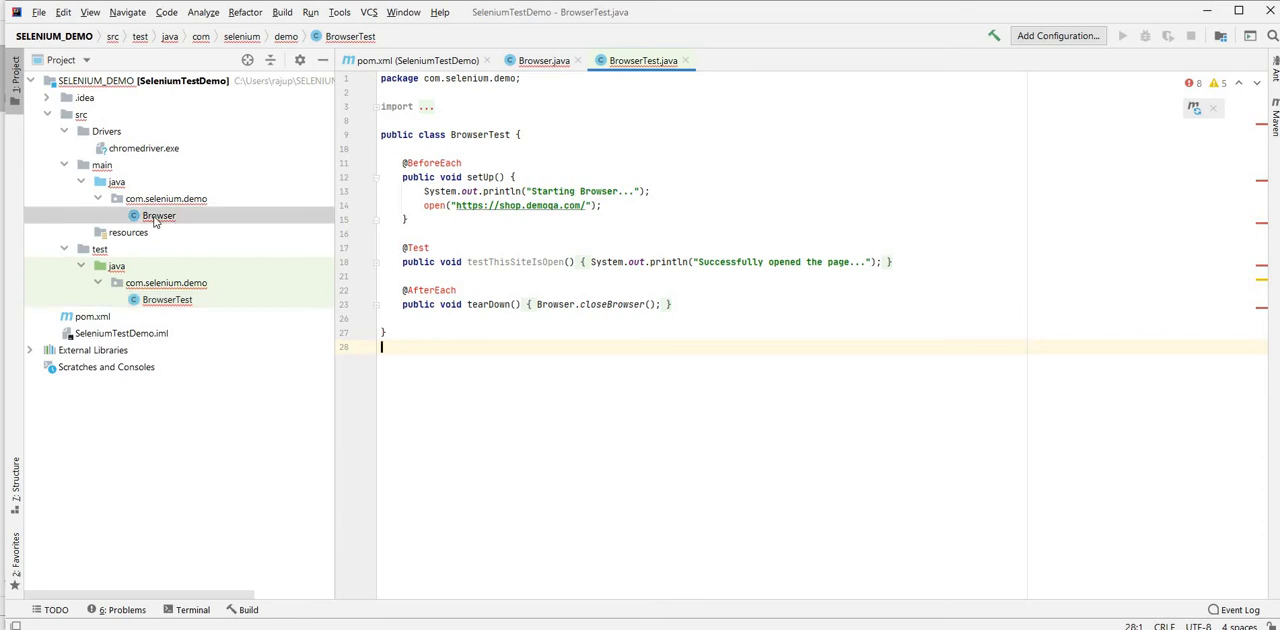
# - Delete the WebDriverRunner line from the copied Browser class's loadDriver method
pyautogui.click(544, 60)
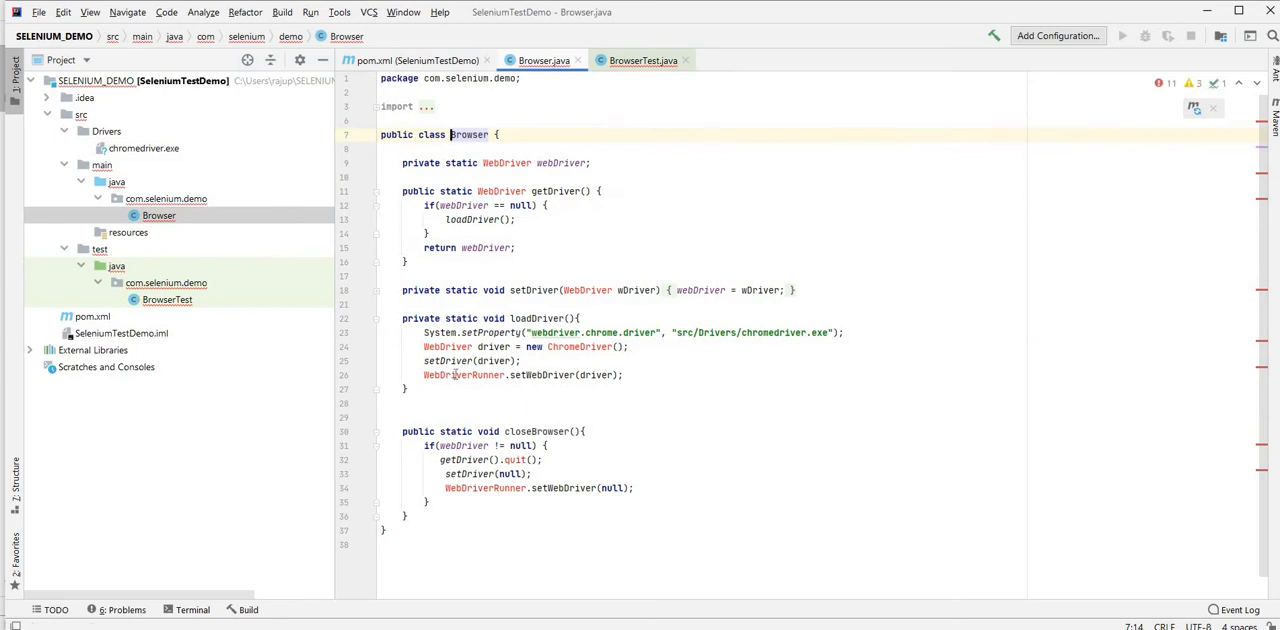
pyautogui.click(844, 332)
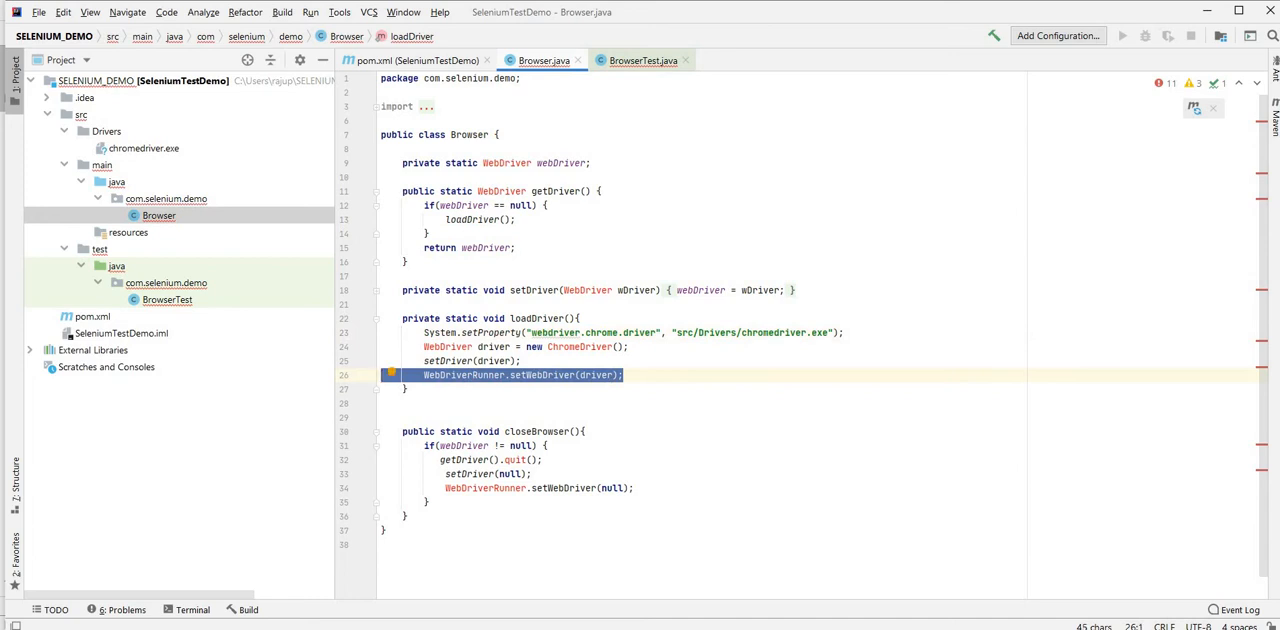
pyautogui.press('Delete')
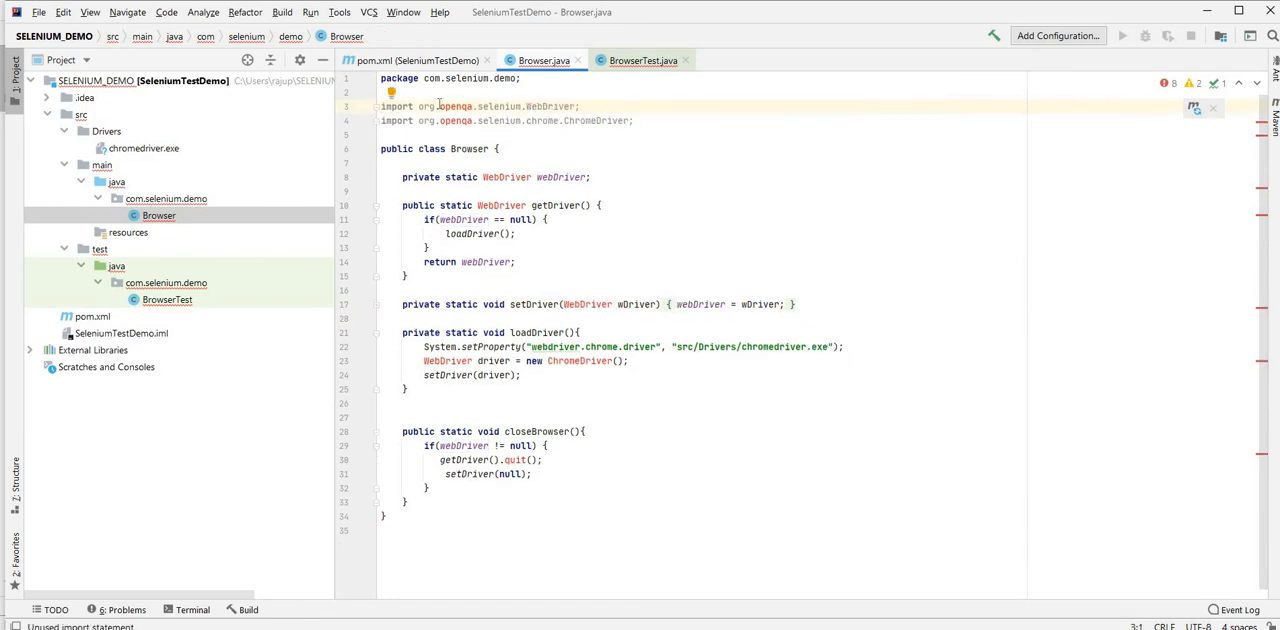
pyautogui.moveTo(136, 320)
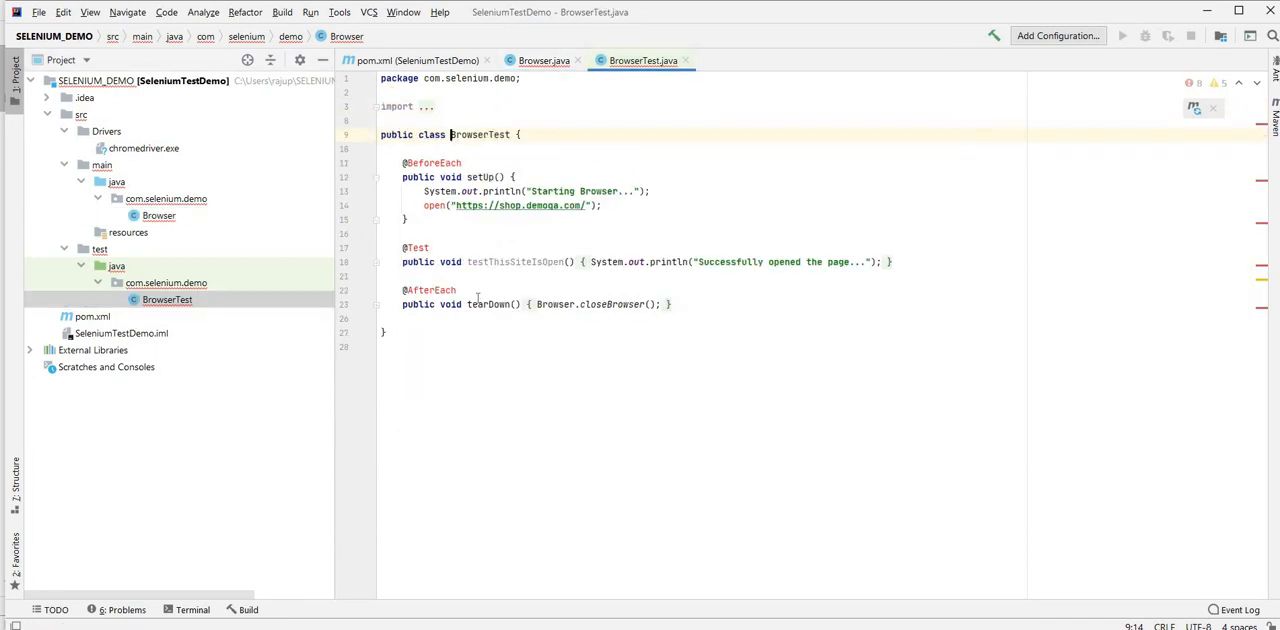
# - Add a 'WebDriver driver = Browser.getDriver();' field above setUp in BrowserTest
pyautogui.doubleClick(434, 204)
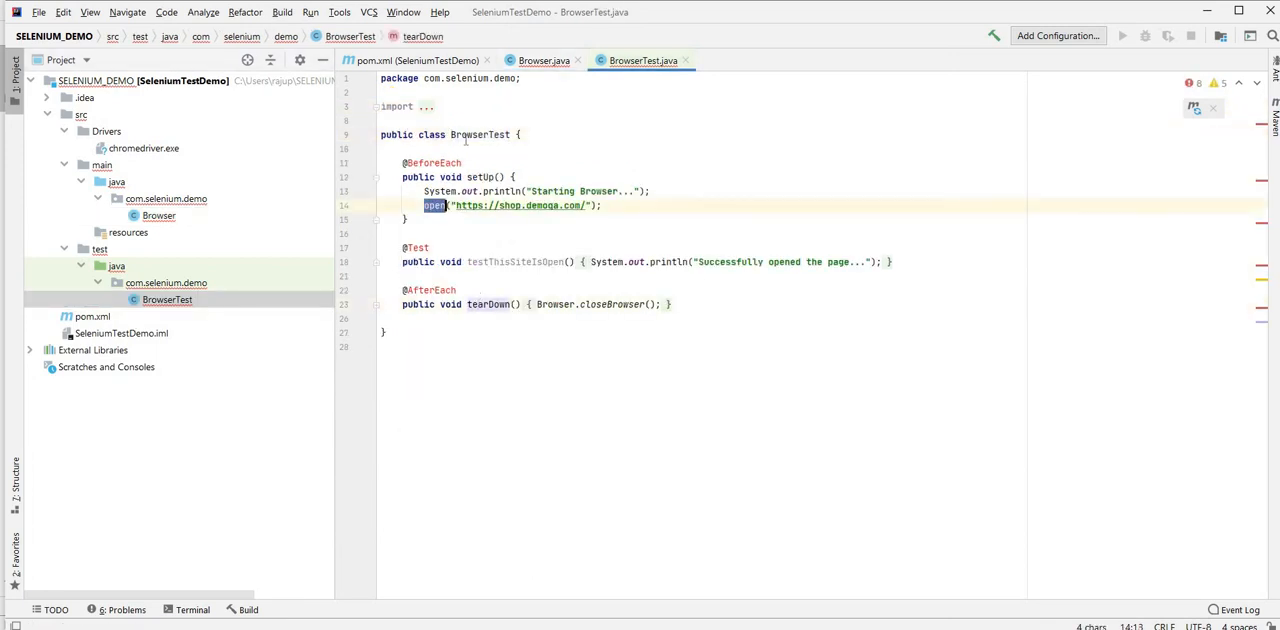
pyautogui.press('Enter')
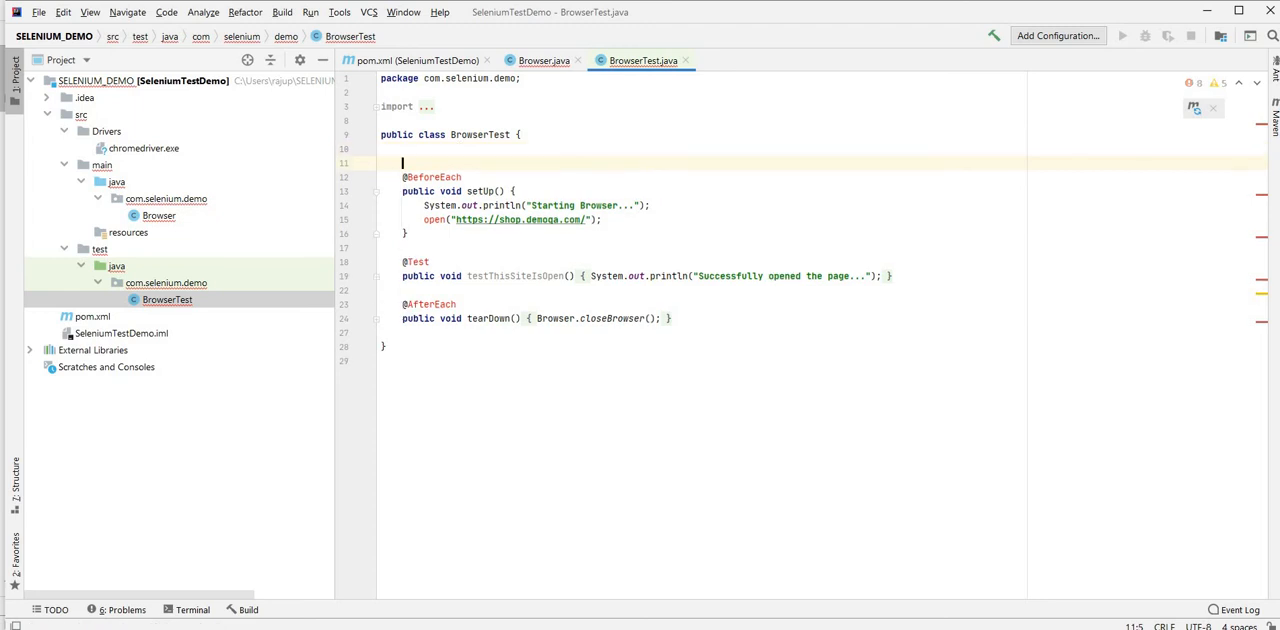
pyautogui.write('W')
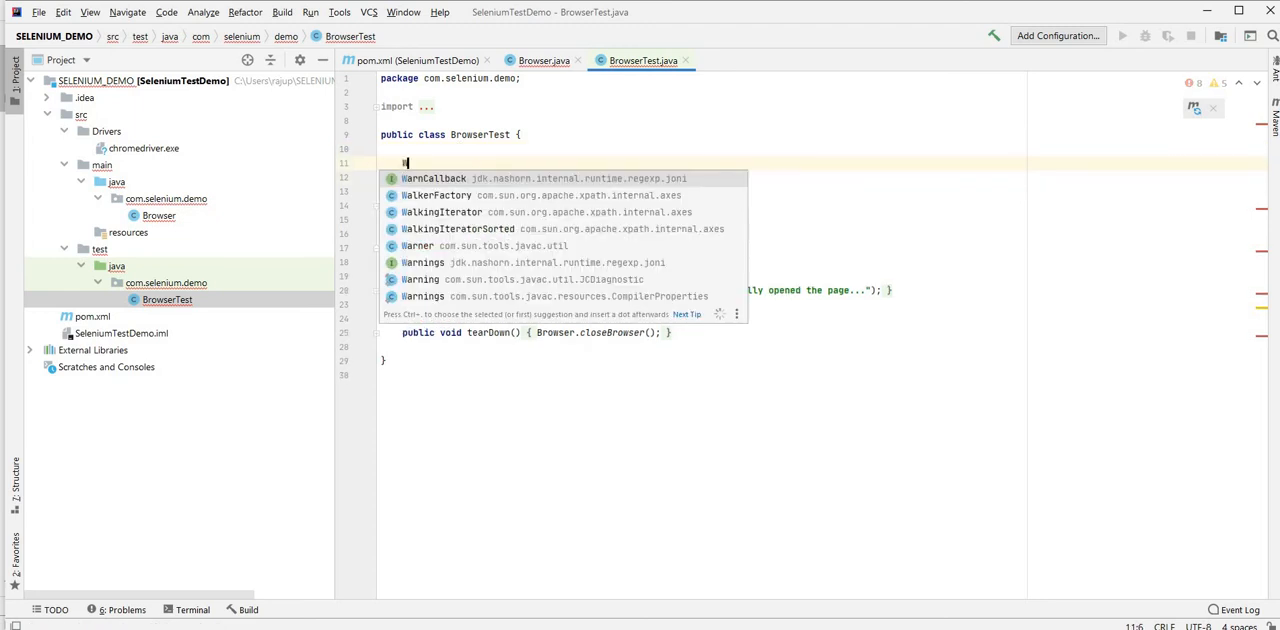
pyautogui.write('ebDriver driver =')
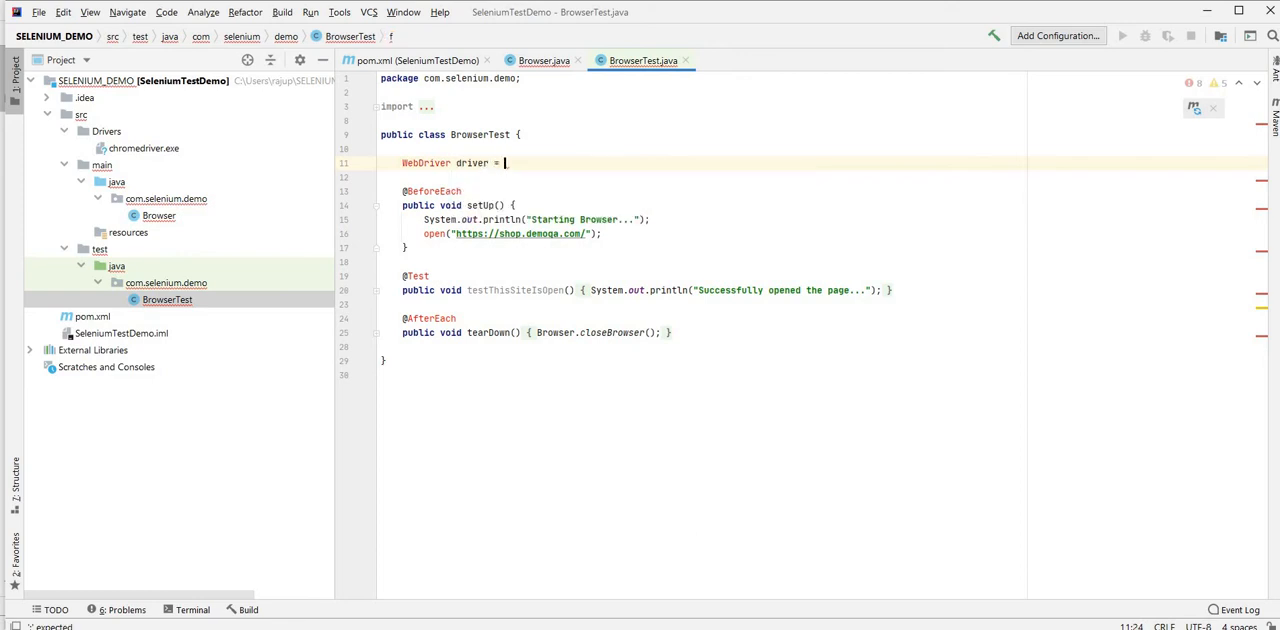
pyautogui.write('Browser.')
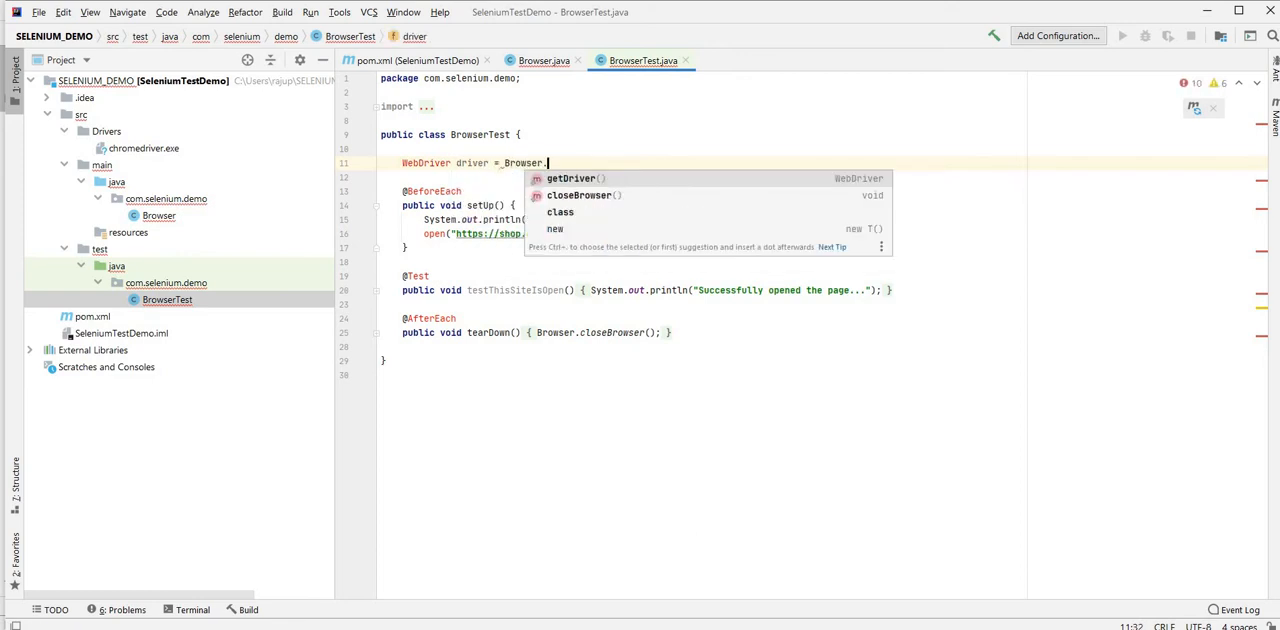
pyautogui.click(570, 178)
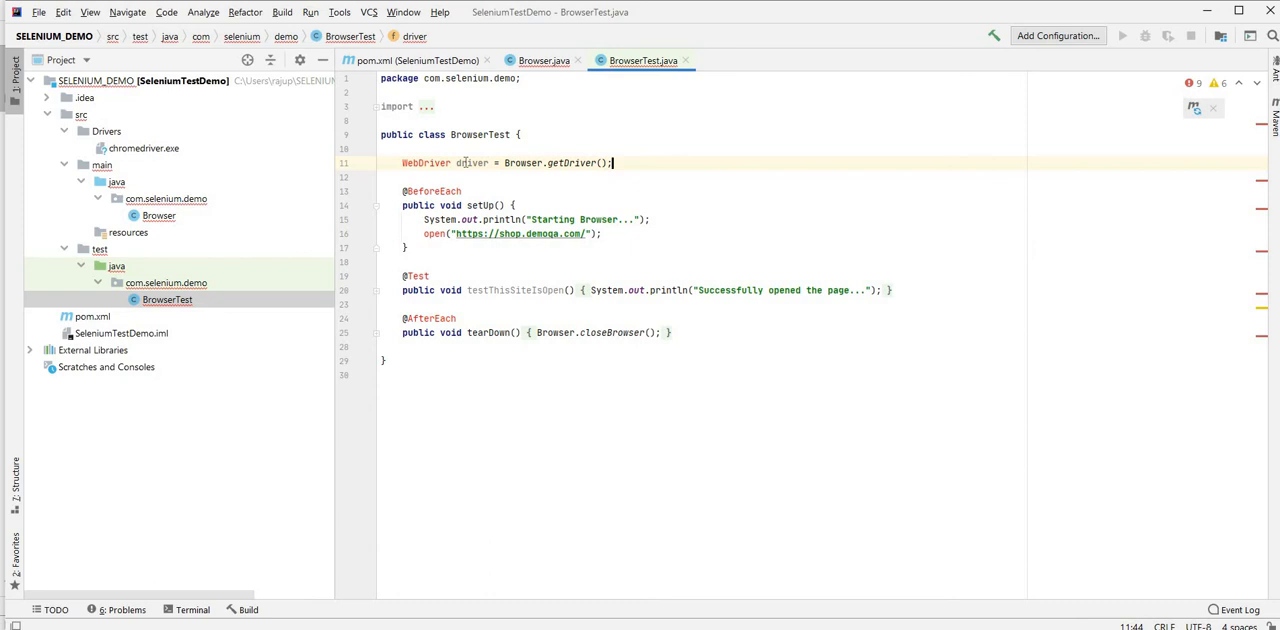
# - Replace the open(...) call in setUp with driver.get on the shop.demoqa.com URL
pyautogui.doubleClick(472, 164)
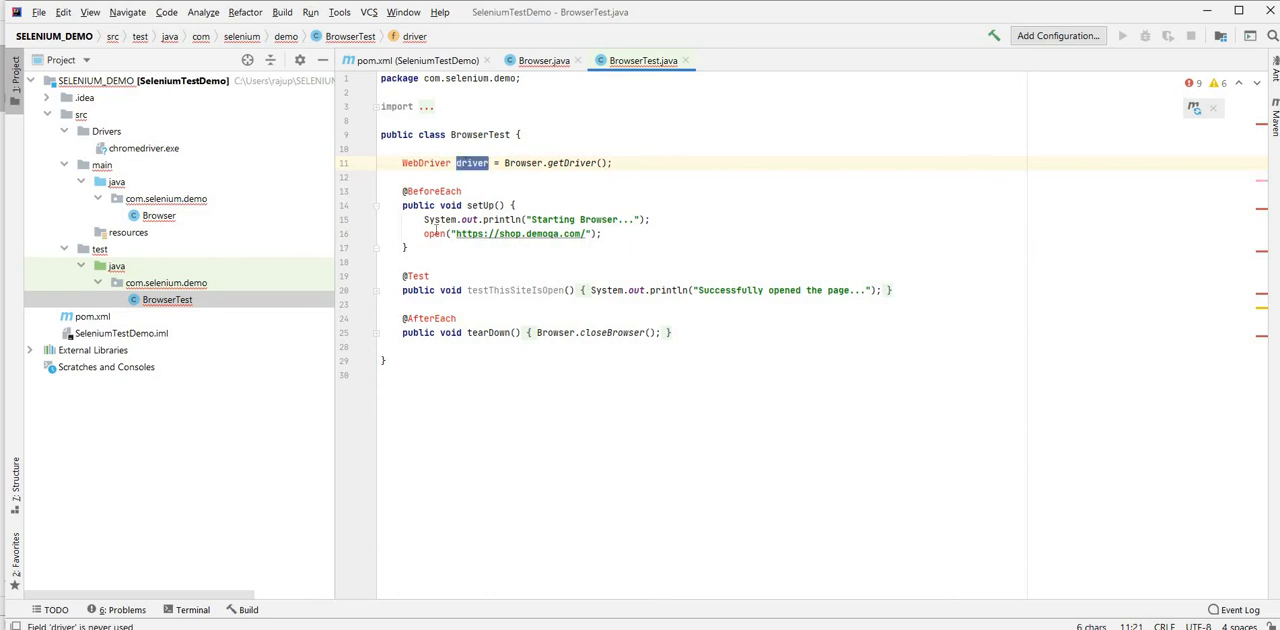
pyautogui.write('driver')
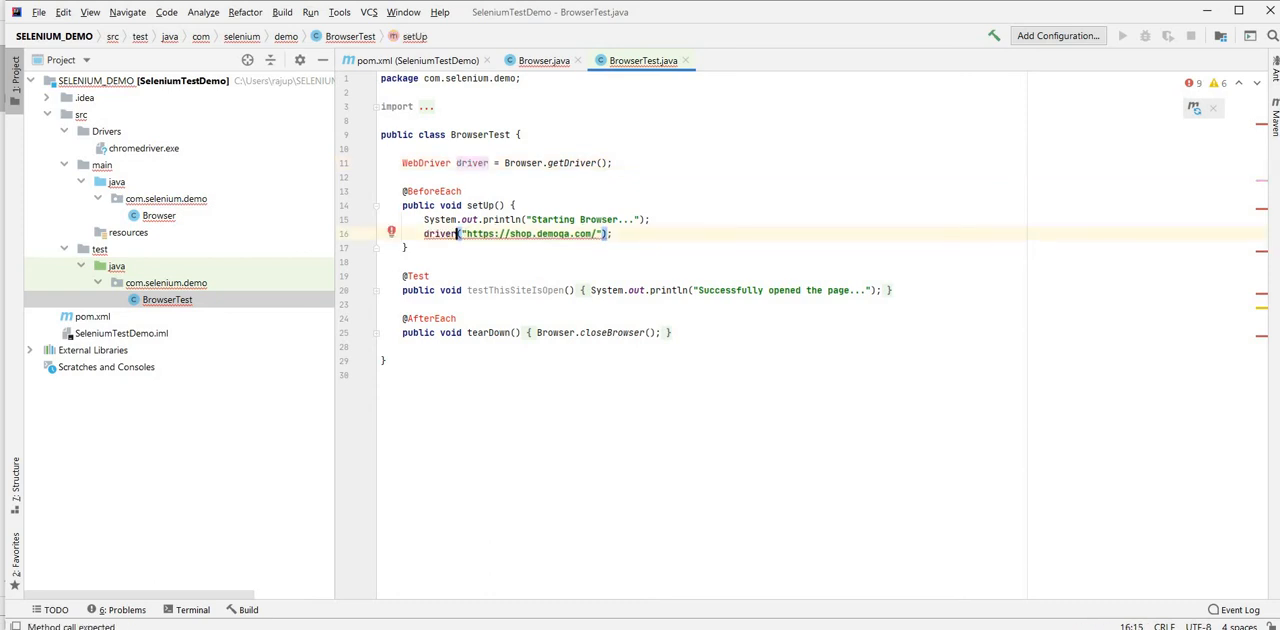
pyautogui.write('.get')
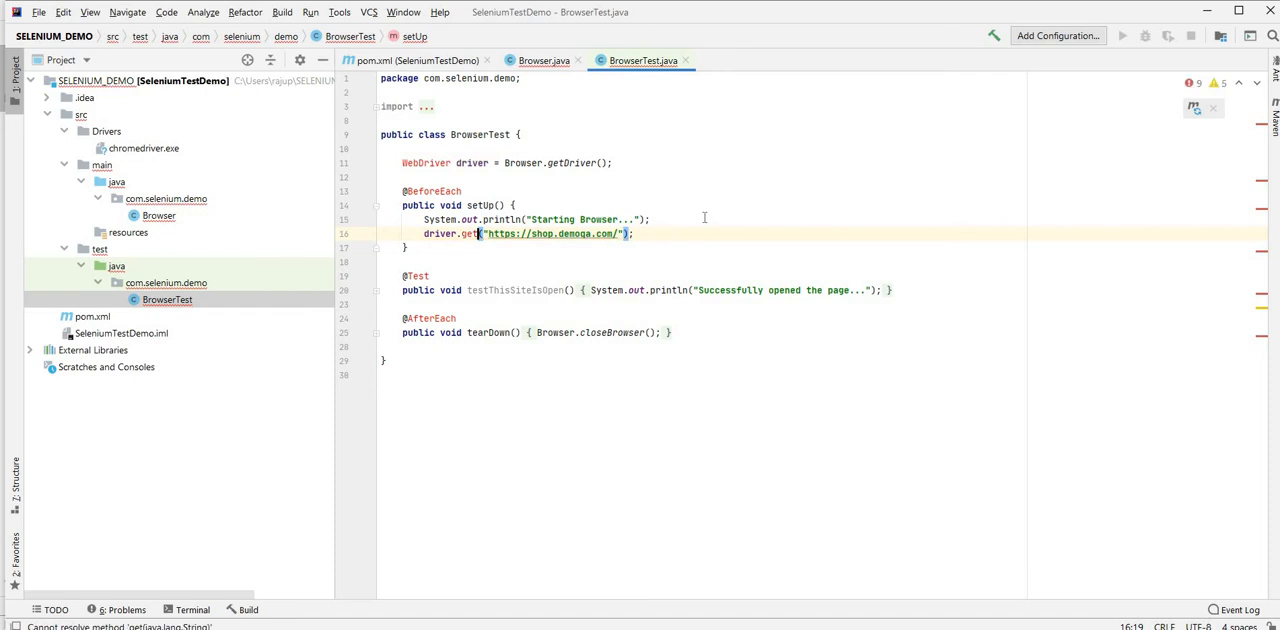
pyautogui.click(444, 192)
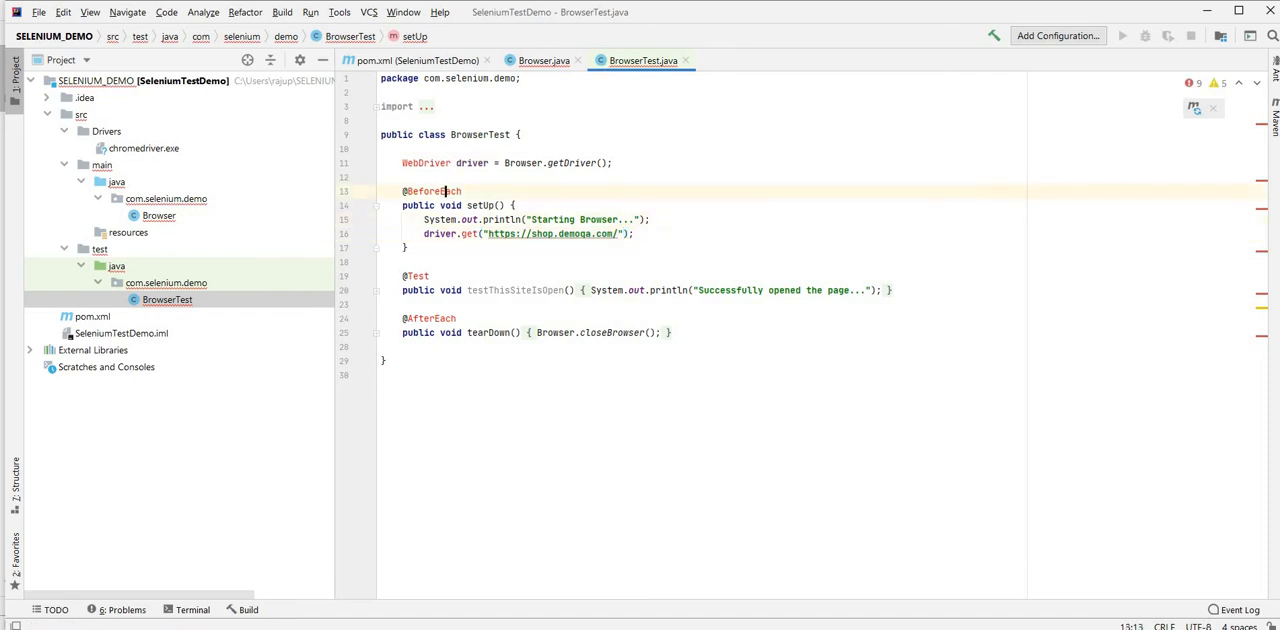
pyautogui.click(38, 12)
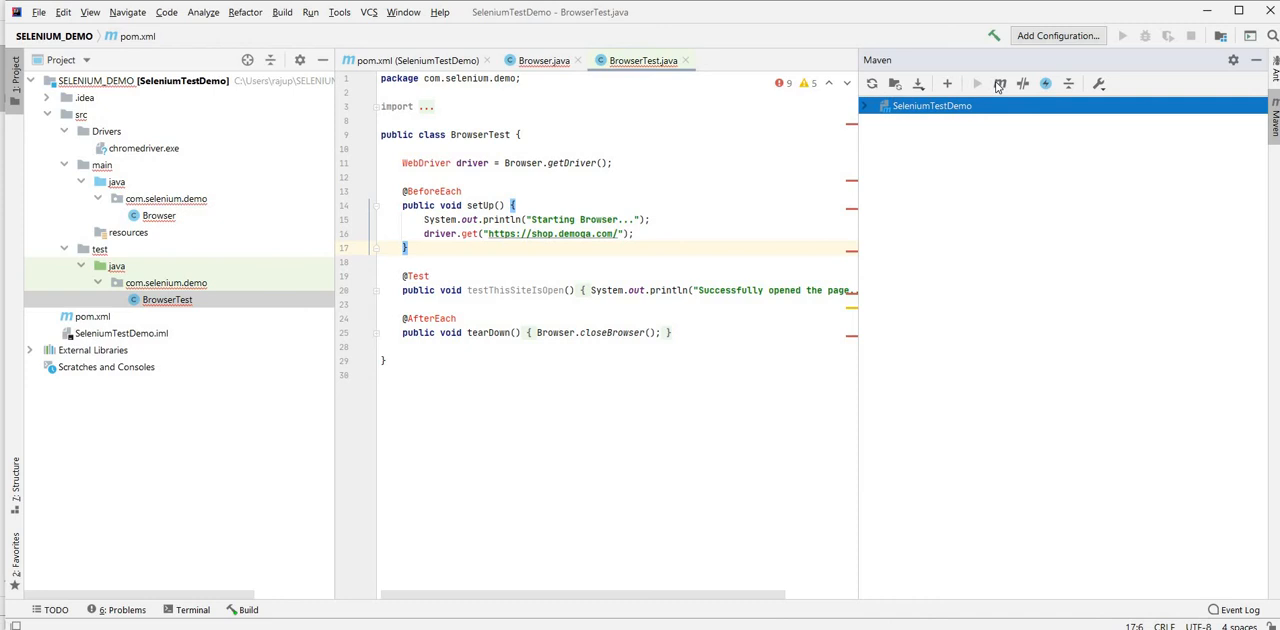
# - Execute the Maven goal 'clean package' on SeleniumTestDemo from the Maven tool window
pyautogui.click(1000, 84)
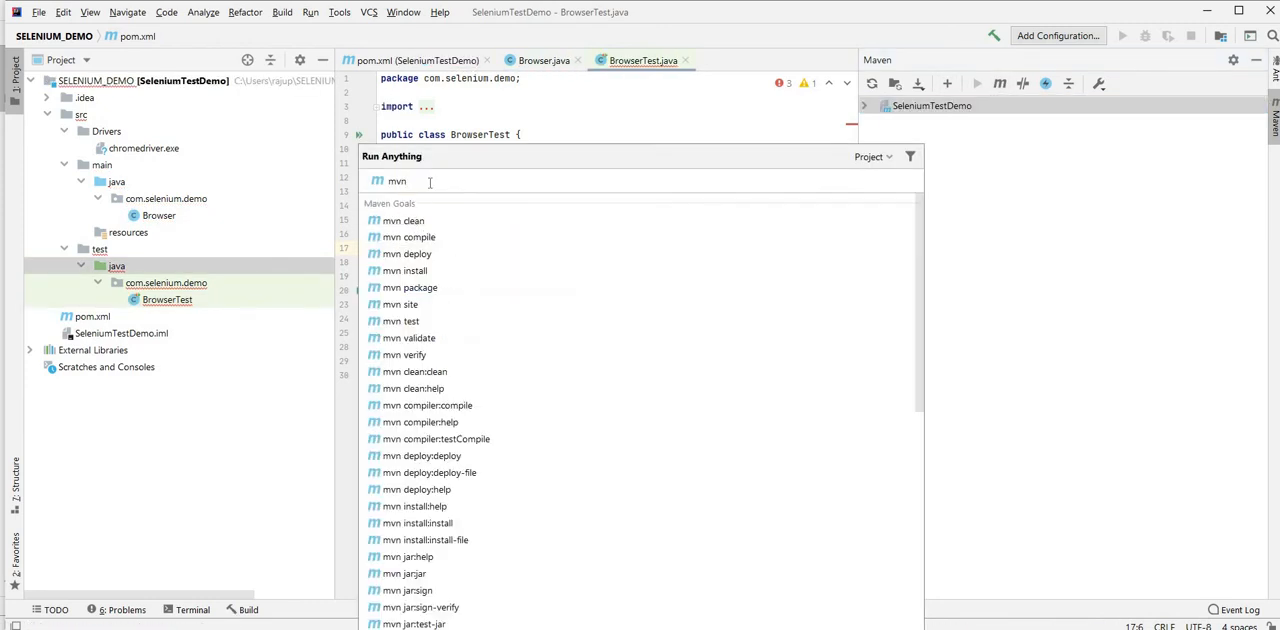
pyautogui.write('clean package')
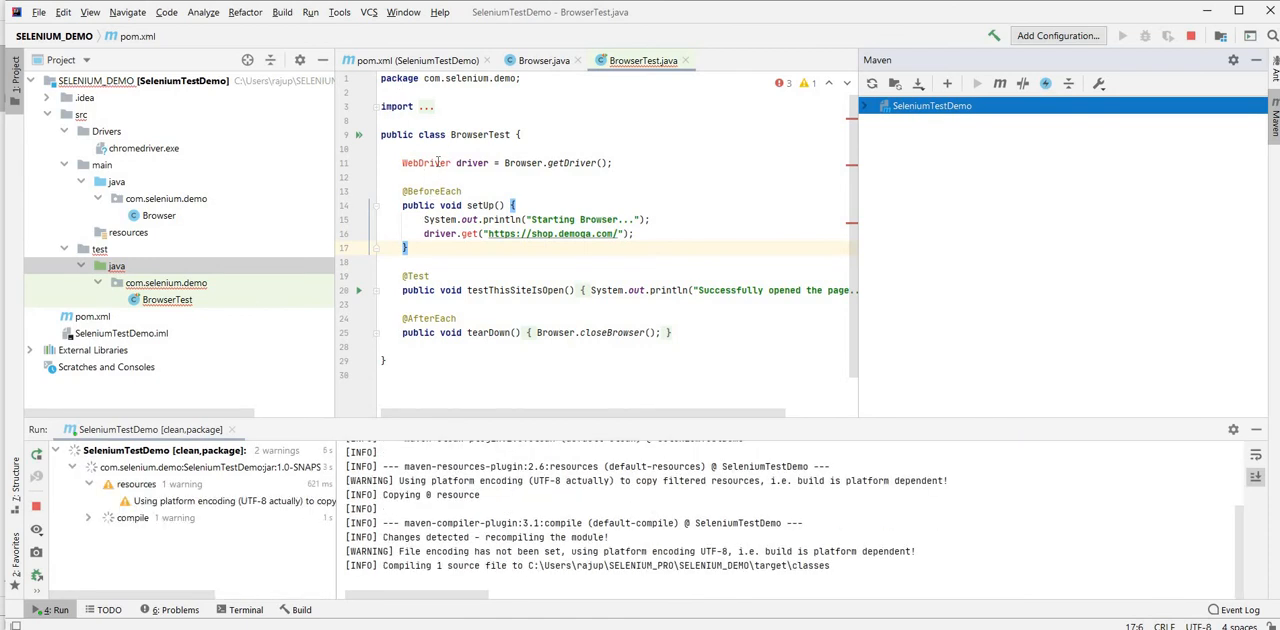
pyautogui.click(436, 162)
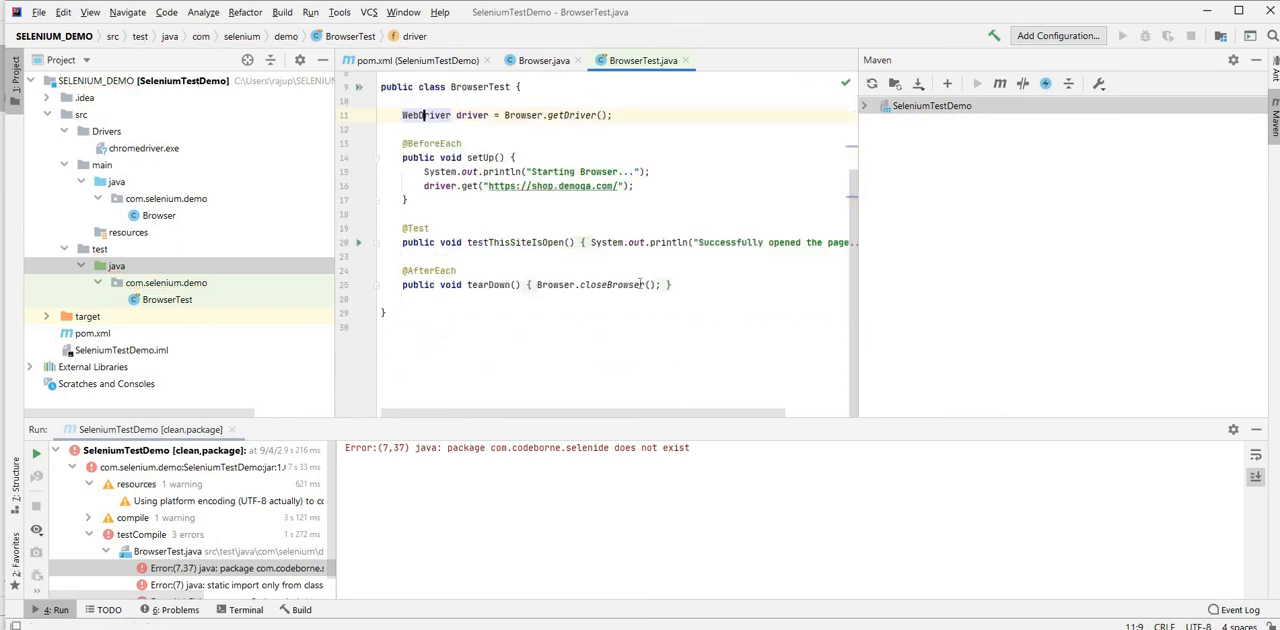
# - View Browser.java and rerun the Maven clean package build until it reports BUILD SUCCESS
pyautogui.click(544, 60)
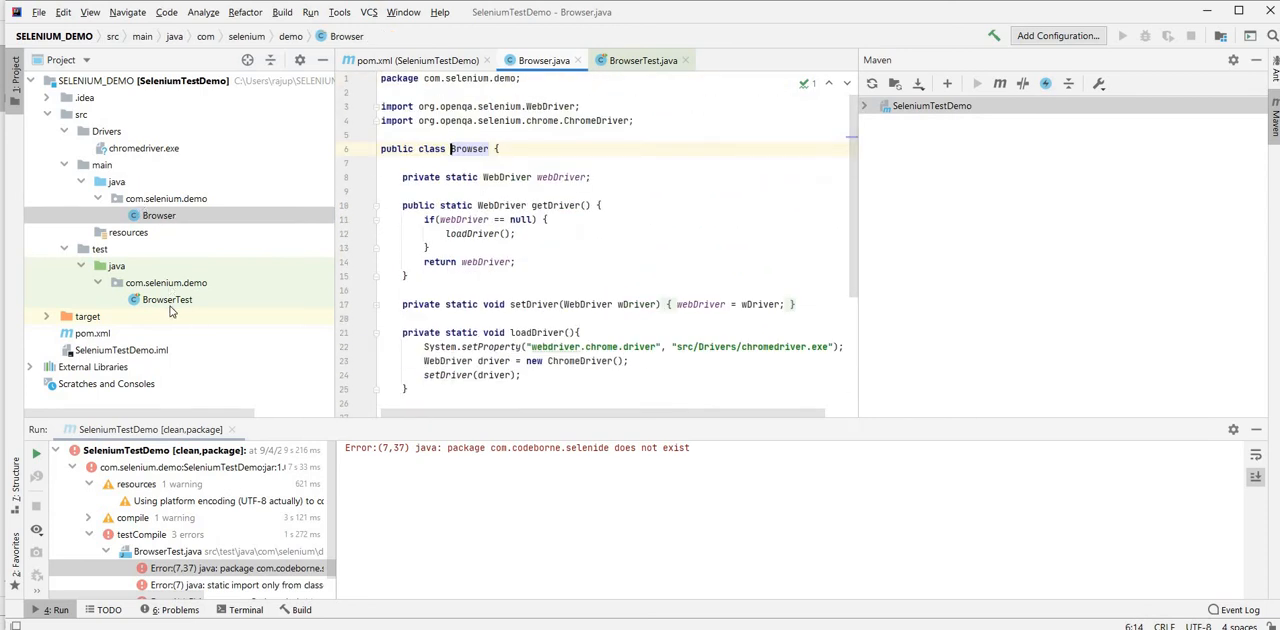
pyautogui.moveTo(158, 180)
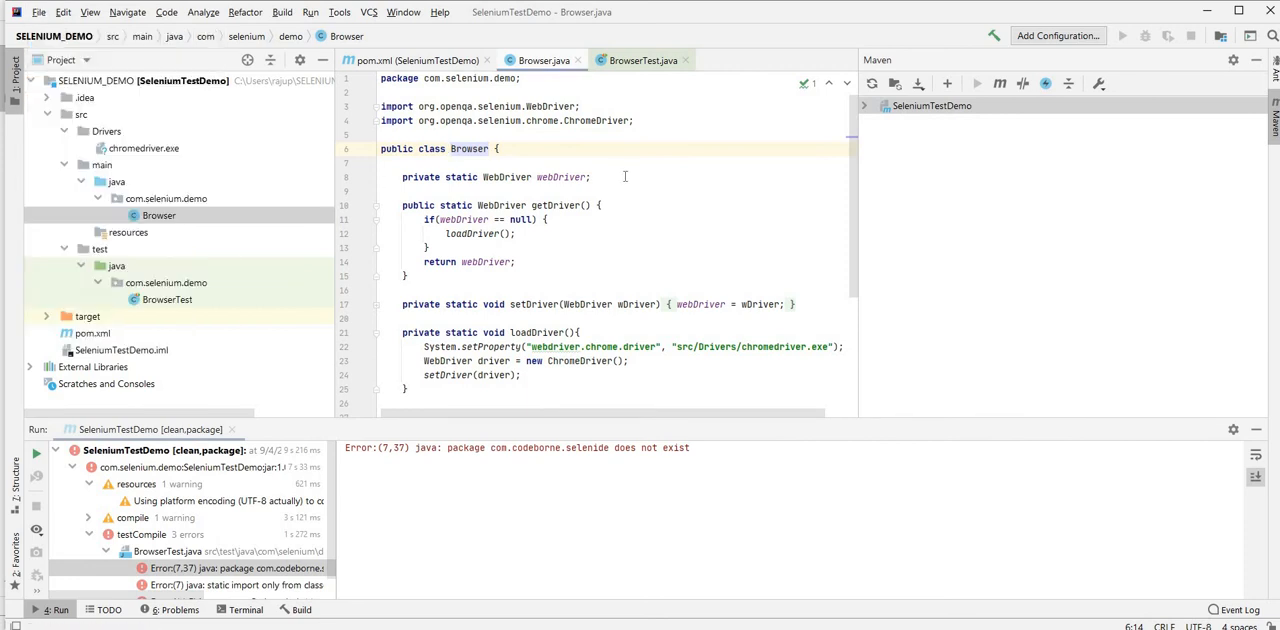
pyautogui.click(590, 176)
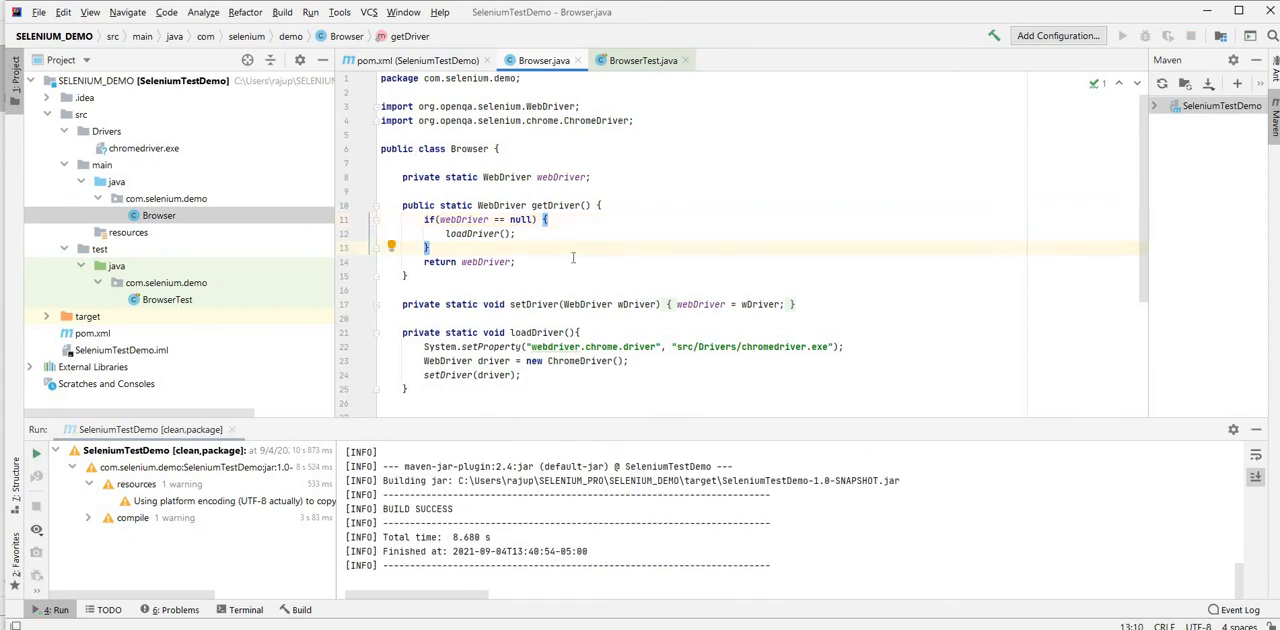
pyautogui.moveTo(510, 332)
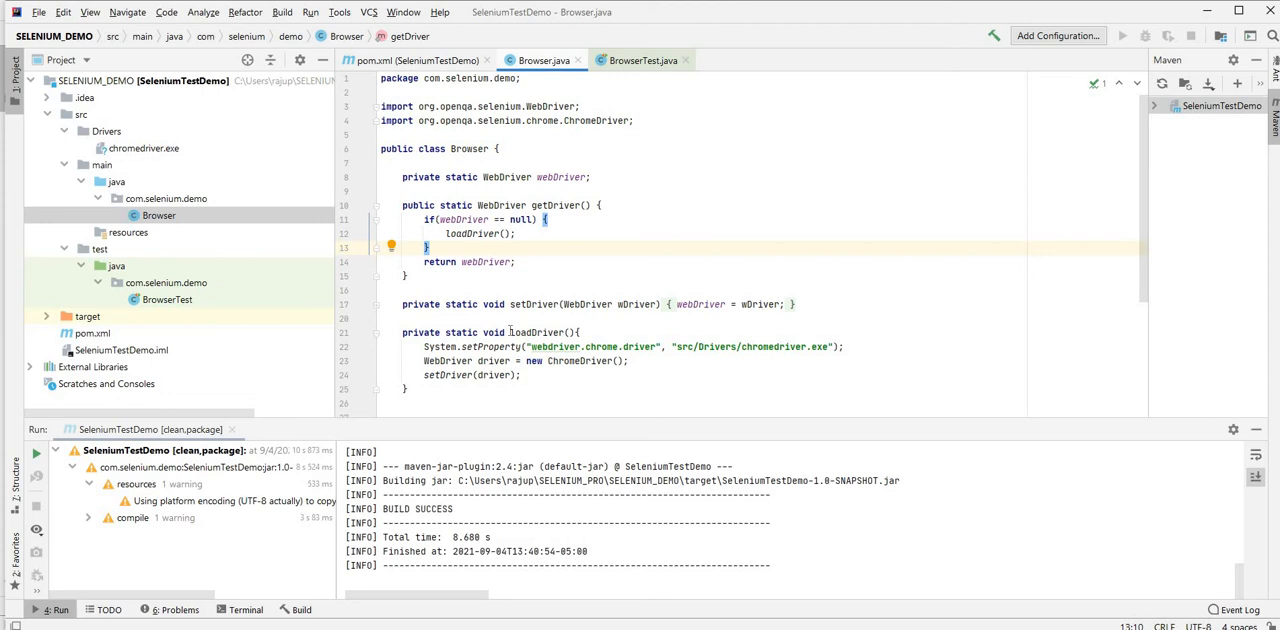
pyautogui.moveTo(556, 262)
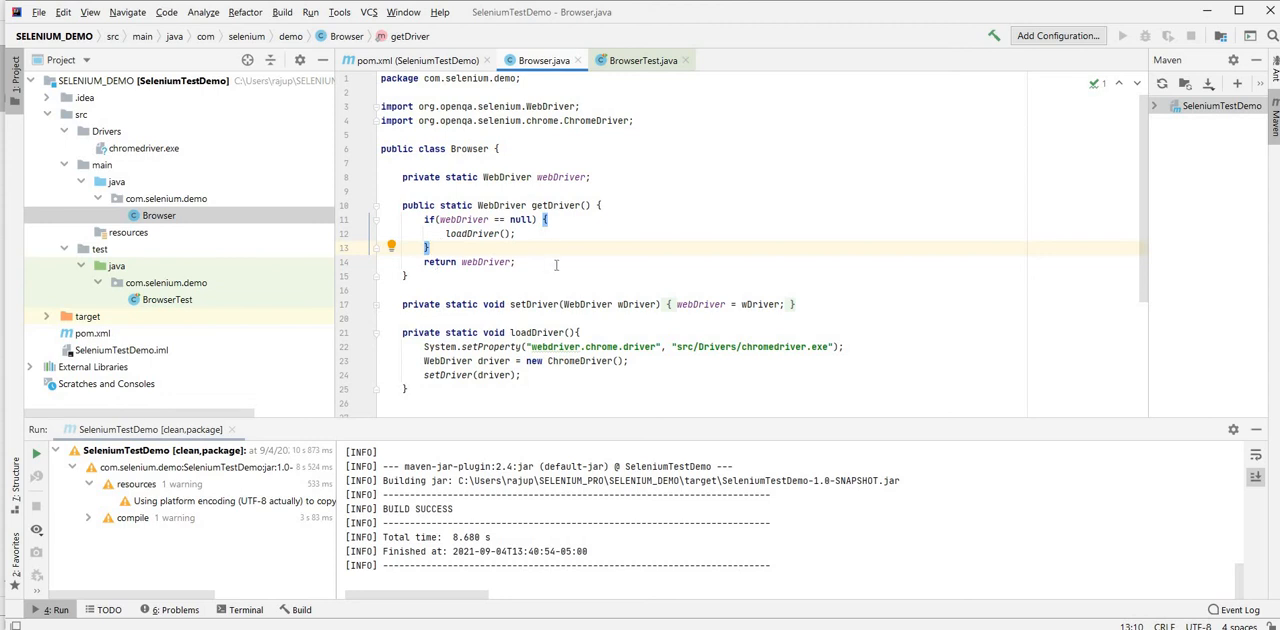
# - Review the Selenide Browser class's getDriver return and closeBrowser's WebDriverRunner.setWebDriver(null) reset
pyautogui.click(516, 262)
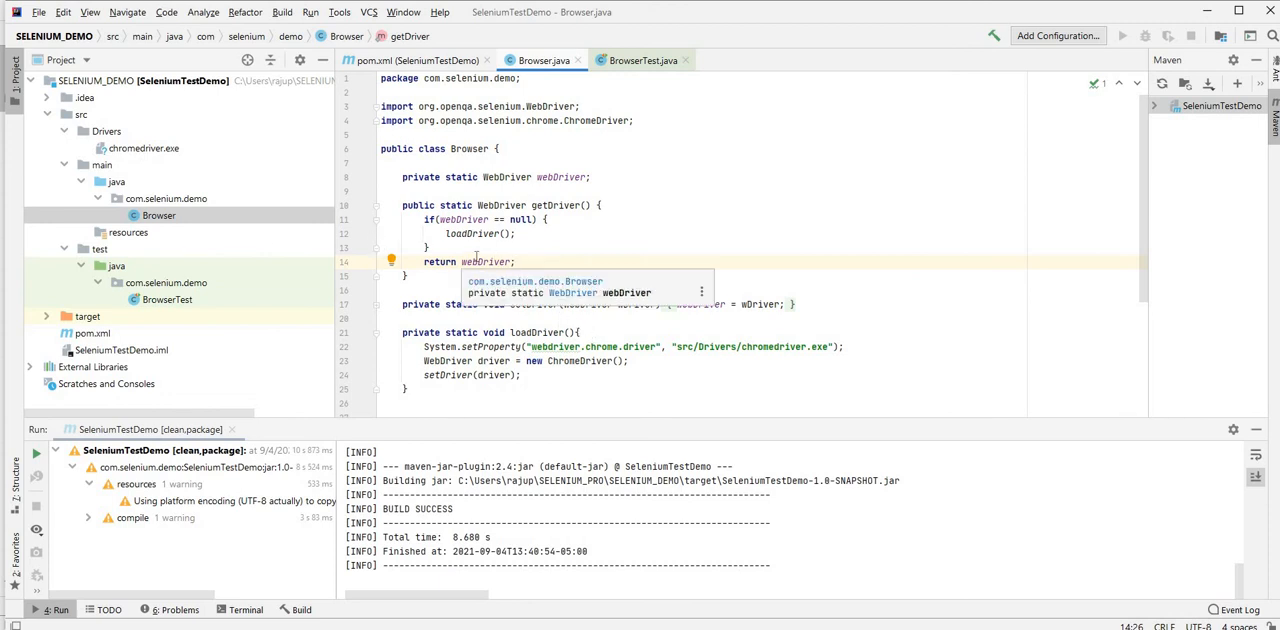
pyautogui.doubleClick(484, 260)
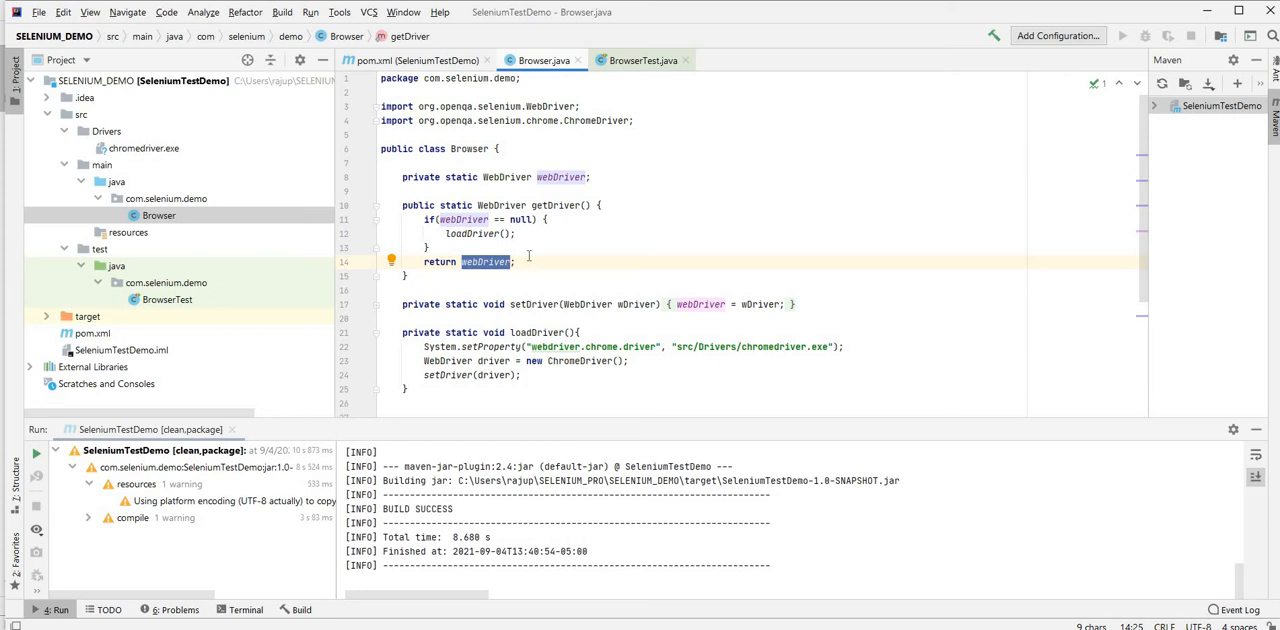
pyautogui.moveTo(156, 334)
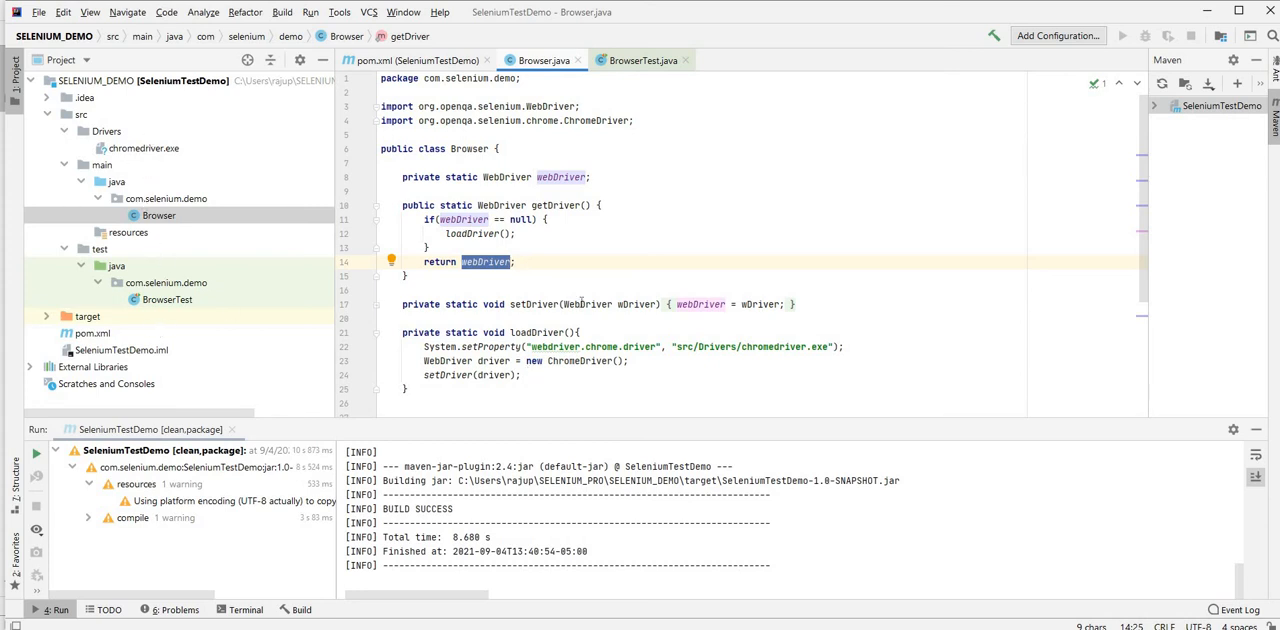
pyautogui.moveTo(580, 250)
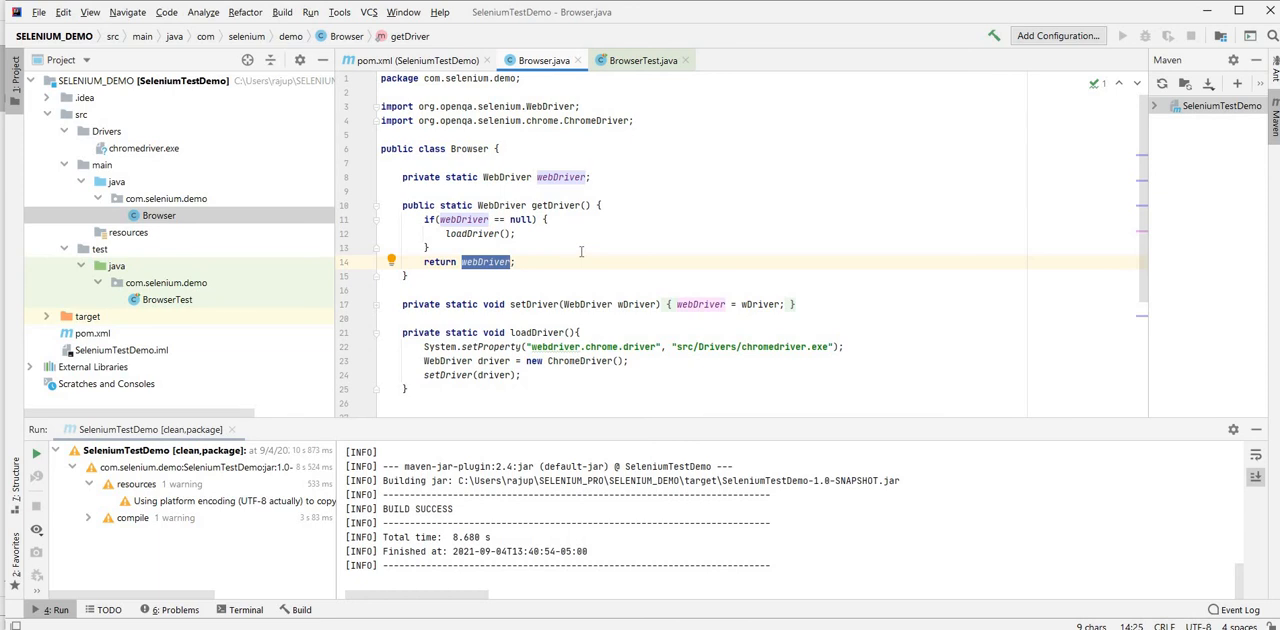
pyautogui.moveTo(112, 196)
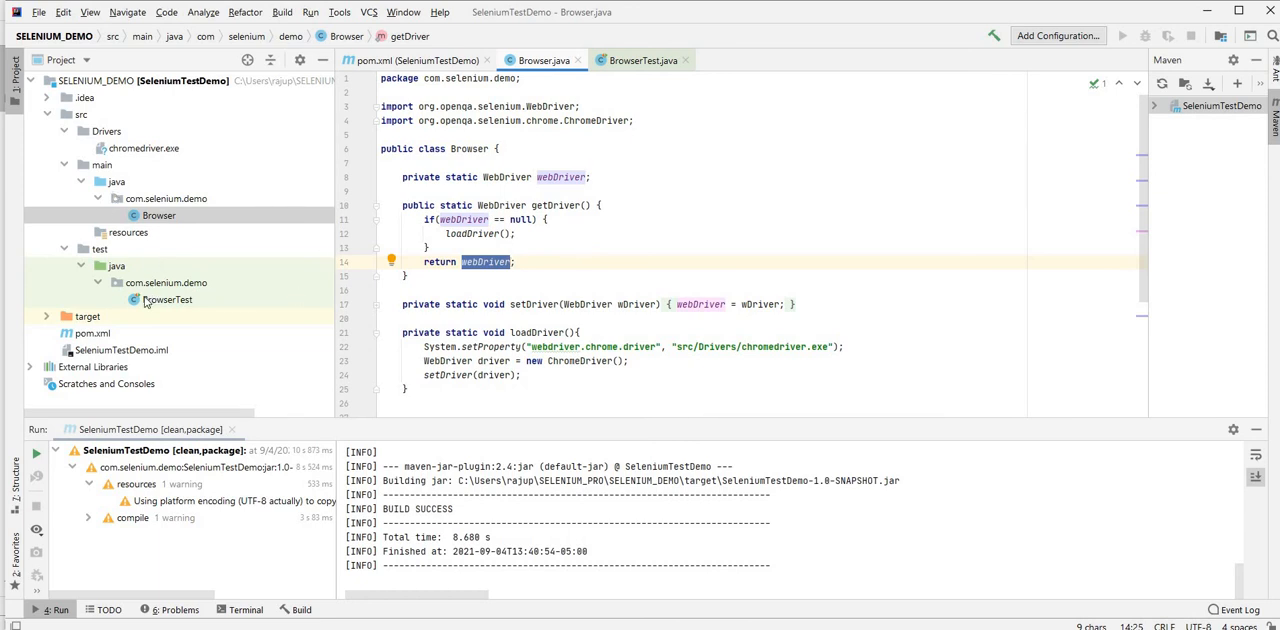
pyautogui.click(486, 304)
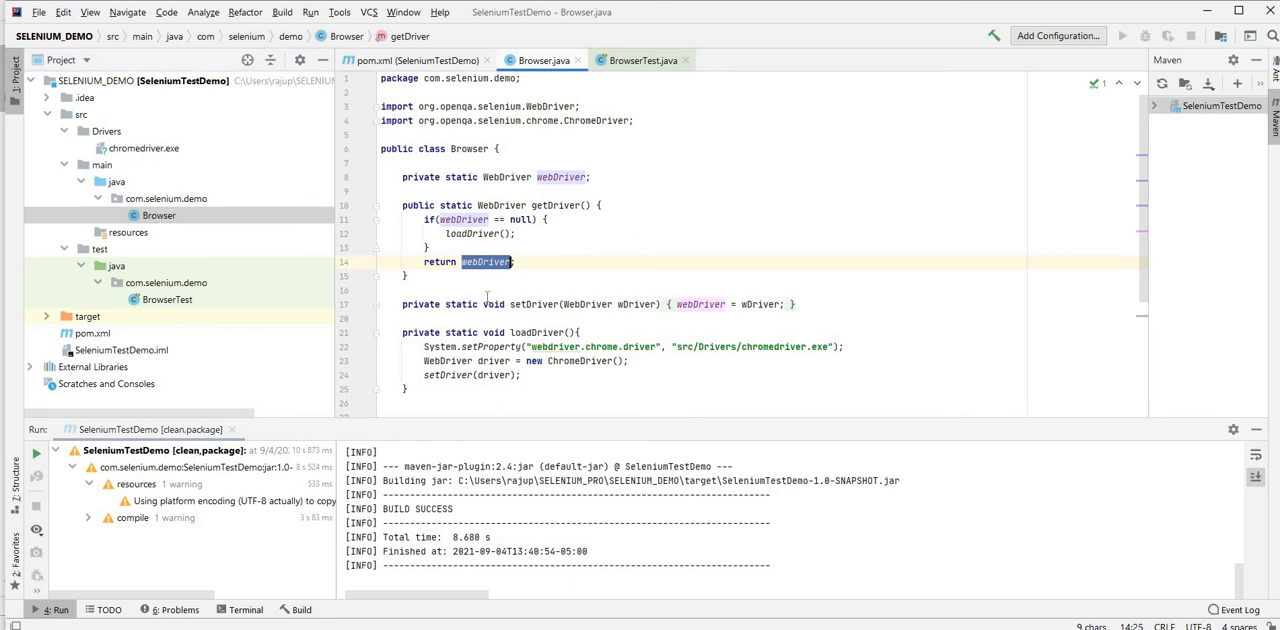
pyautogui.scroll(-3)
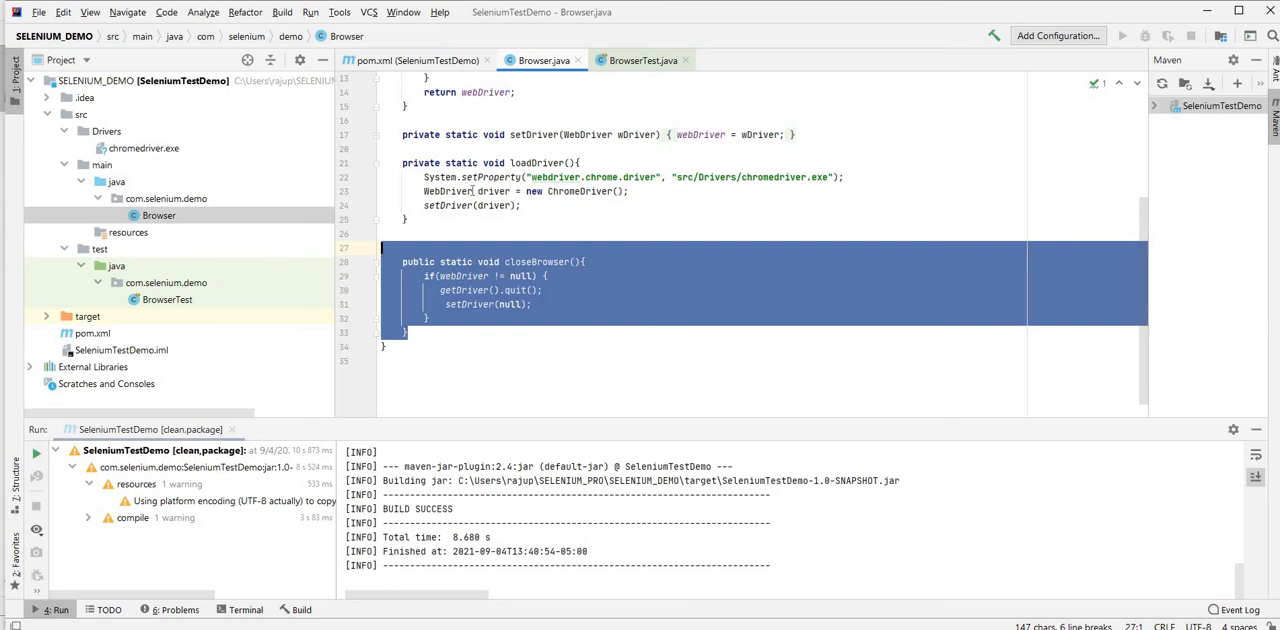
pyautogui.scroll(3)
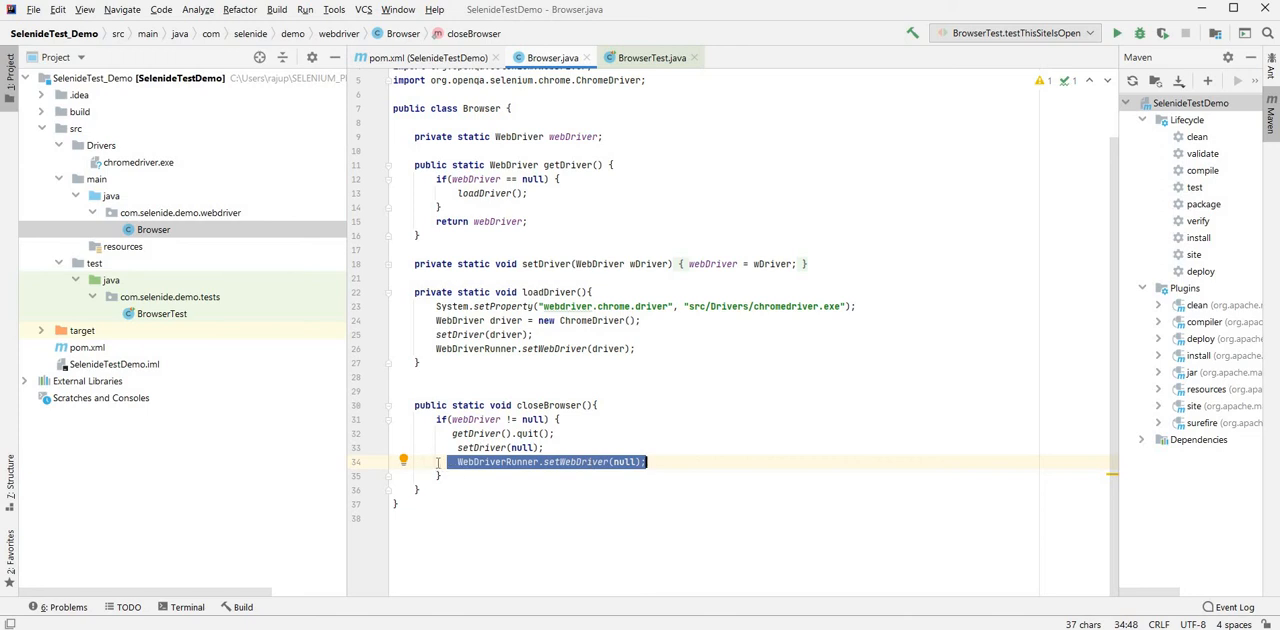
pyautogui.click(648, 460)
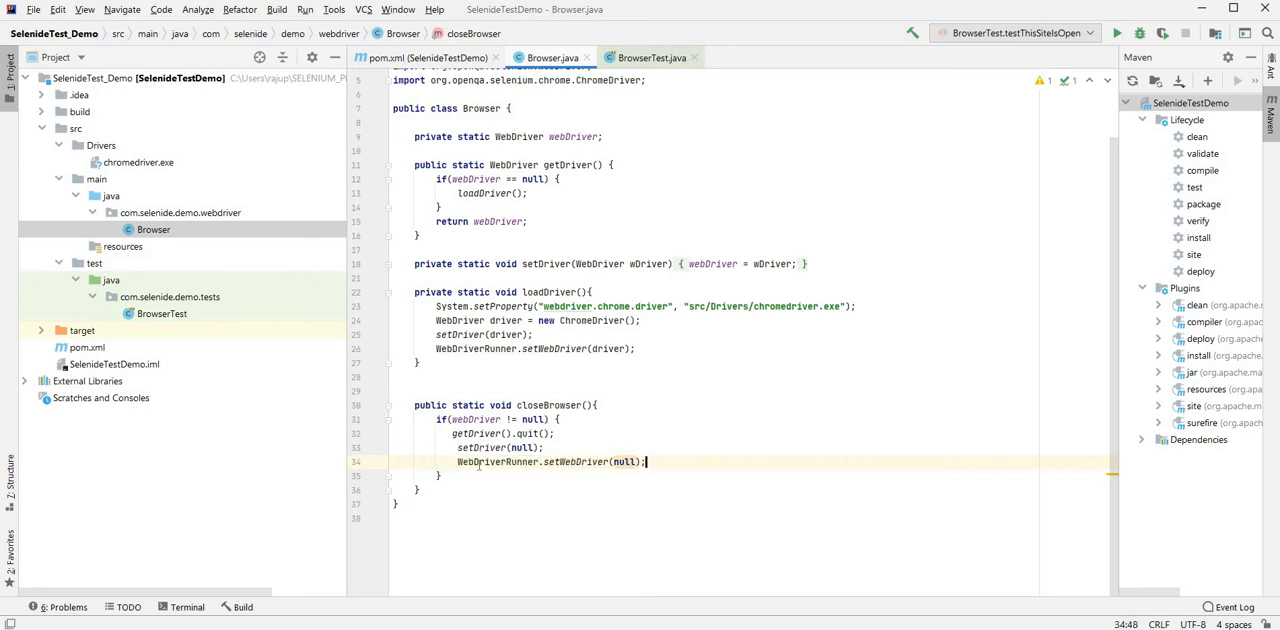
pyautogui.tripleClick(550, 460)
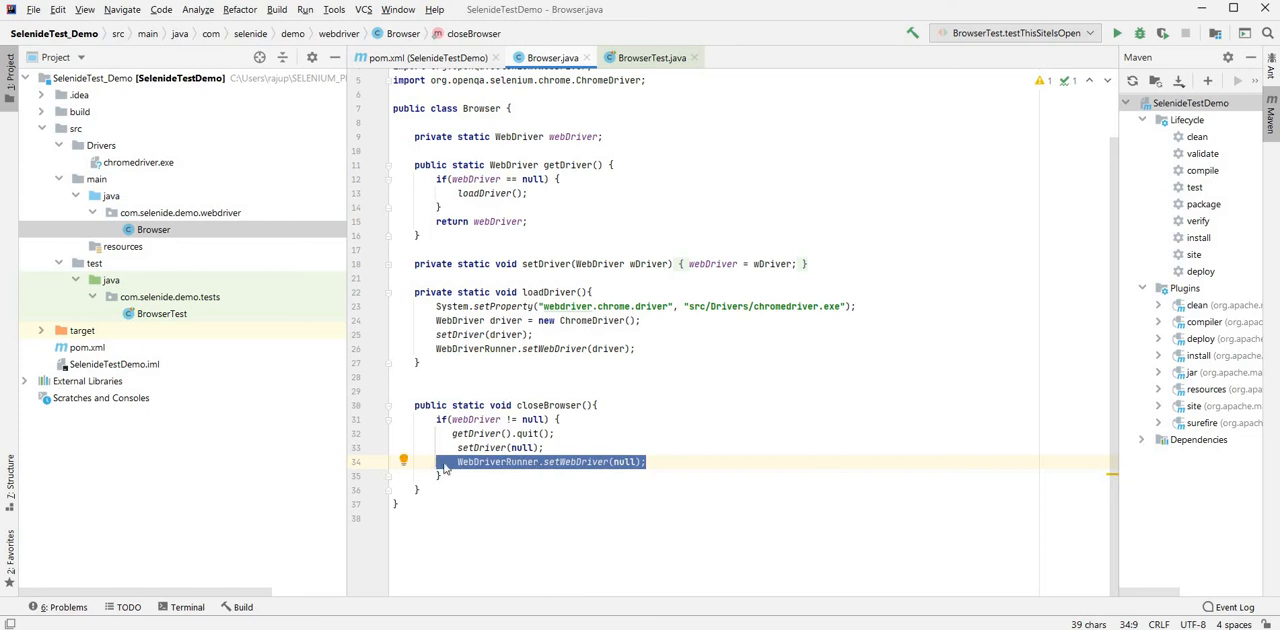
pyautogui.moveTo(490, 460)
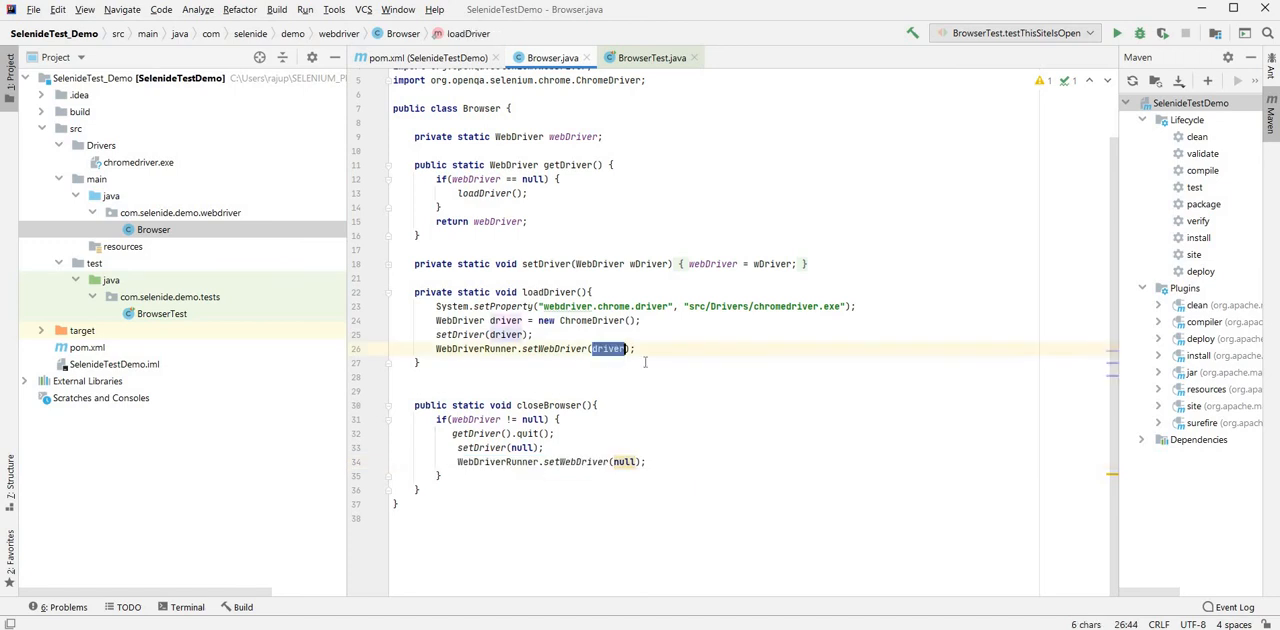
pyautogui.scroll(3)
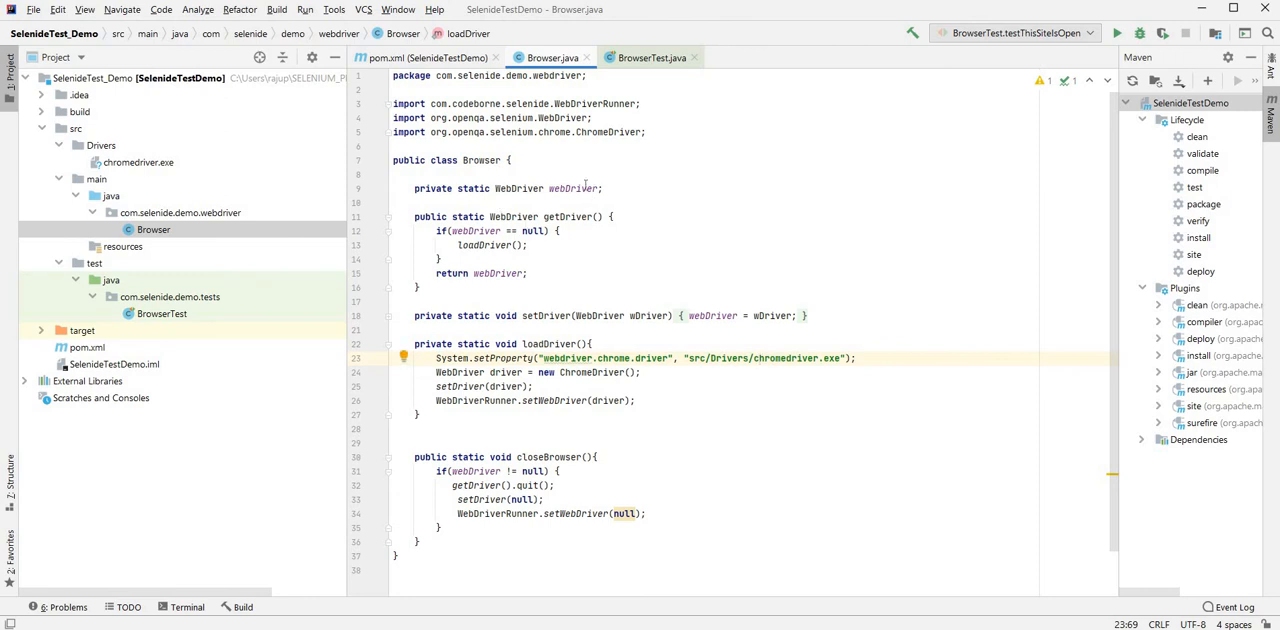
pyautogui.click(612, 216)
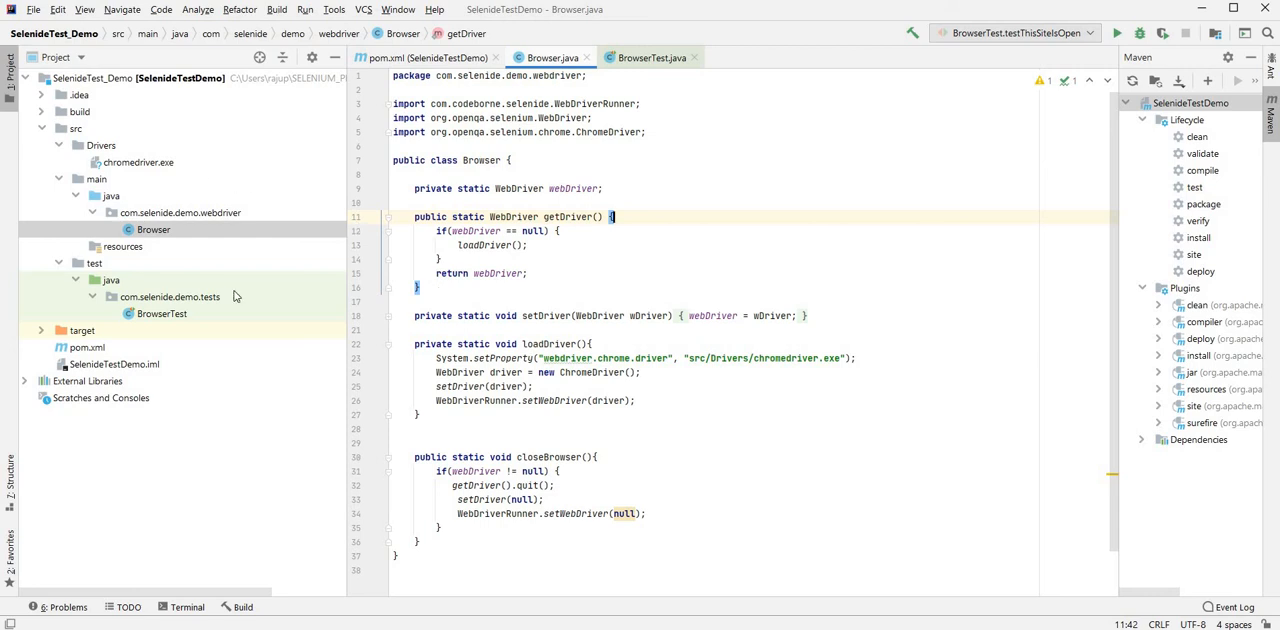
pyautogui.moveTo(700, 280)
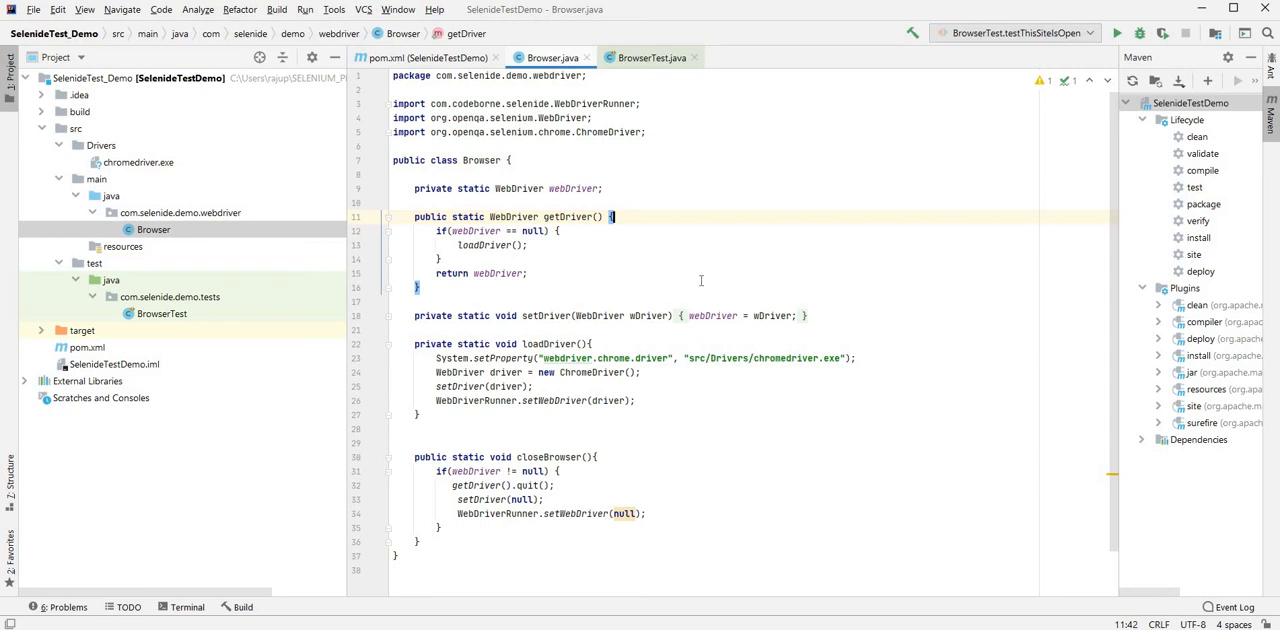
pyautogui.click(530, 272)
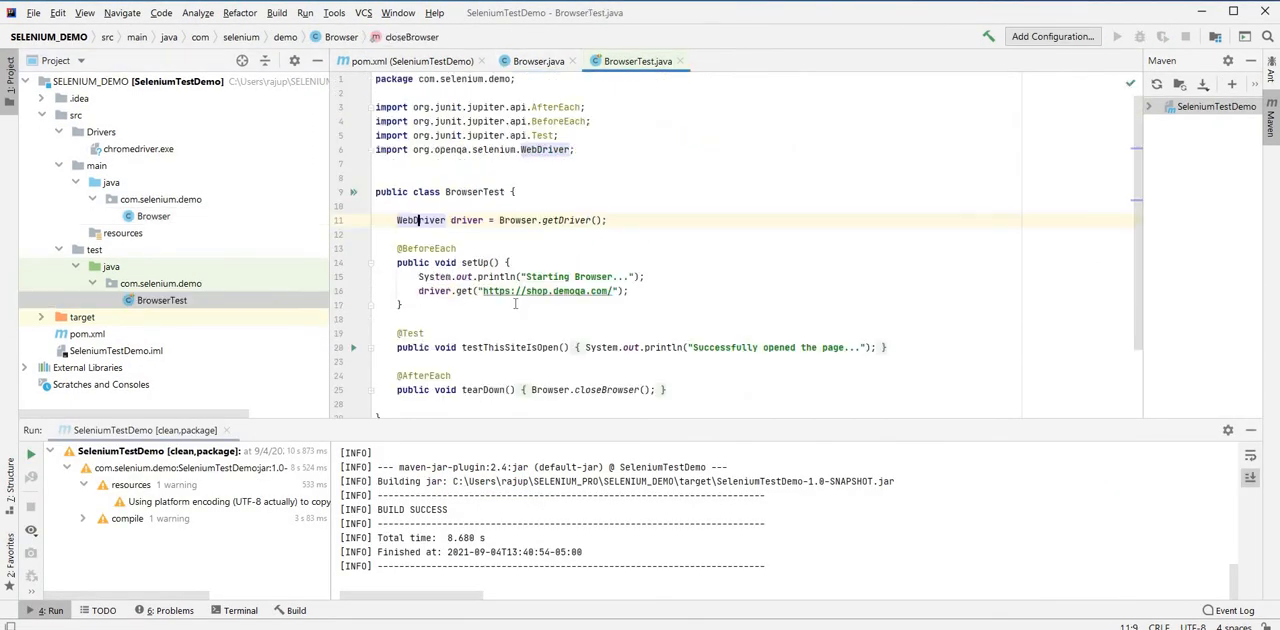
# - Review BrowserTest's shop.demoqa.com setUp, expand its methods, and view Browser.java
pyautogui.doubleClick(546, 292)
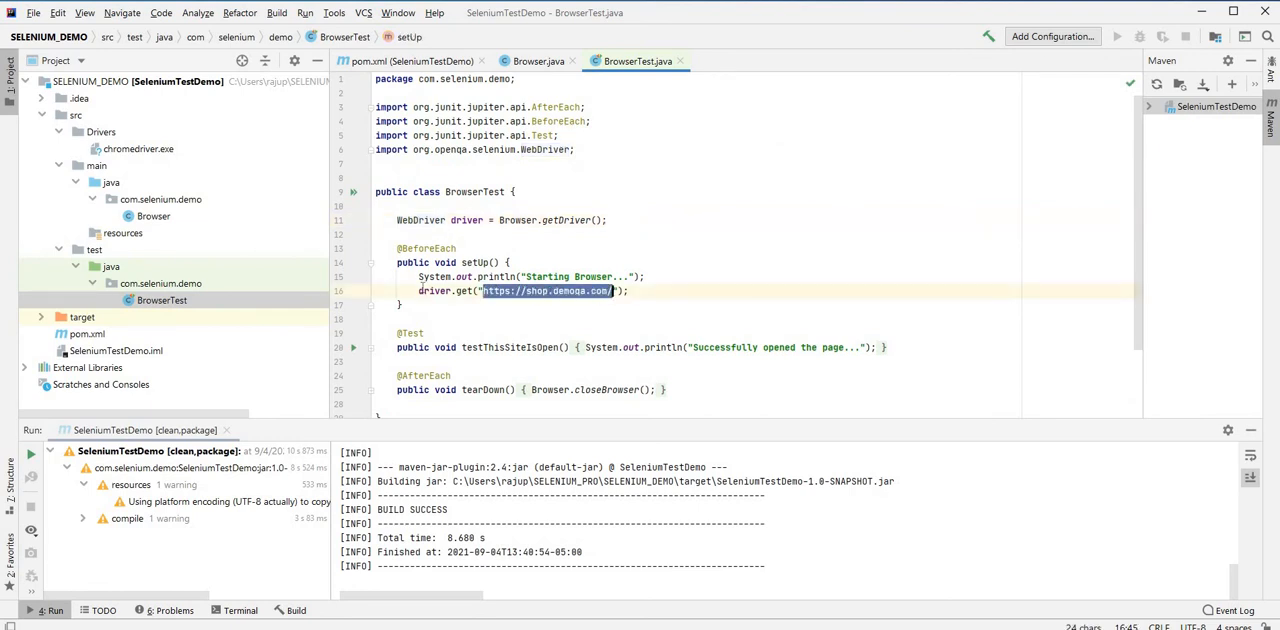
pyautogui.doubleClick(444, 292)
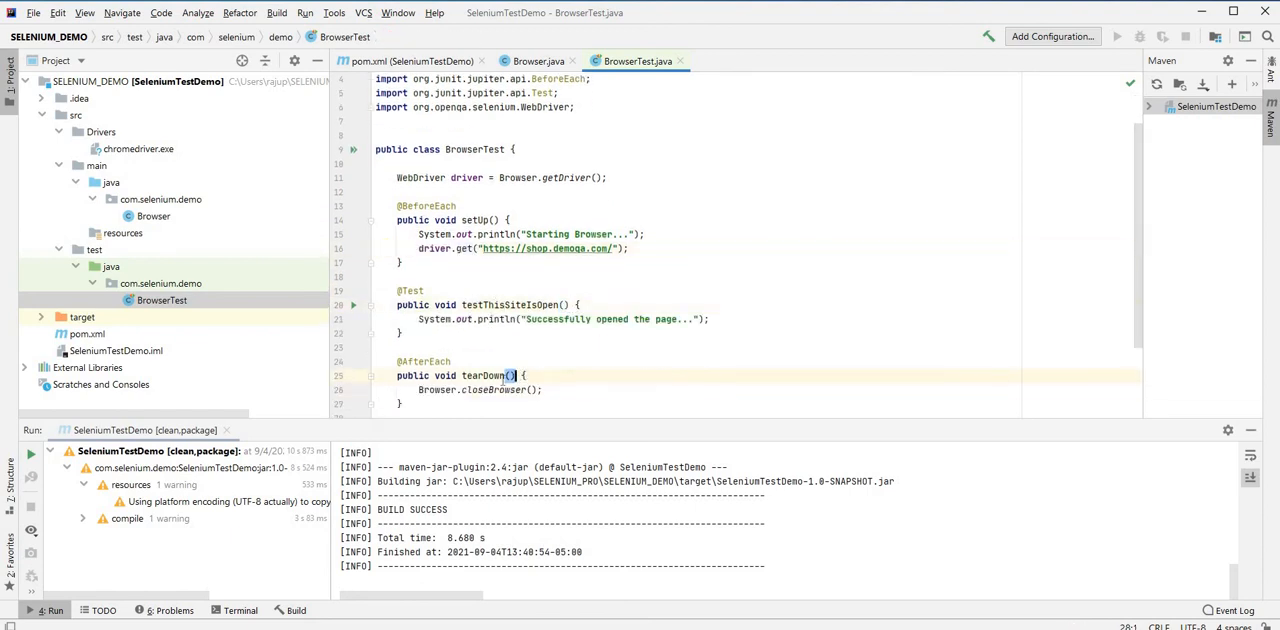
pyautogui.click(500, 390)
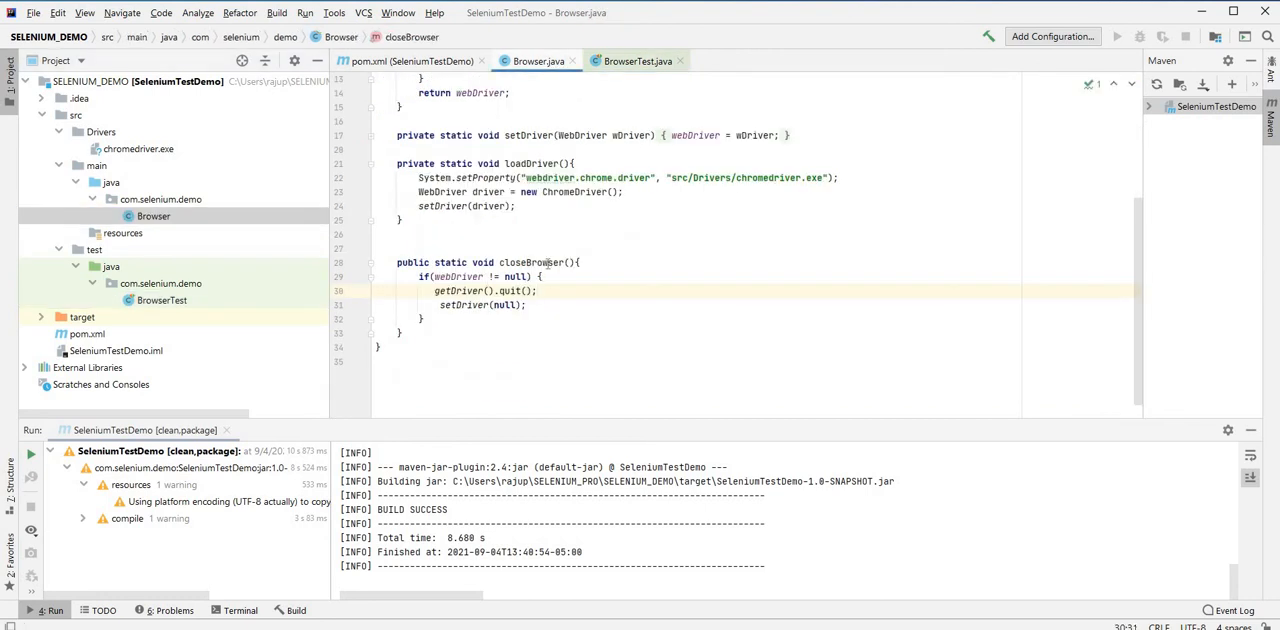
# - Run 'testThisSiteIsOpen()' from BrowserTest so ChromeDriver starts, then switch to the Selenide project
pyautogui.click(638, 60)
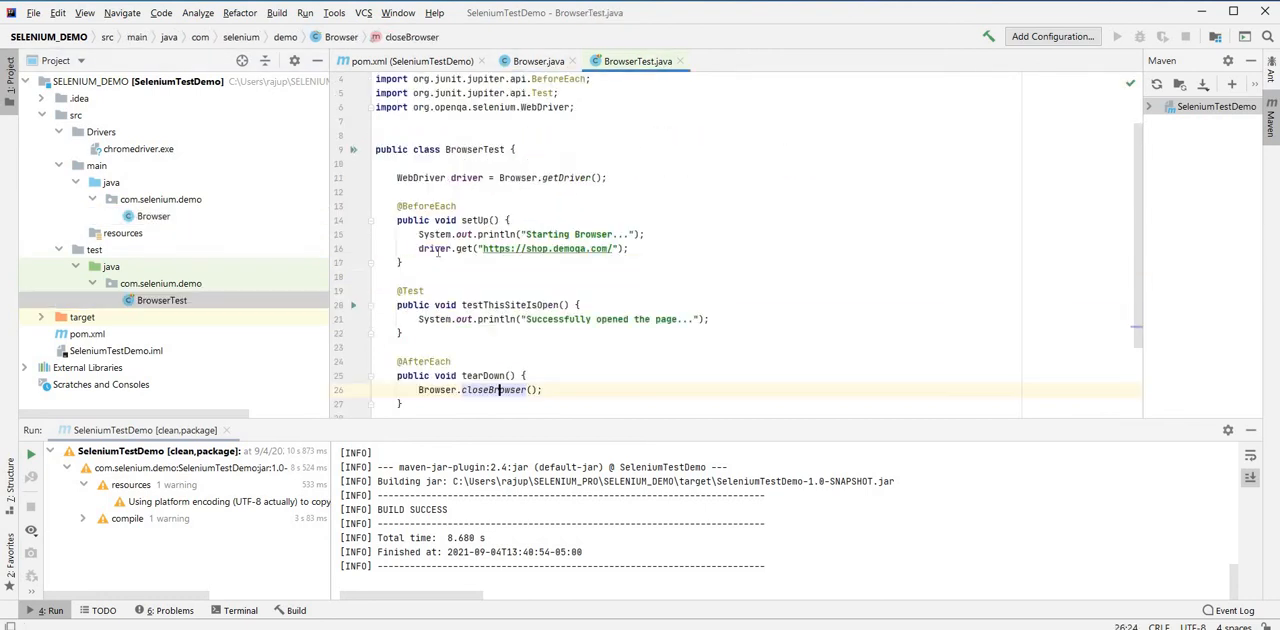
pyautogui.rightClick(504, 304)
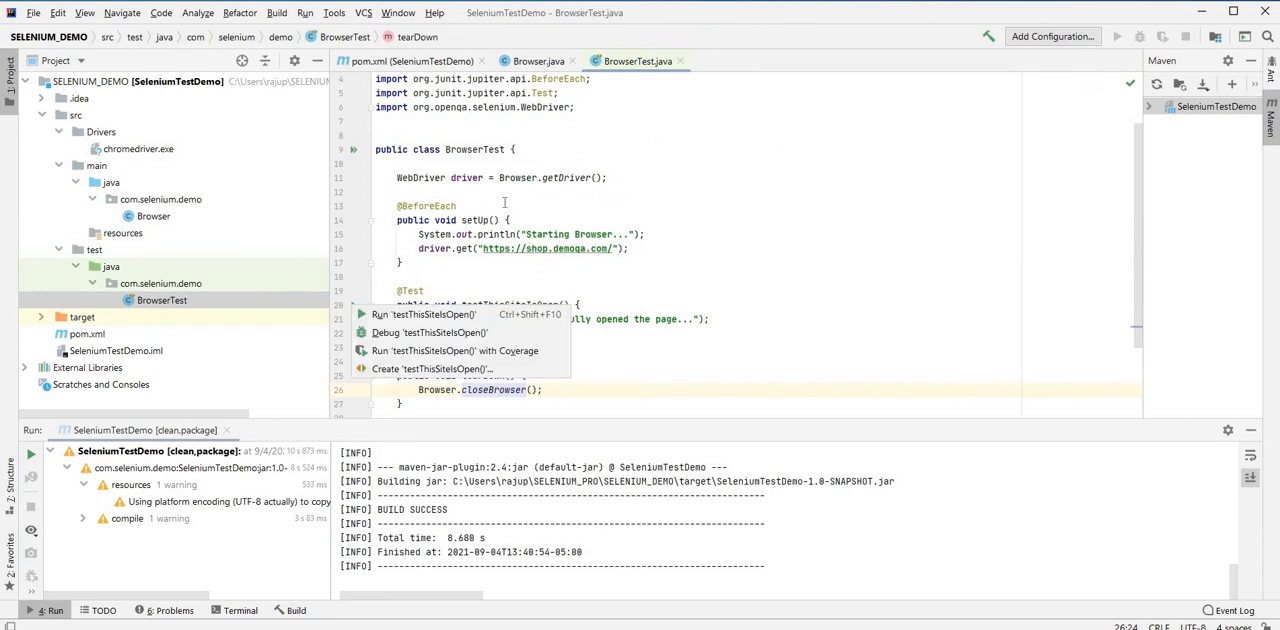
pyautogui.moveTo(432, 368)
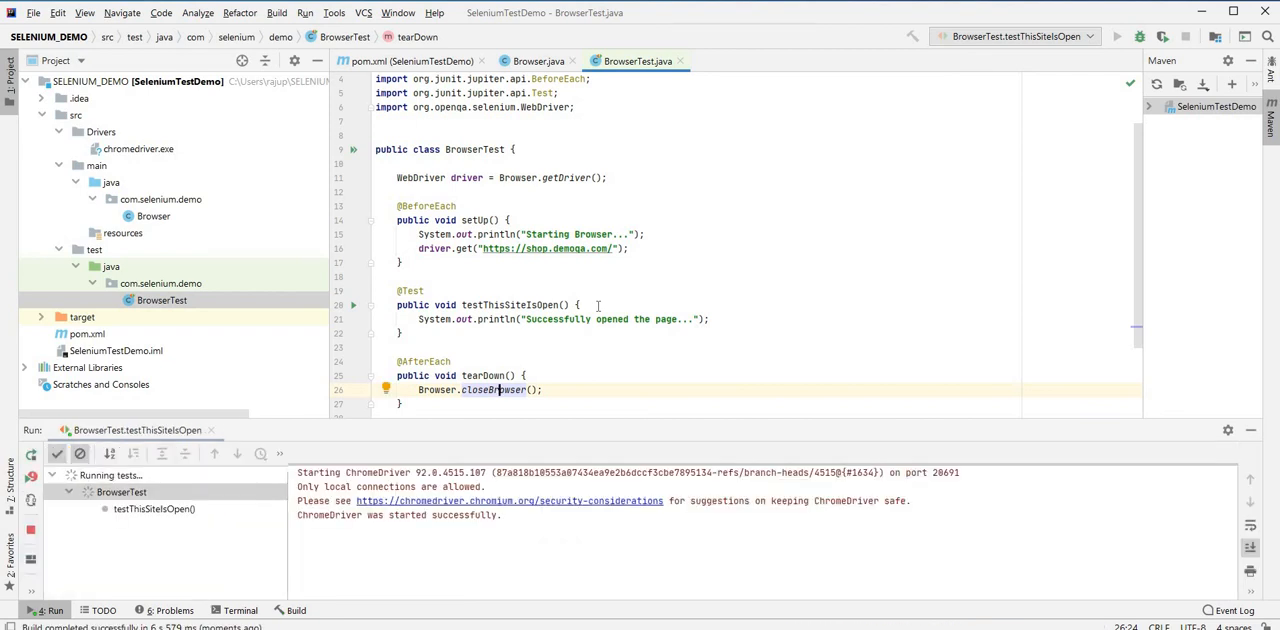
pyautogui.click(1116, 36)
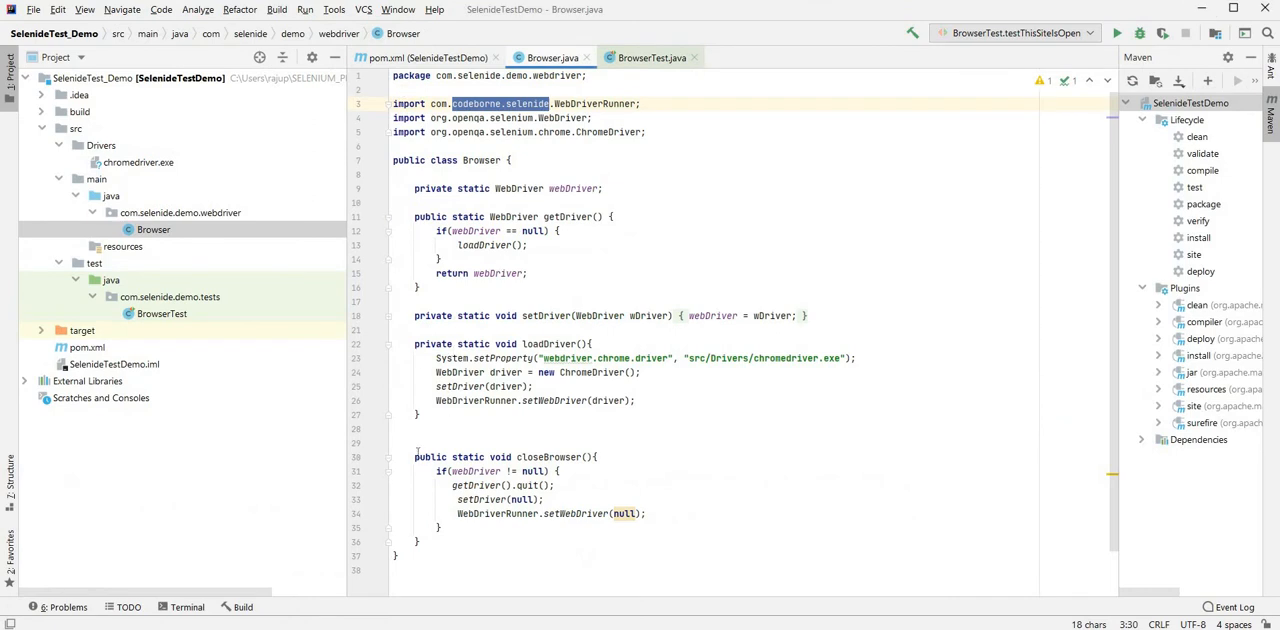
# - Run the Selenide BrowserTest's testThisSiteIsOpen test via the gutter run icon
pyautogui.click(452, 358)
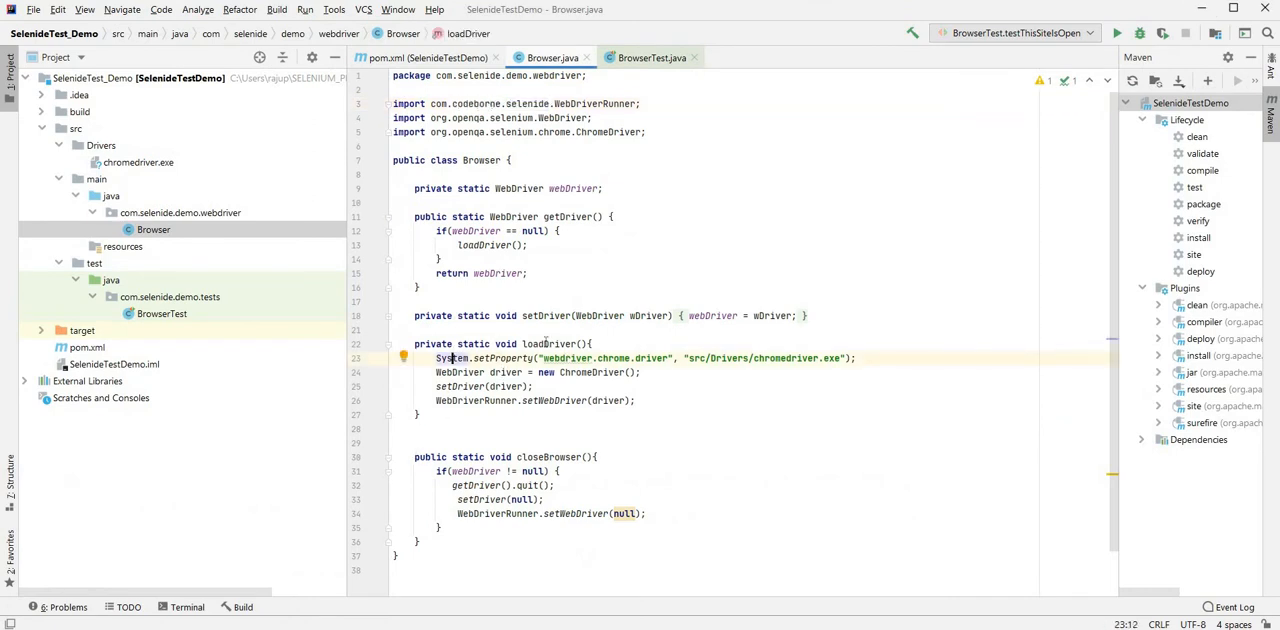
pyautogui.click(160, 312)
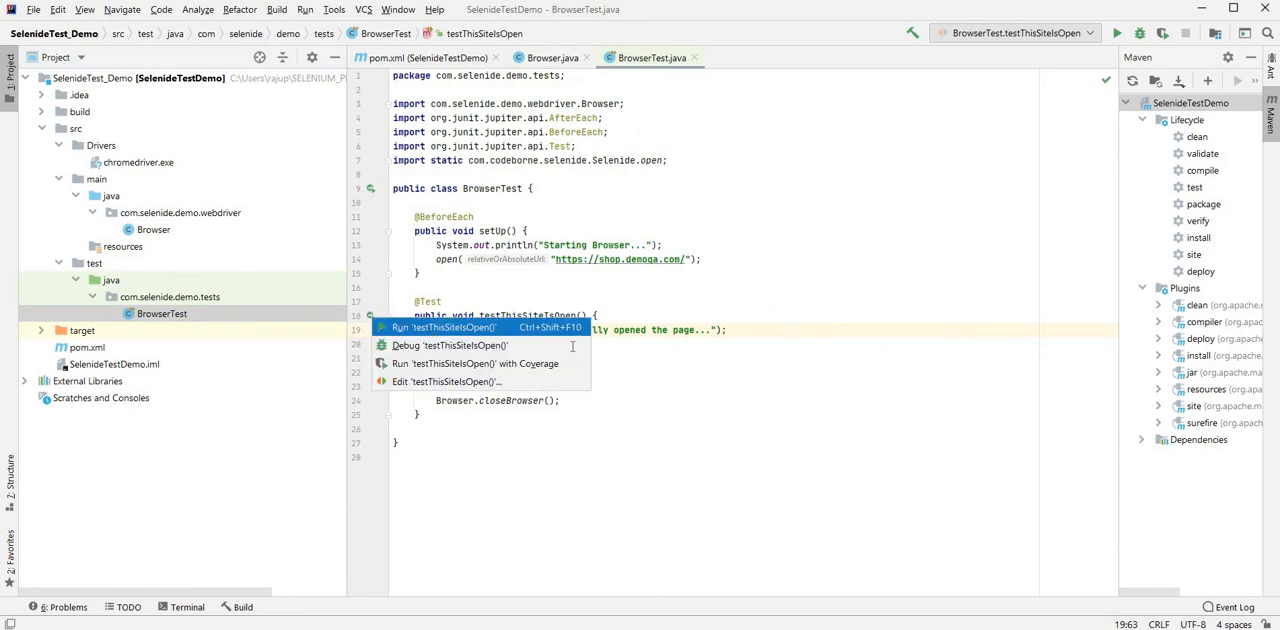
pyautogui.click(440, 328)
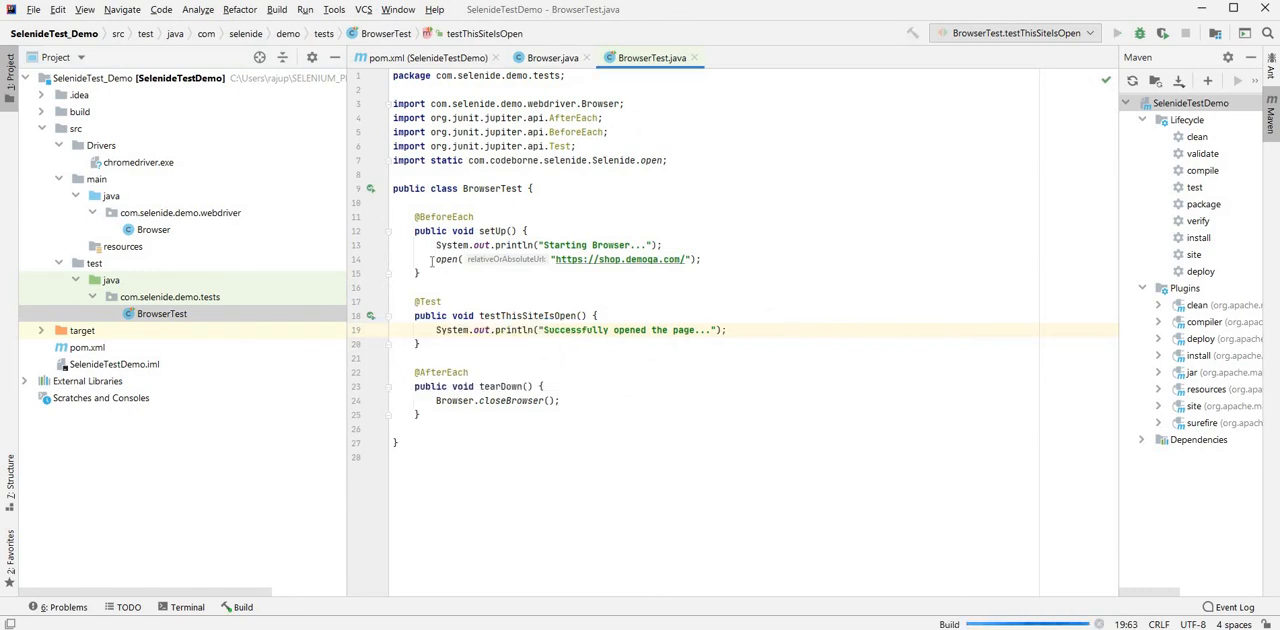
pyautogui.click(1116, 32)
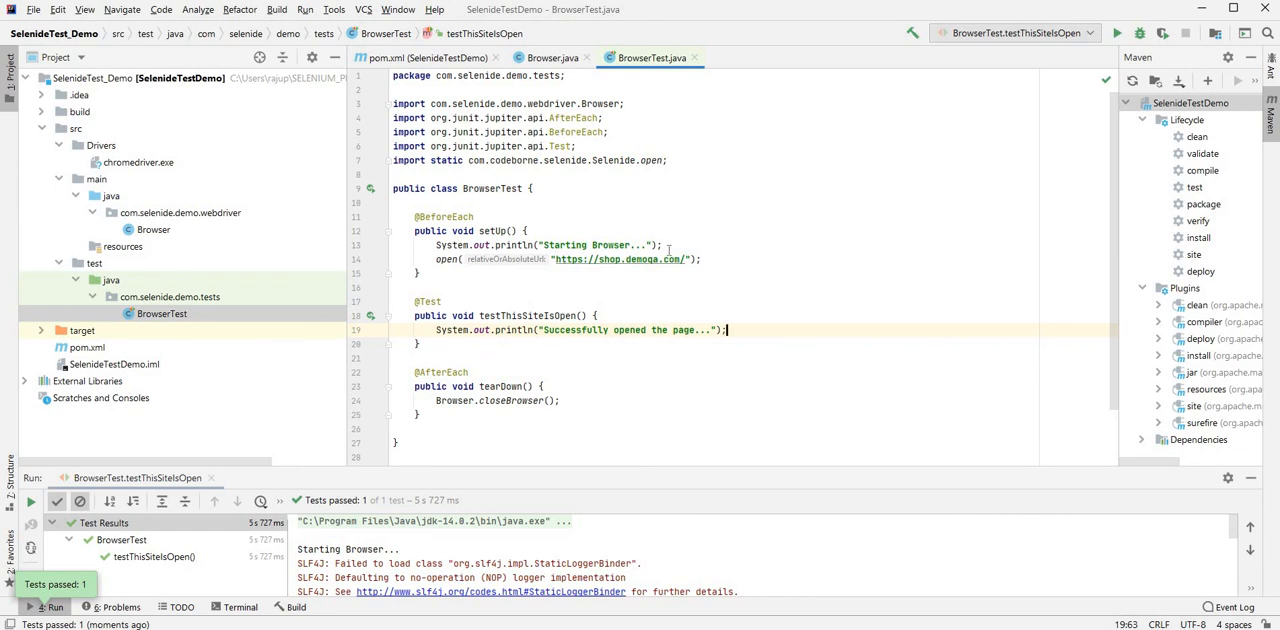
# - Review the passing test's open call for shop.demoqa.com and return to the Browser class
pyautogui.doubleClick(620, 260)
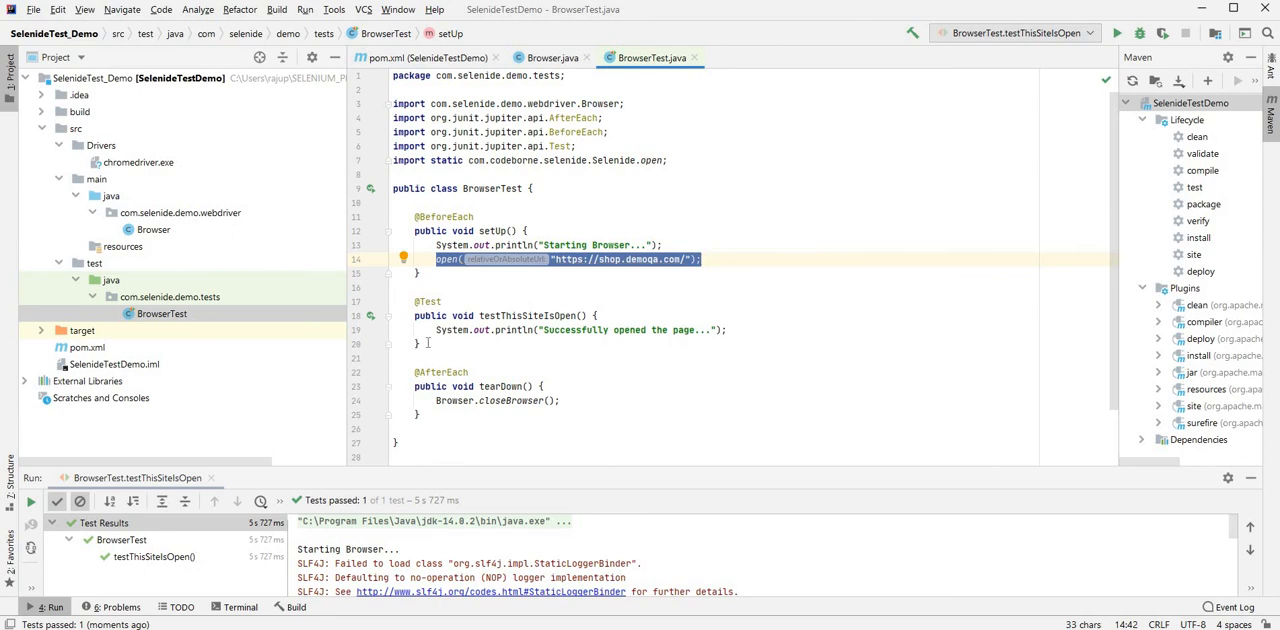
pyautogui.click(596, 316)
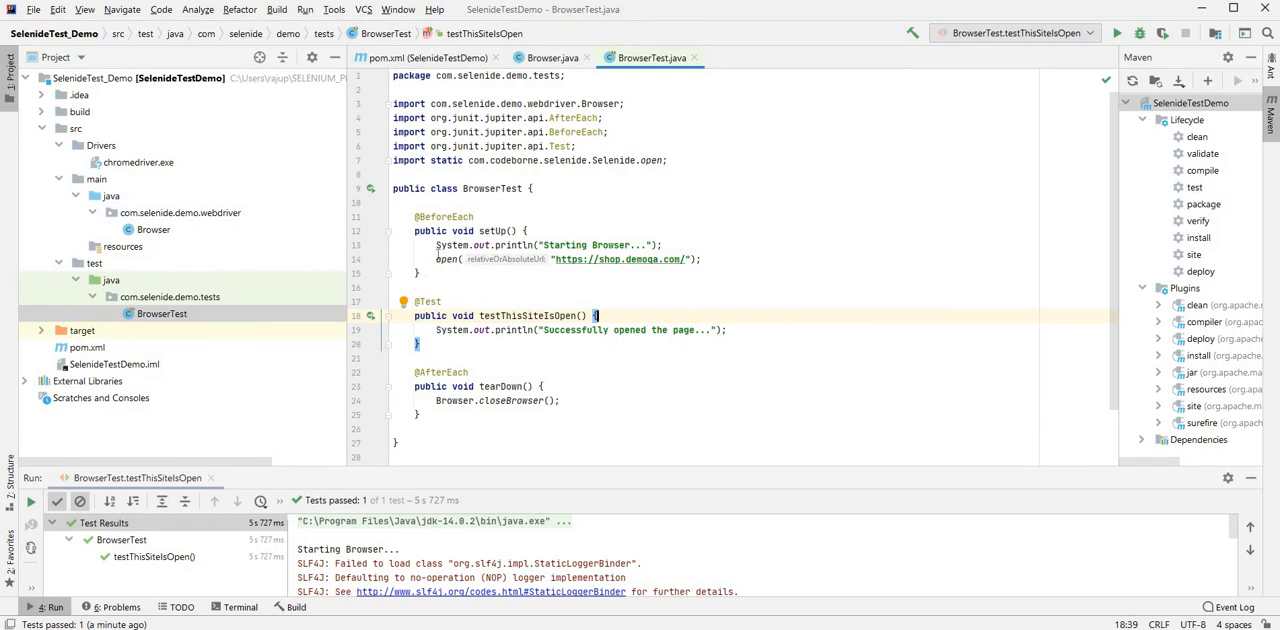
pyautogui.doubleClick(448, 260)
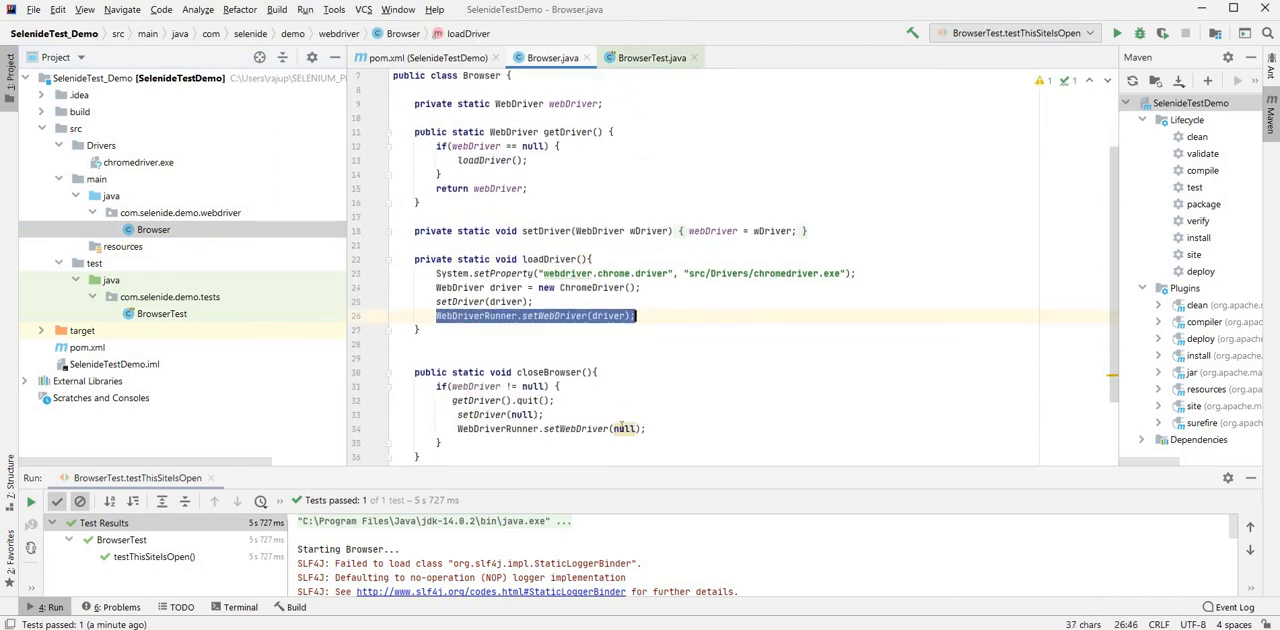
# - Select closeBrowser's WebDriverRunner.setWebDriver(null) line in the Selenide Browser class
pyautogui.click(550, 428)
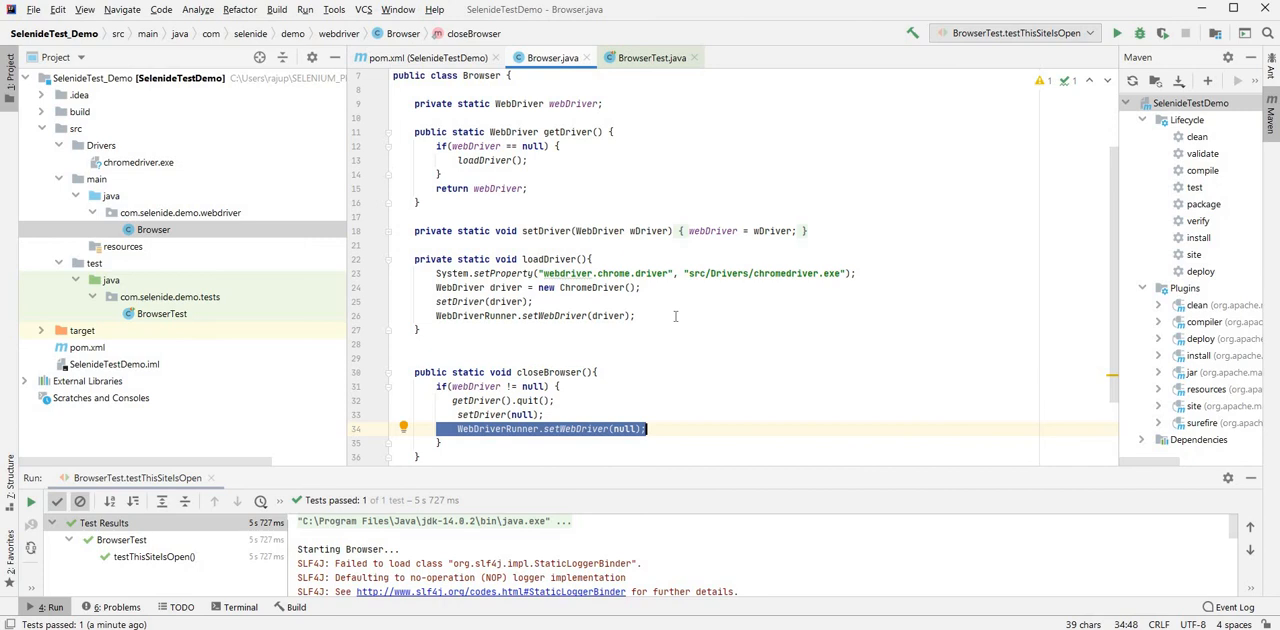
pyautogui.moveTo(676, 316)
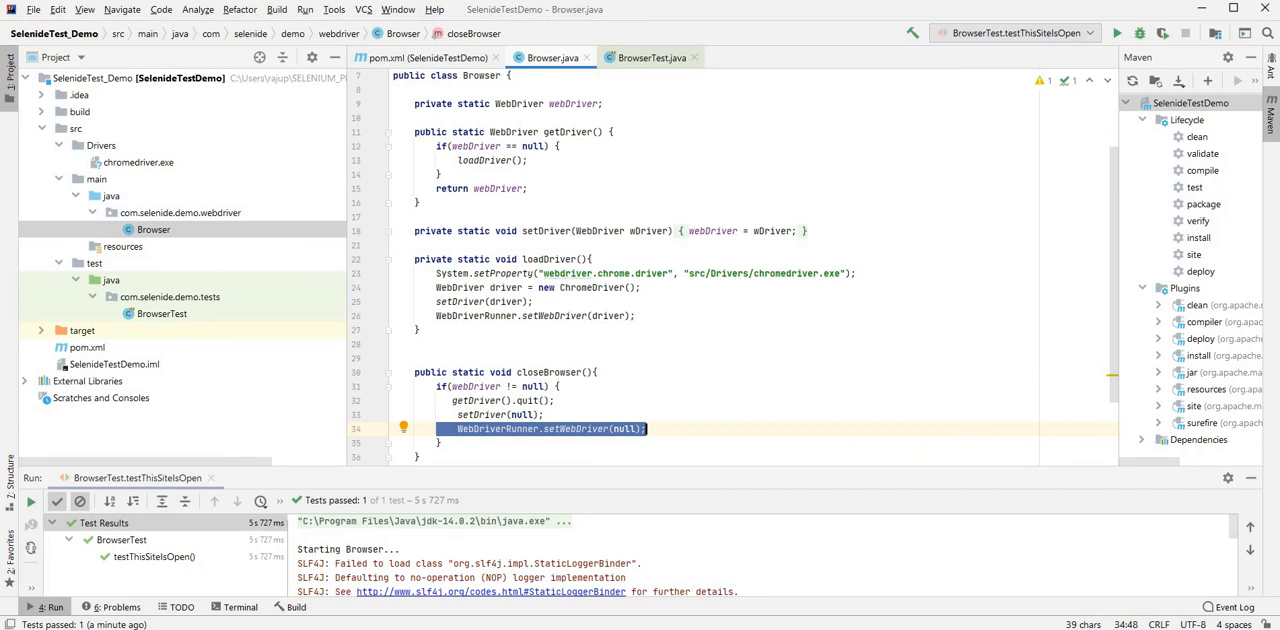